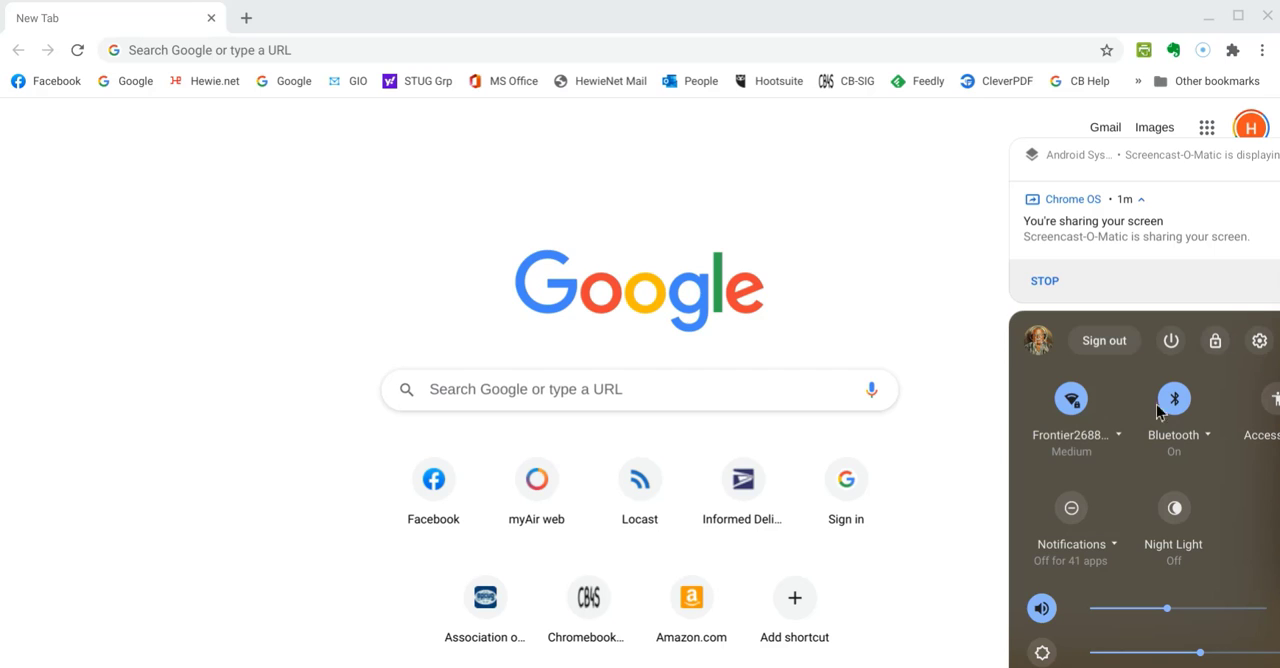
mouse_move(1262, 353)
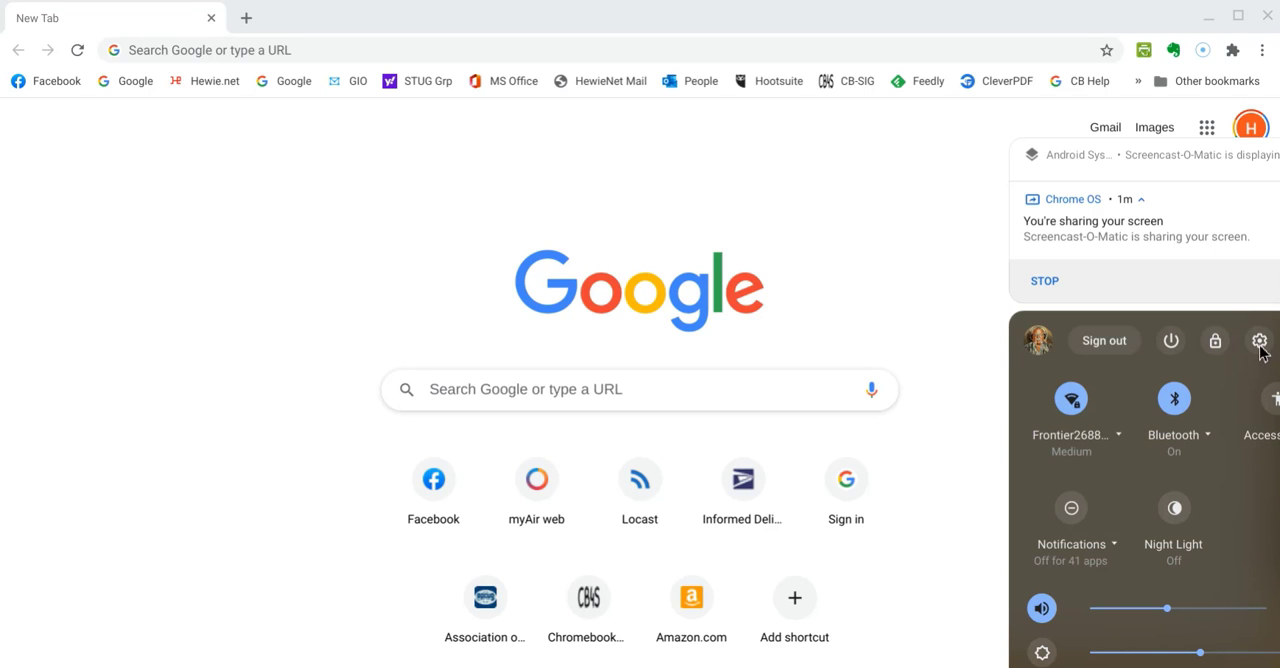
Step: Open Settings and view About Chrome OS, showing version 86.0.4240.77 (Official Build)
click(1259, 341)
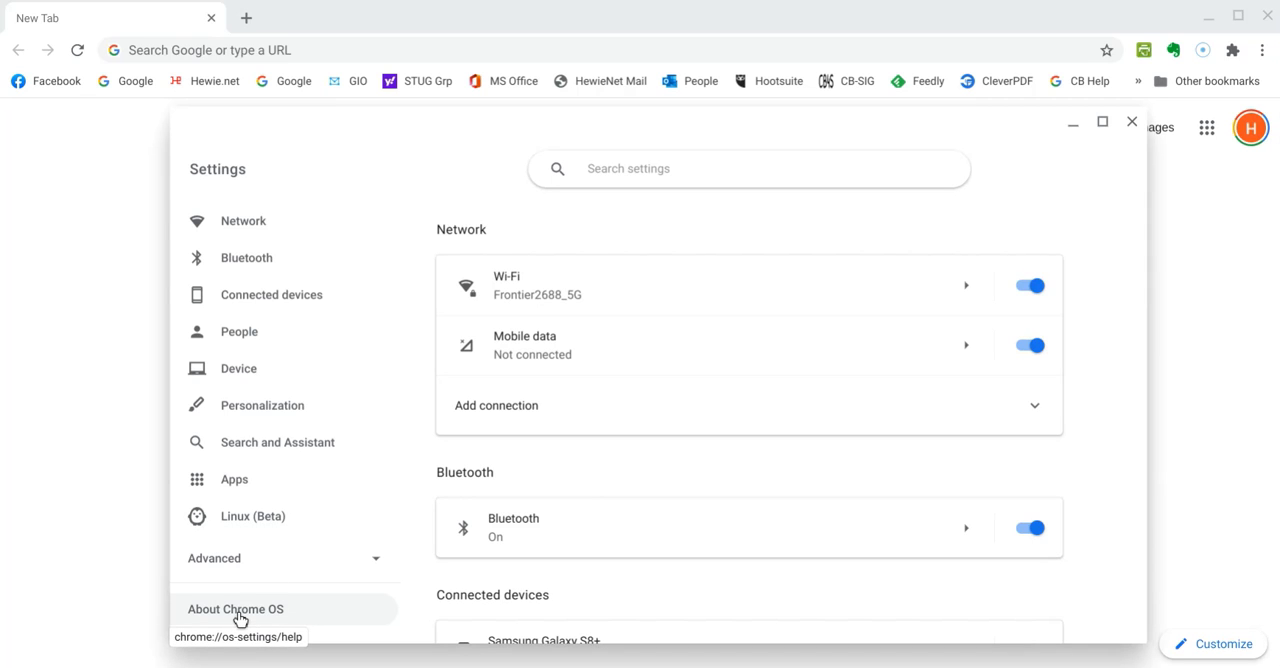
click(235, 609)
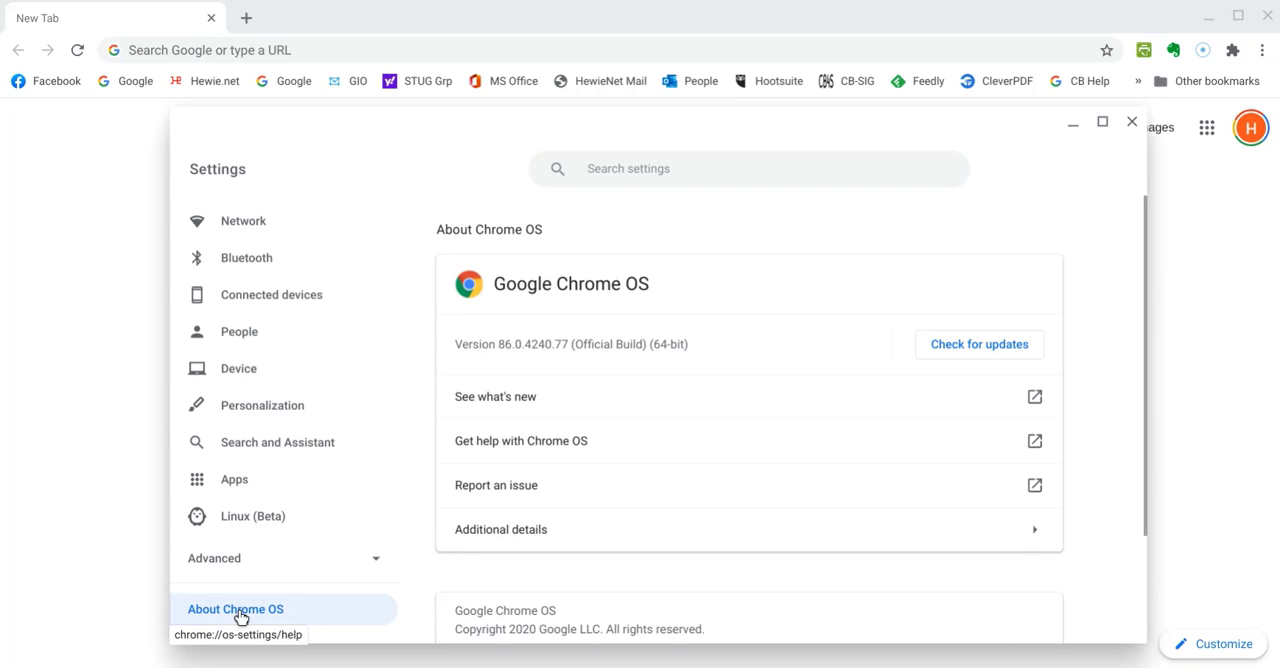
mouse_move(464, 320)
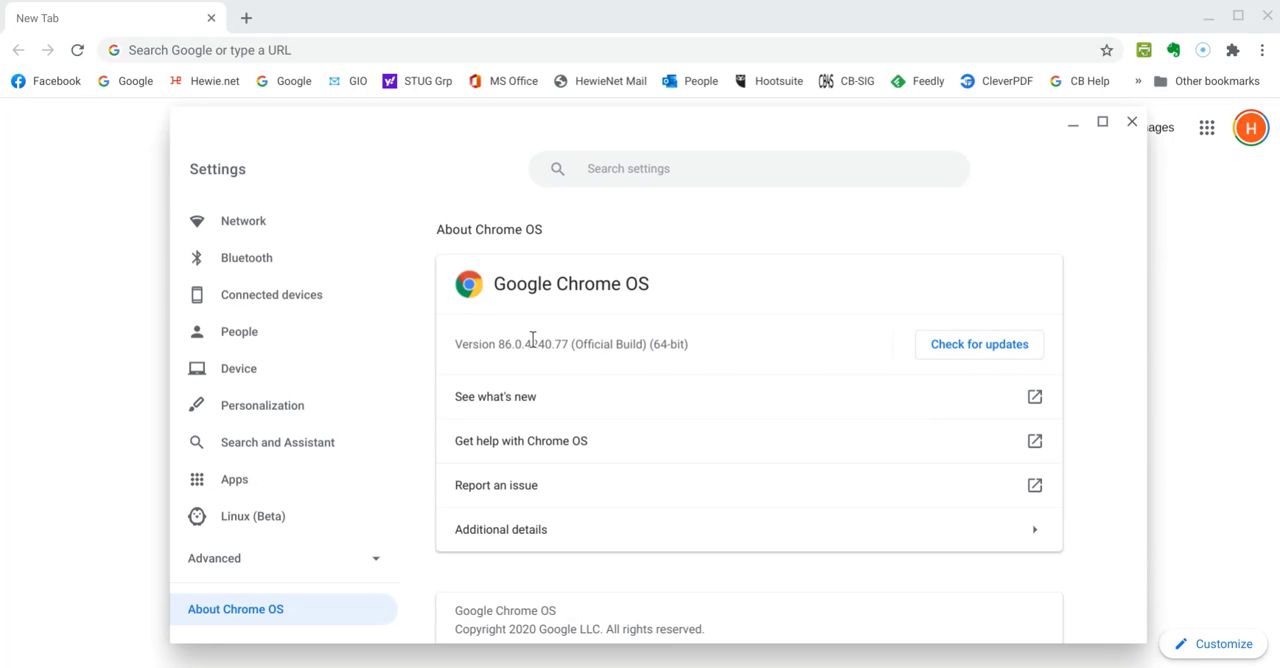
mouse_move(565, 383)
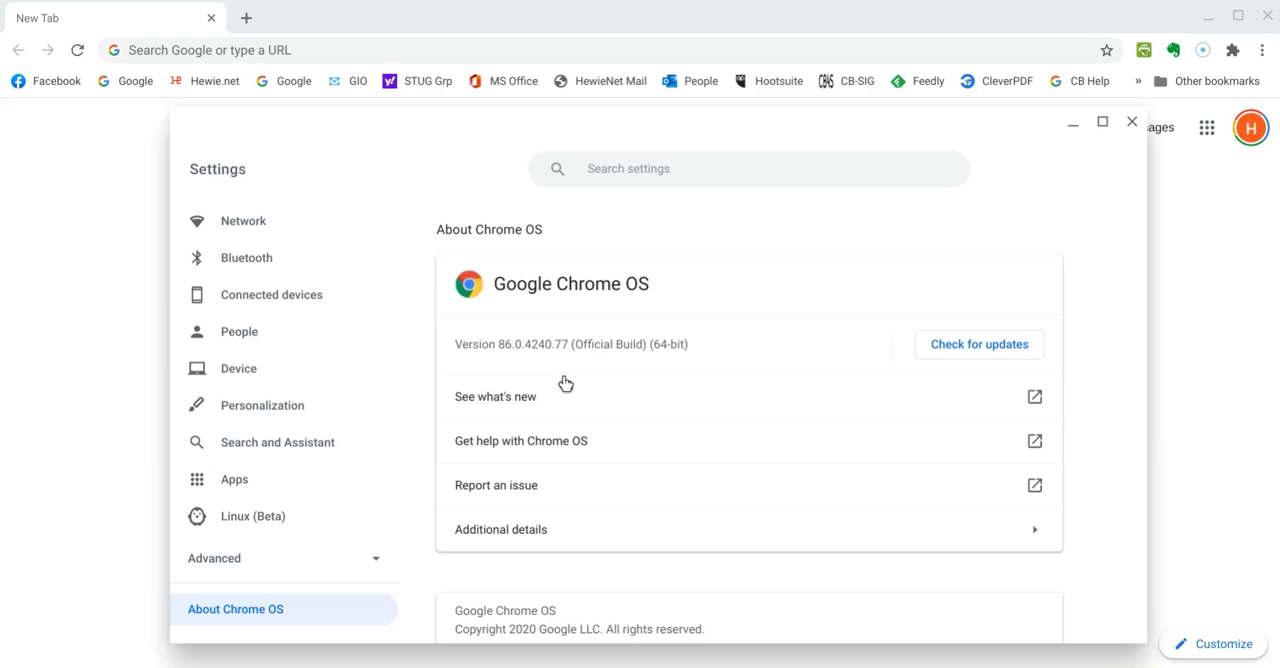
mouse_move(566, 384)
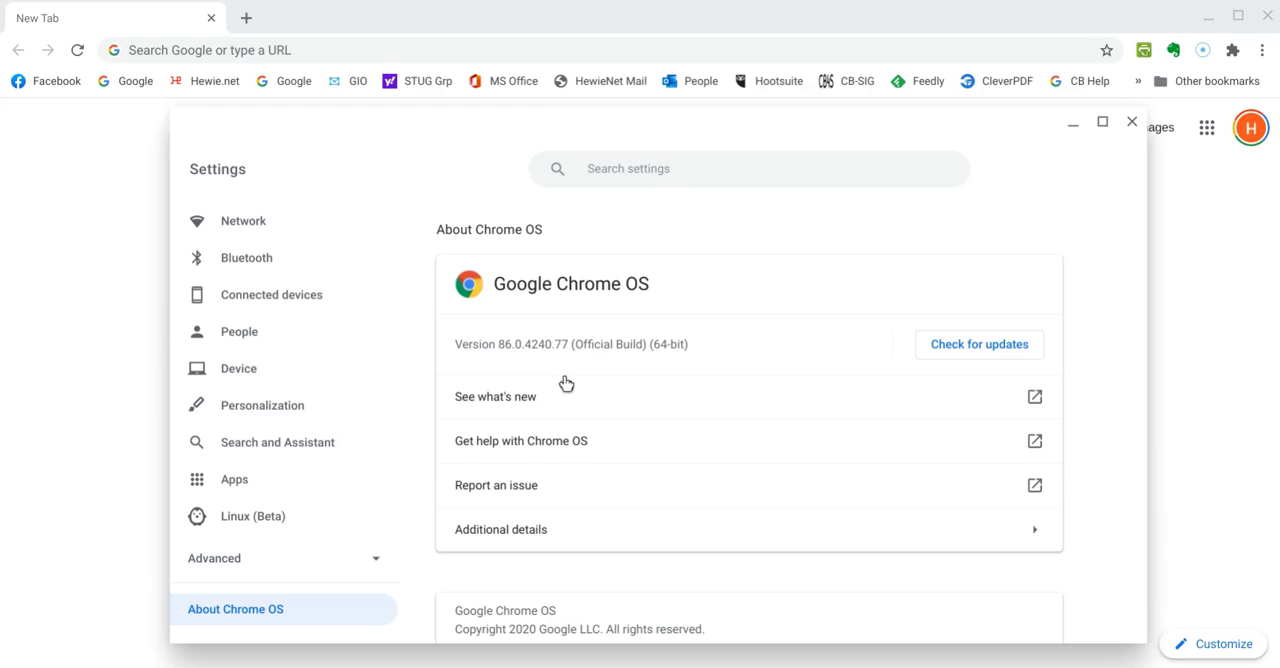
mouse_move(573, 380)
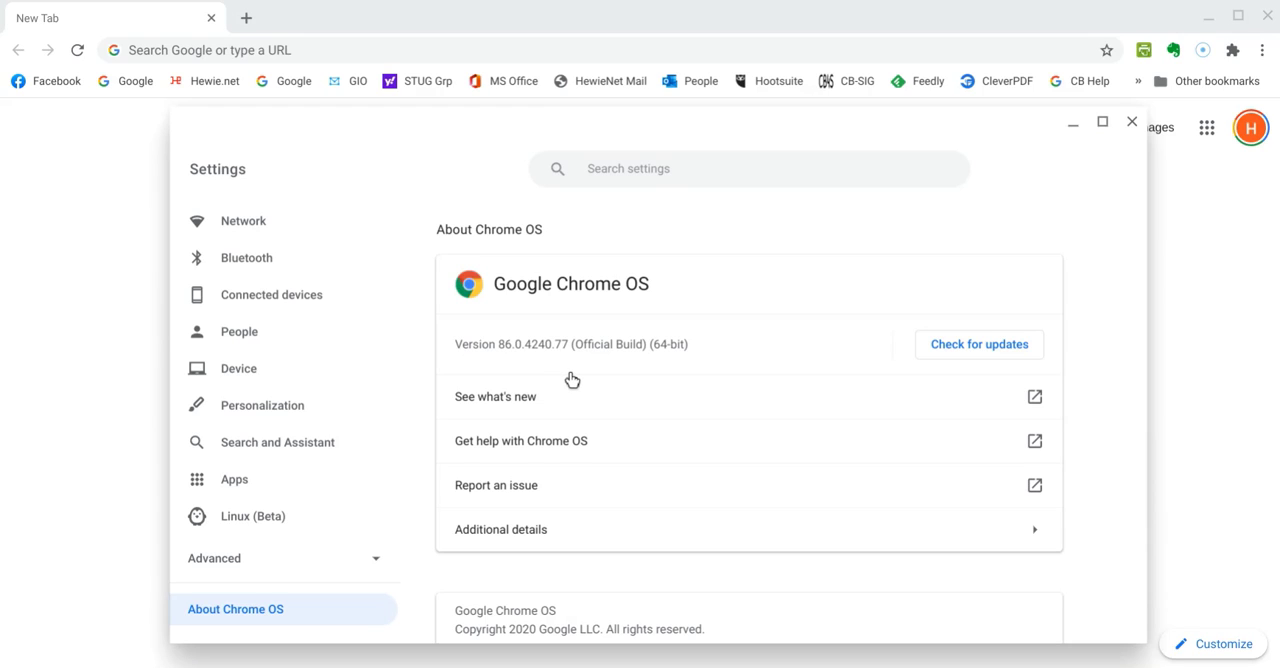
mouse_move(584, 373)
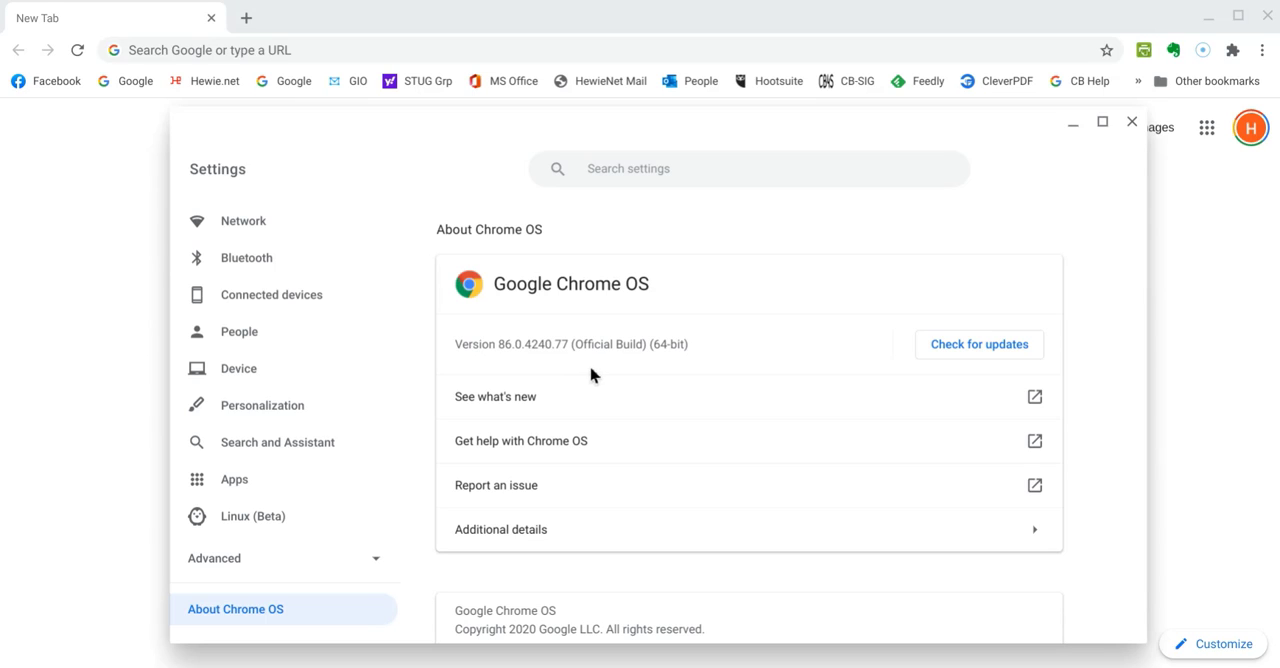
mouse_move(583, 365)
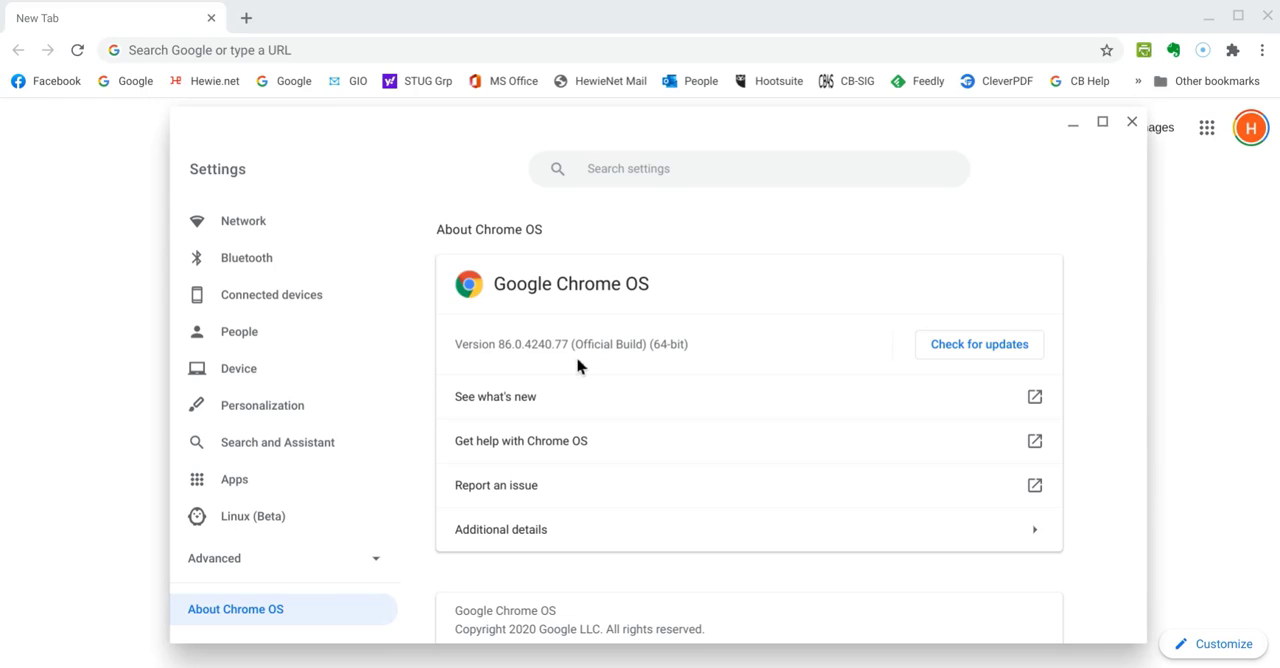
mouse_move(662, 427)
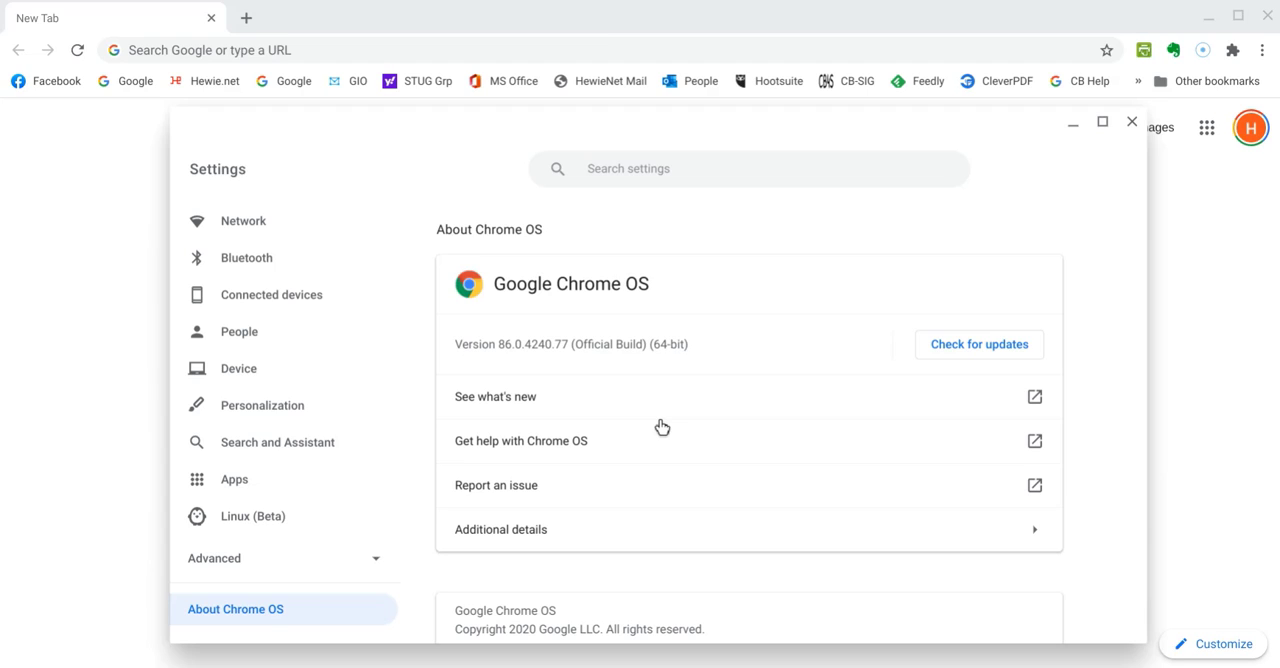
mouse_move(704, 461)
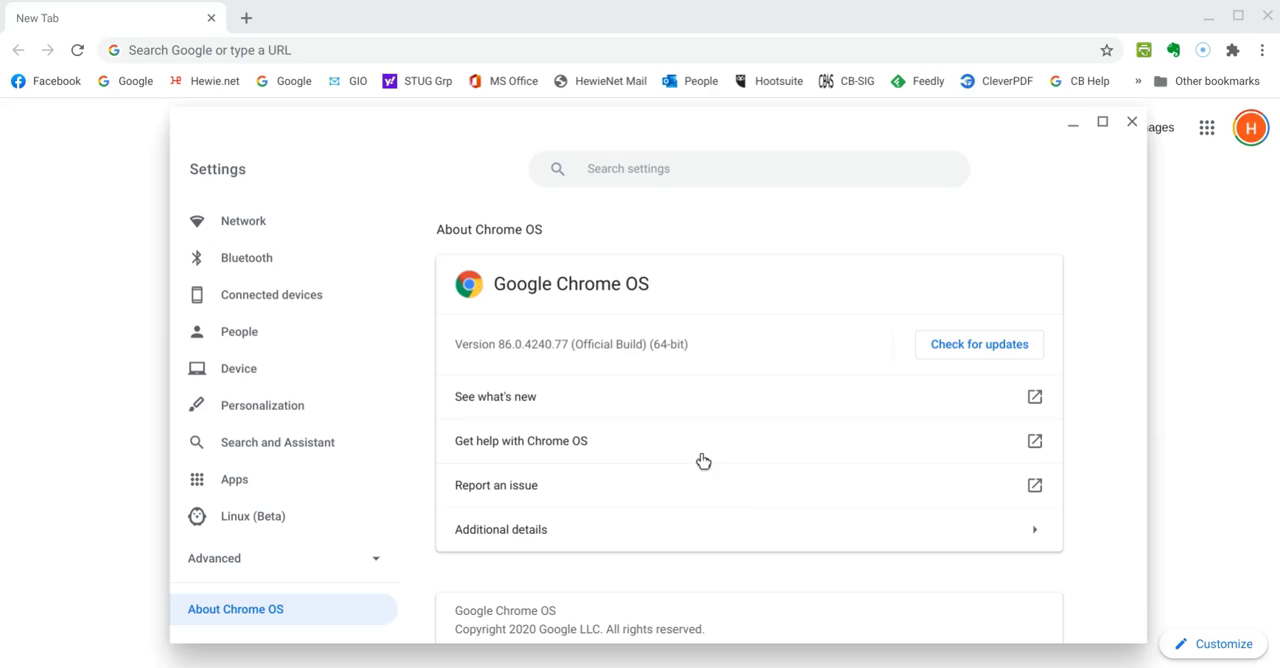
mouse_move(500, 370)
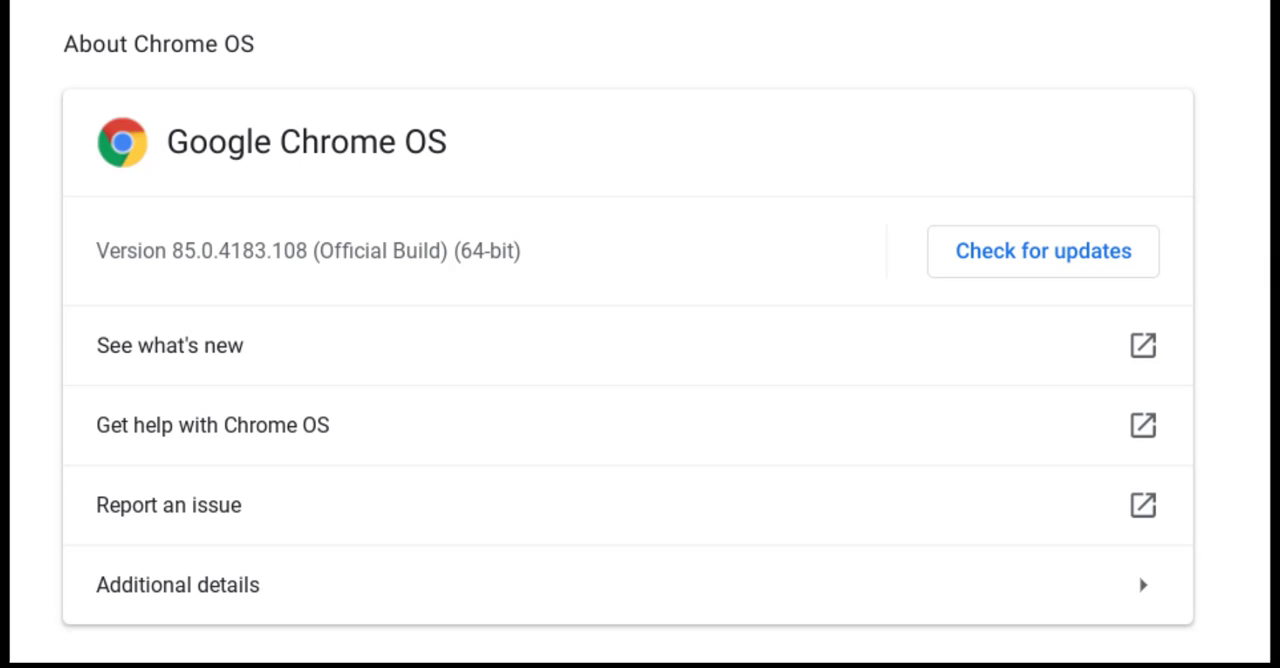
Step: Close the Settings window to return to the browser's New Tab page
click(1042, 251)
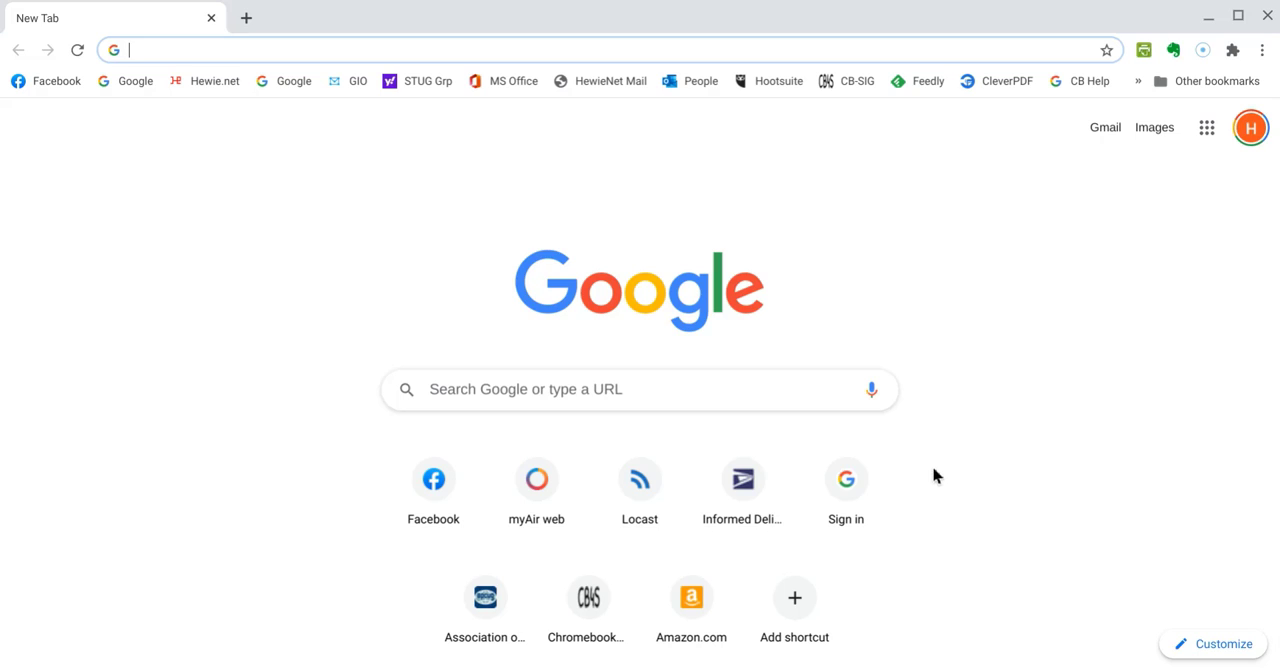
mouse_move(845, 490)
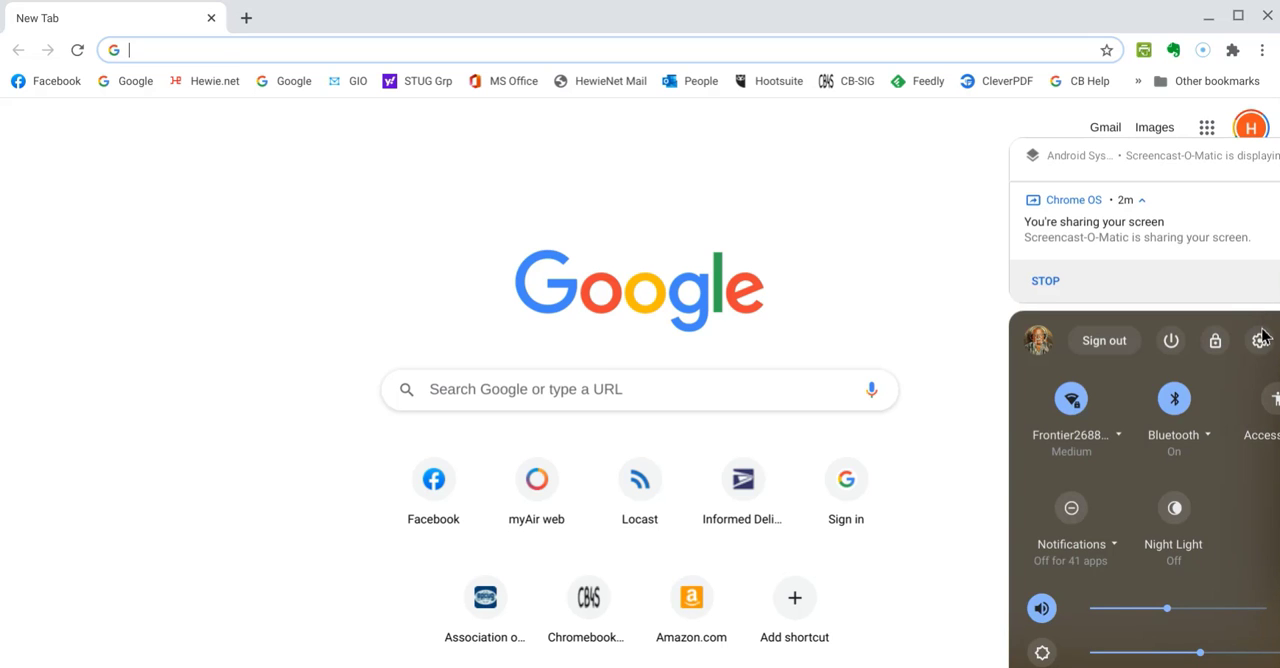
Step: Reopen Settings on the About Chrome OS page showing version 86.0.4240.77
click(1260, 340)
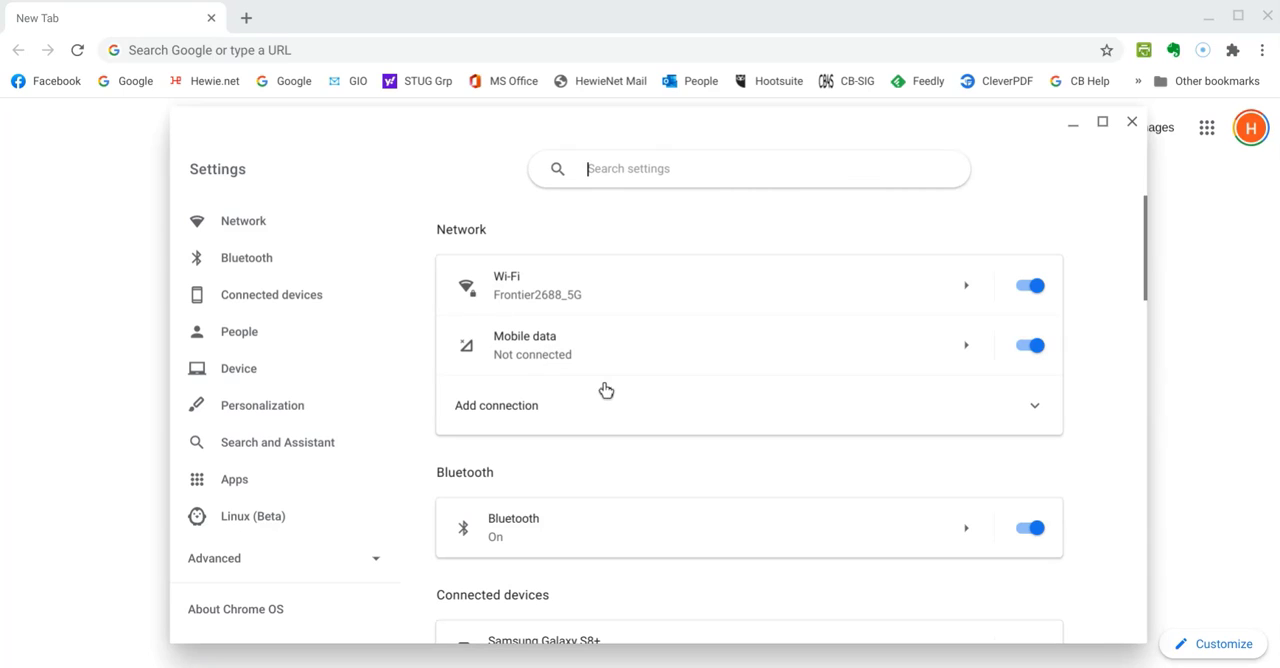
click(235, 609)
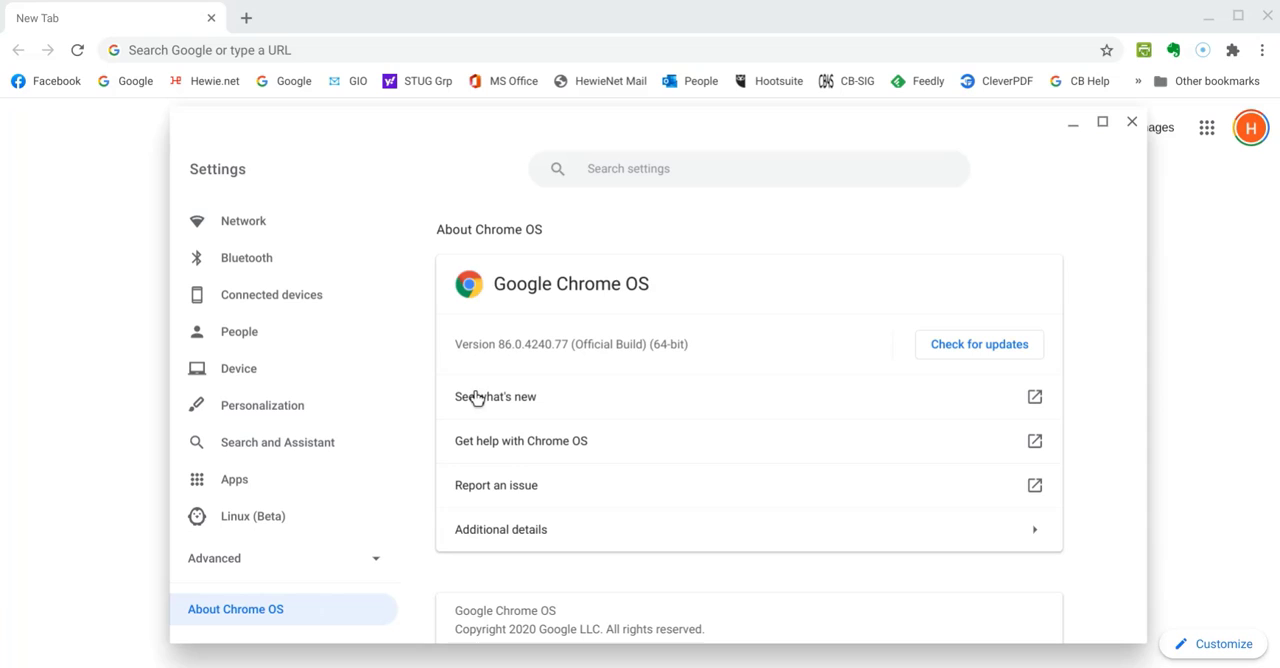
mouse_move(1037, 421)
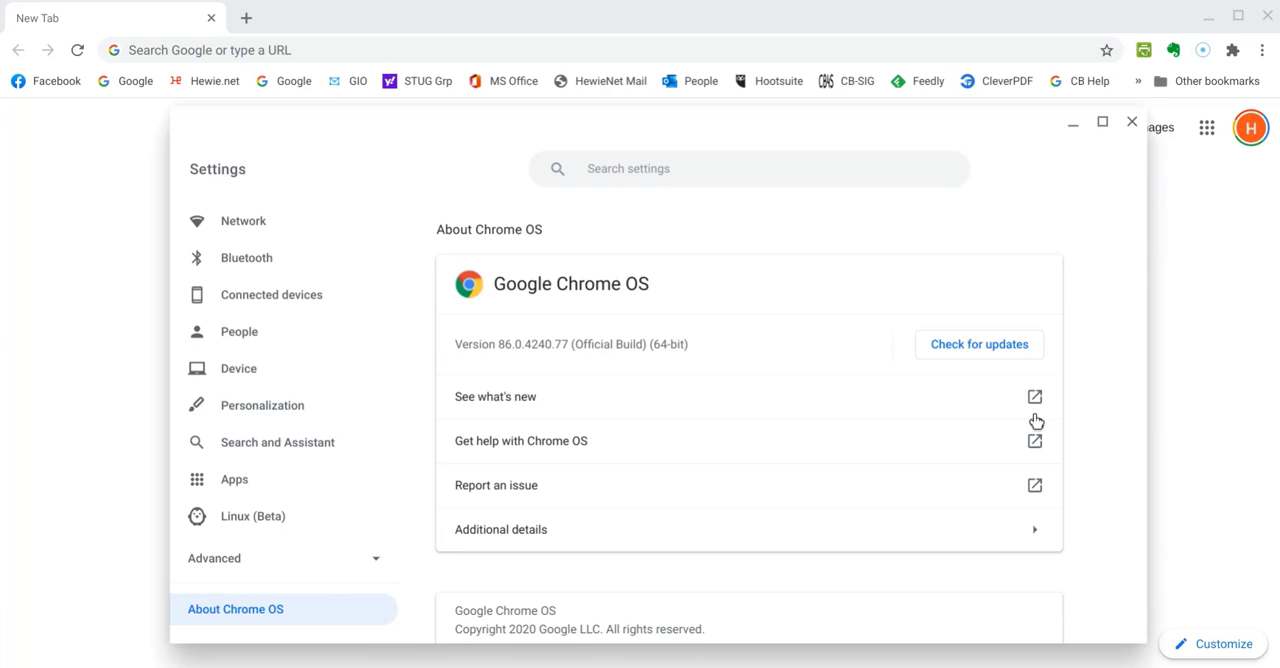
mouse_move(1037, 403)
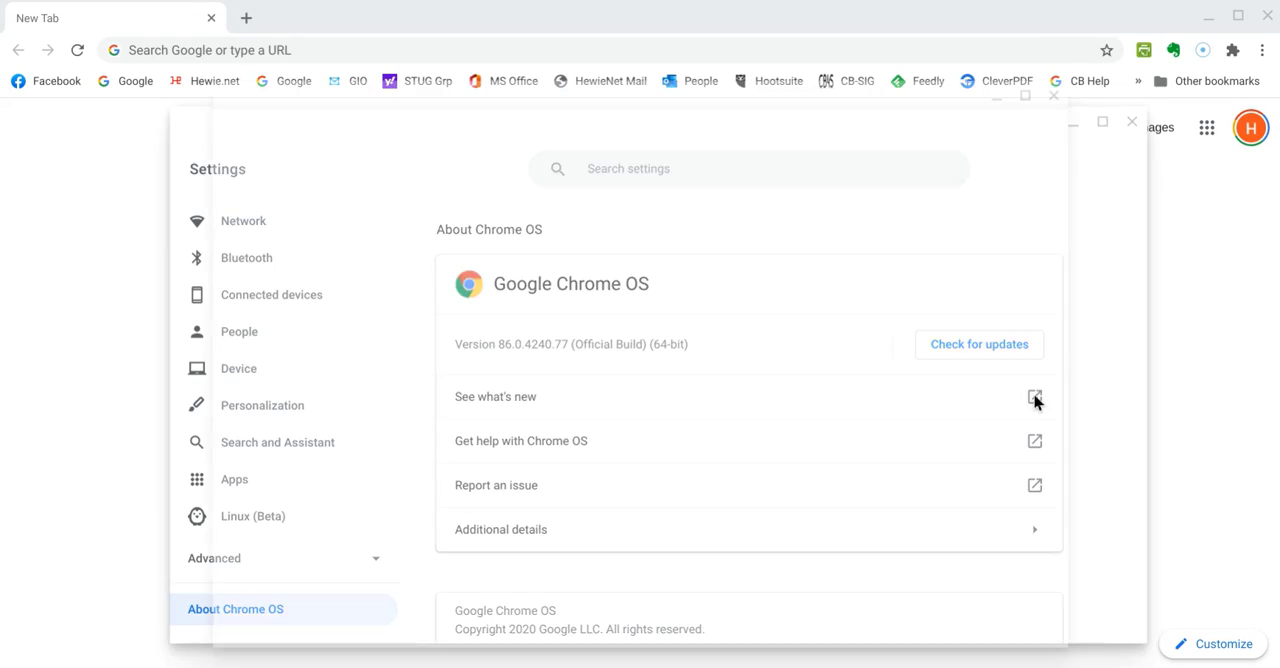
Step: Read Explore's What's new highlights down to the previous update option
click(1035, 398)
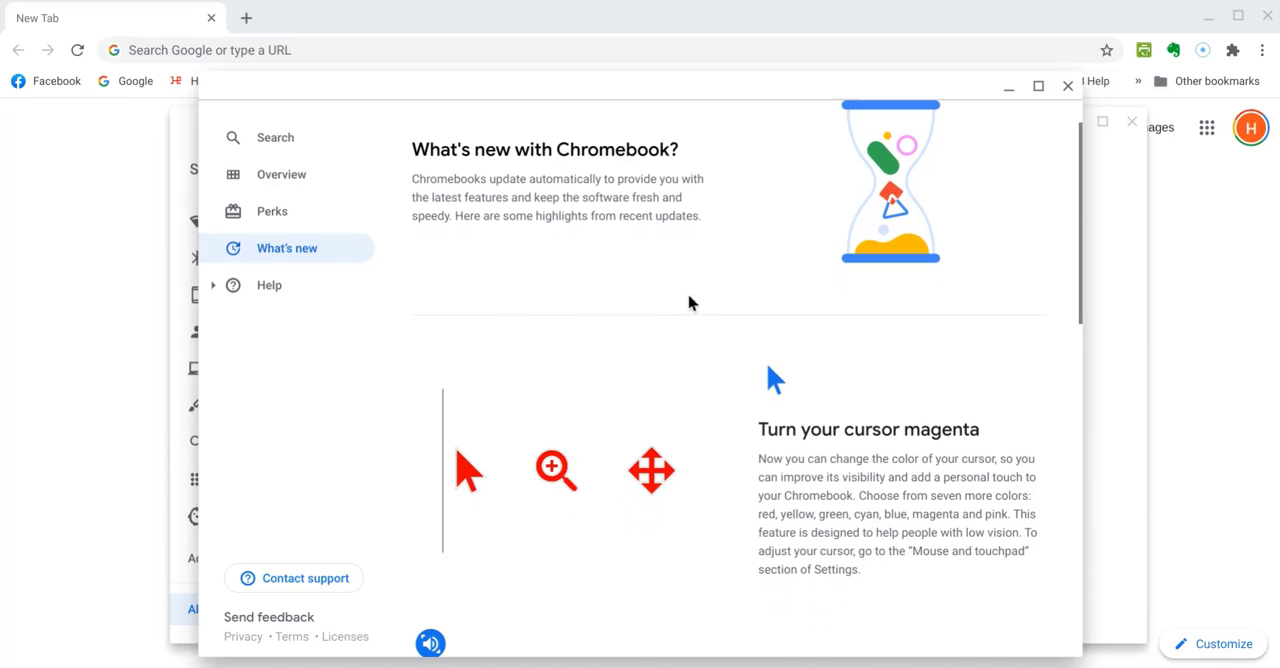
scroll(down, 3)
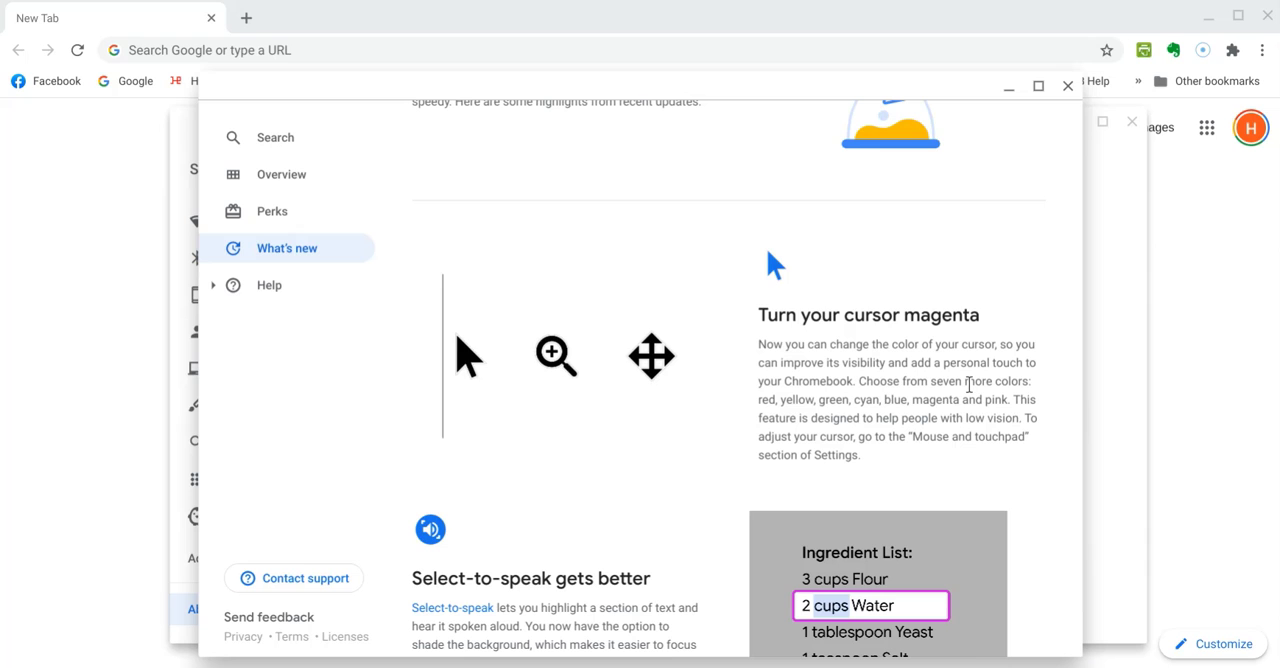
scroll(down, 3)
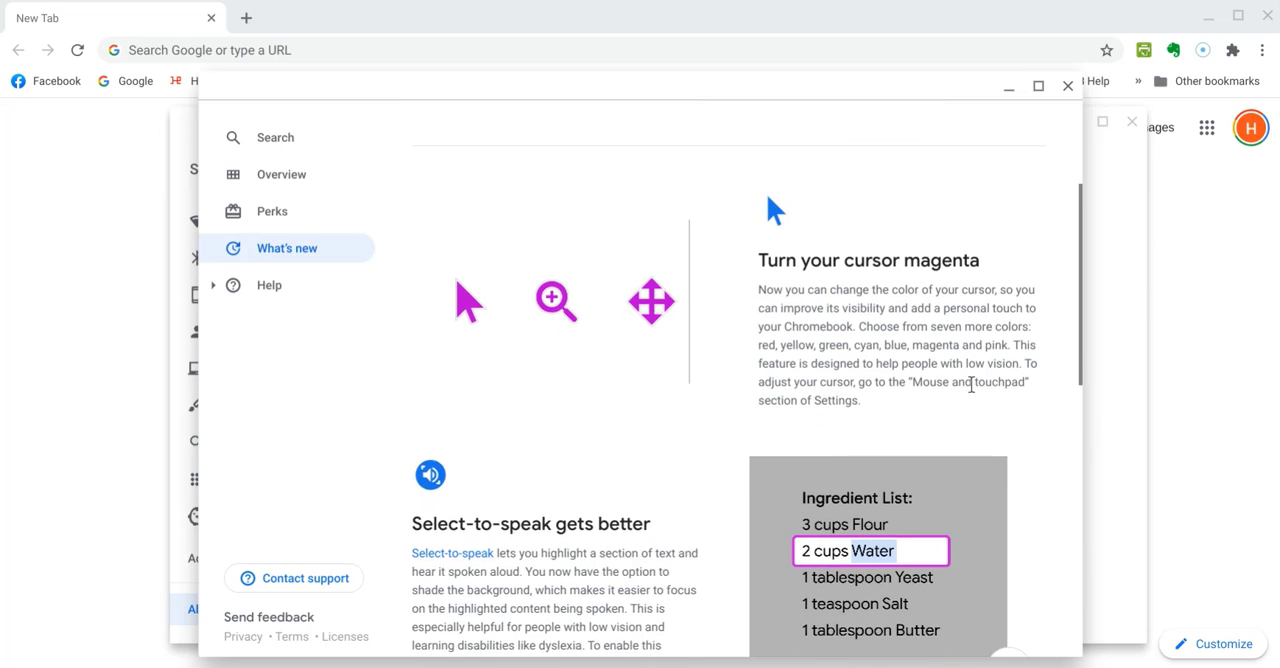
scroll(down, 3)
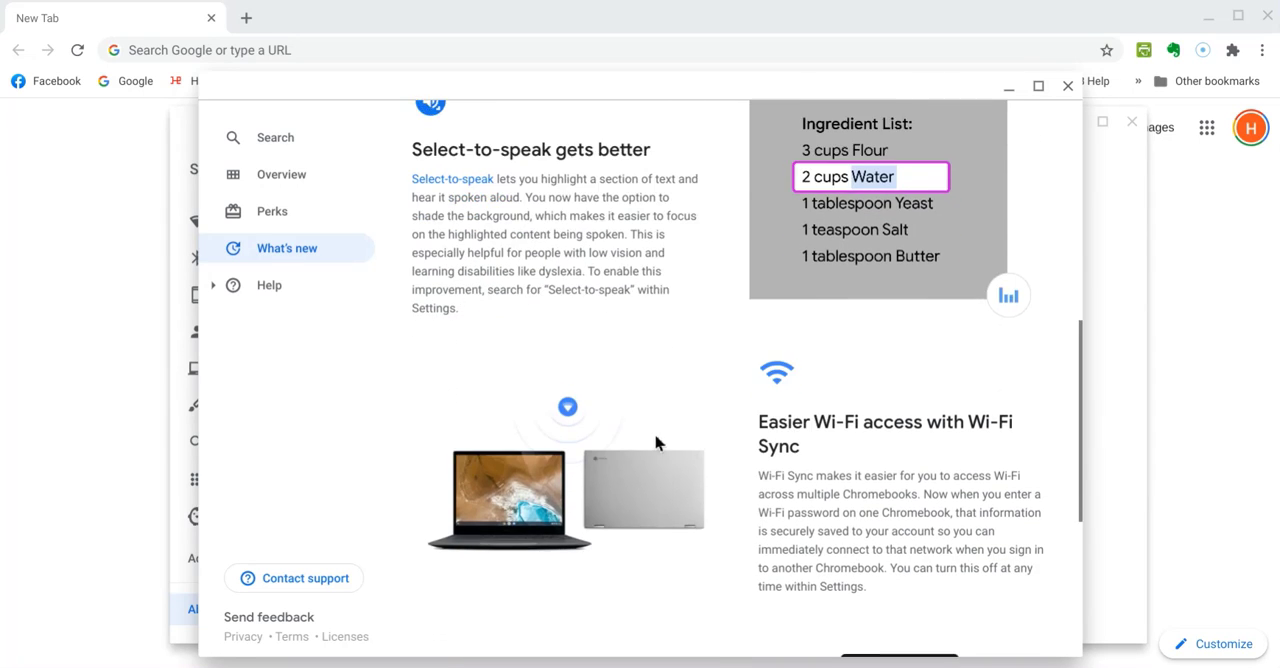
scroll(down, 3)
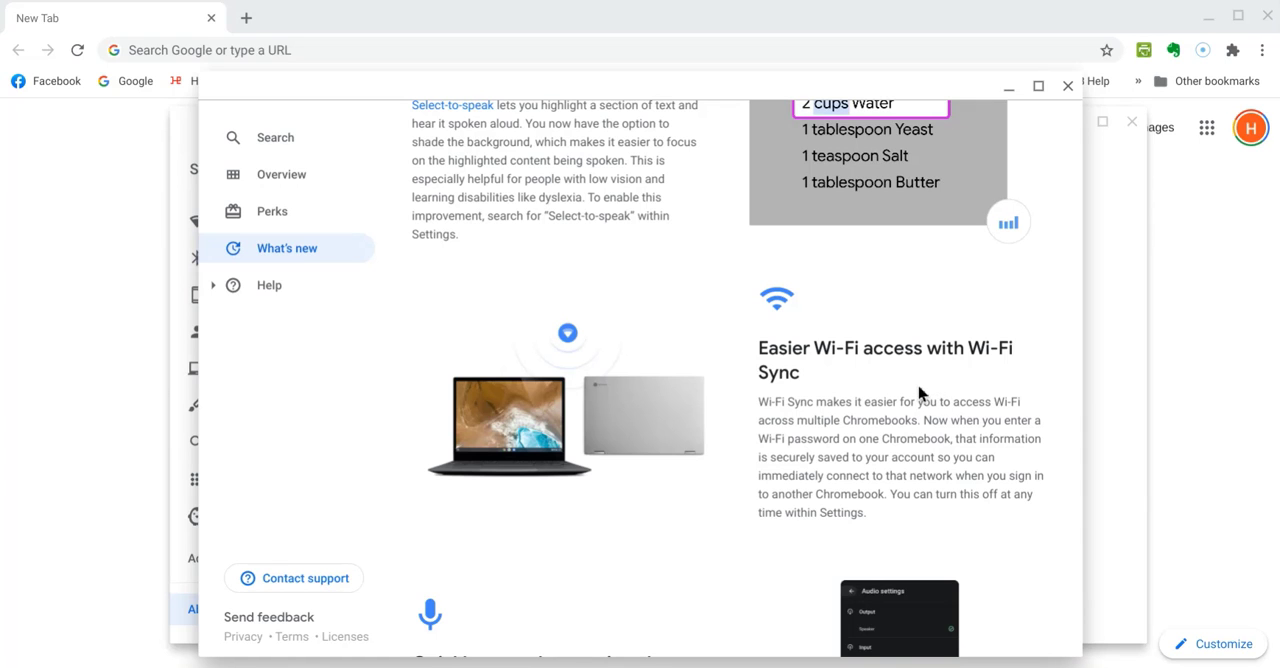
scroll(down, 3)
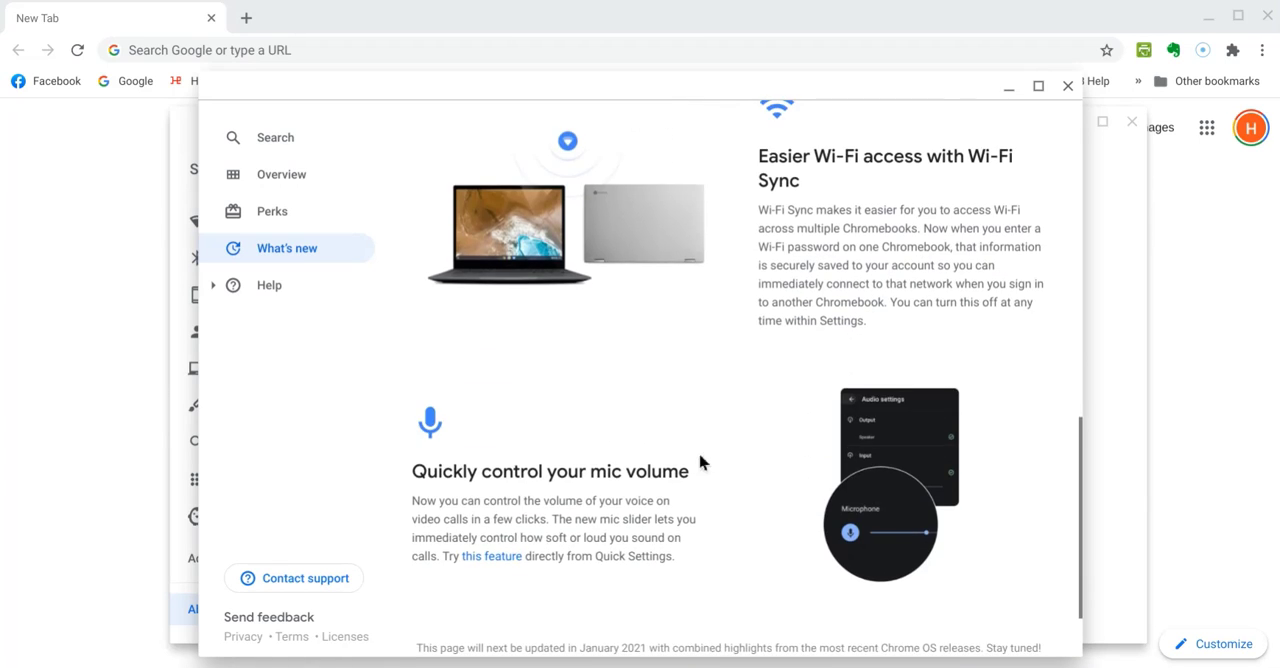
scroll(down, 3)
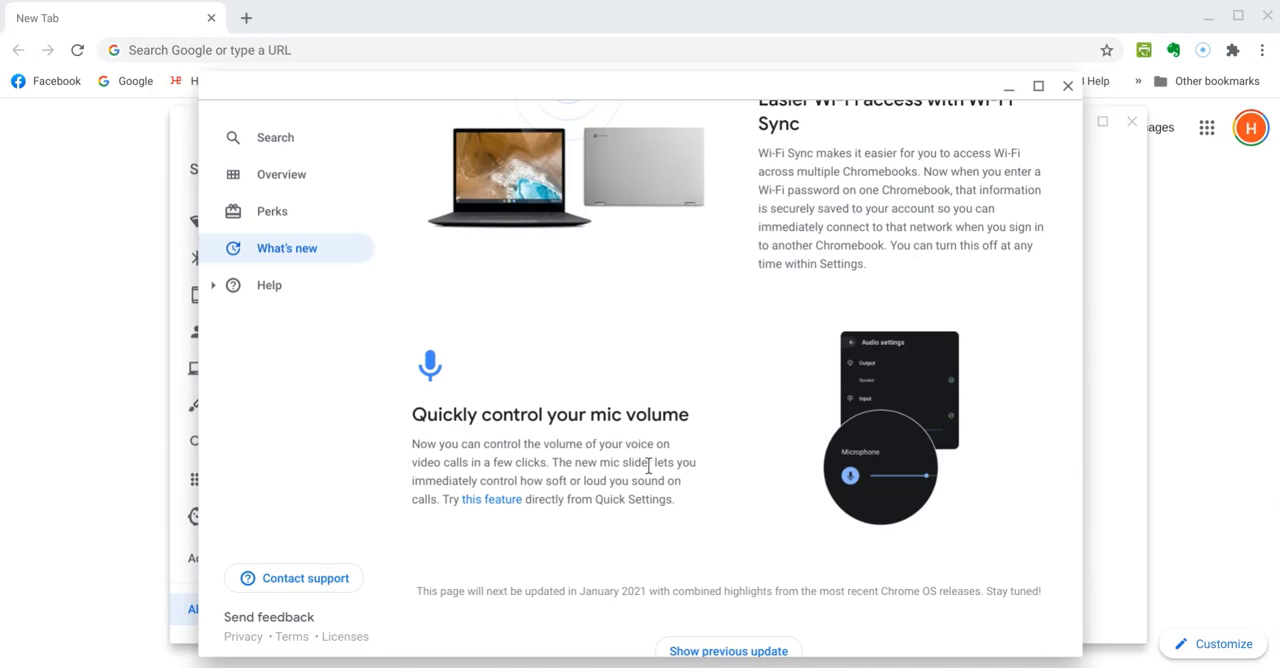
scroll(down, 3)
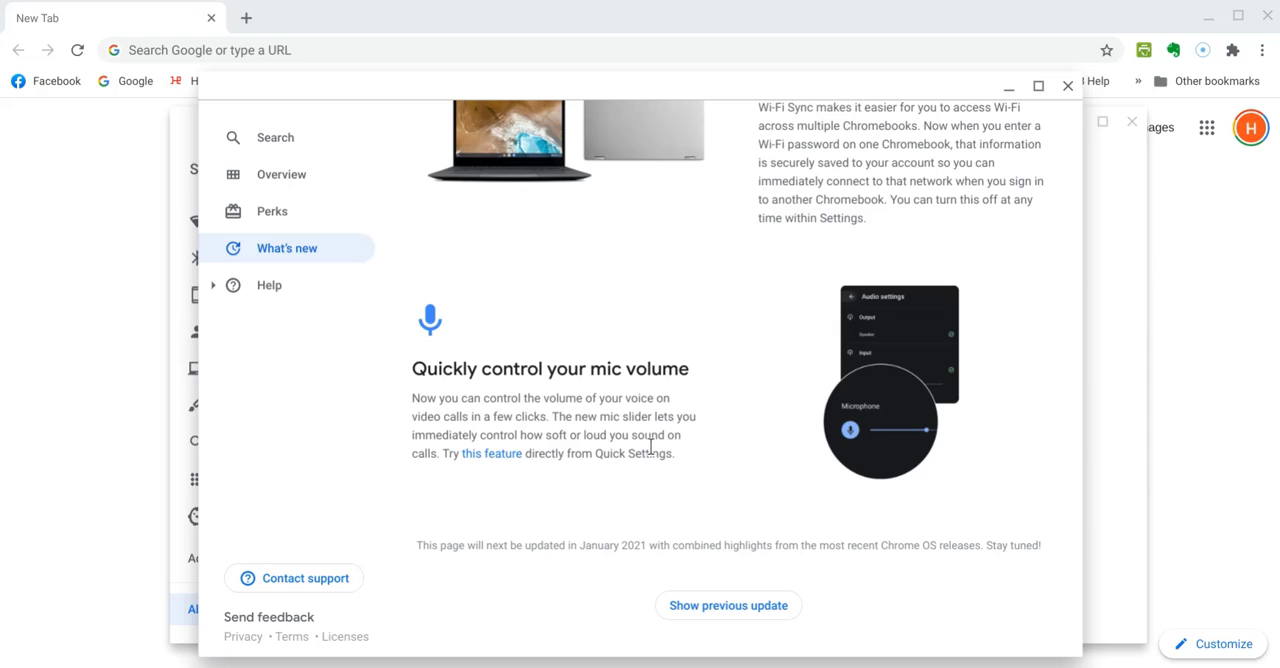
mouse_move(1038, 86)
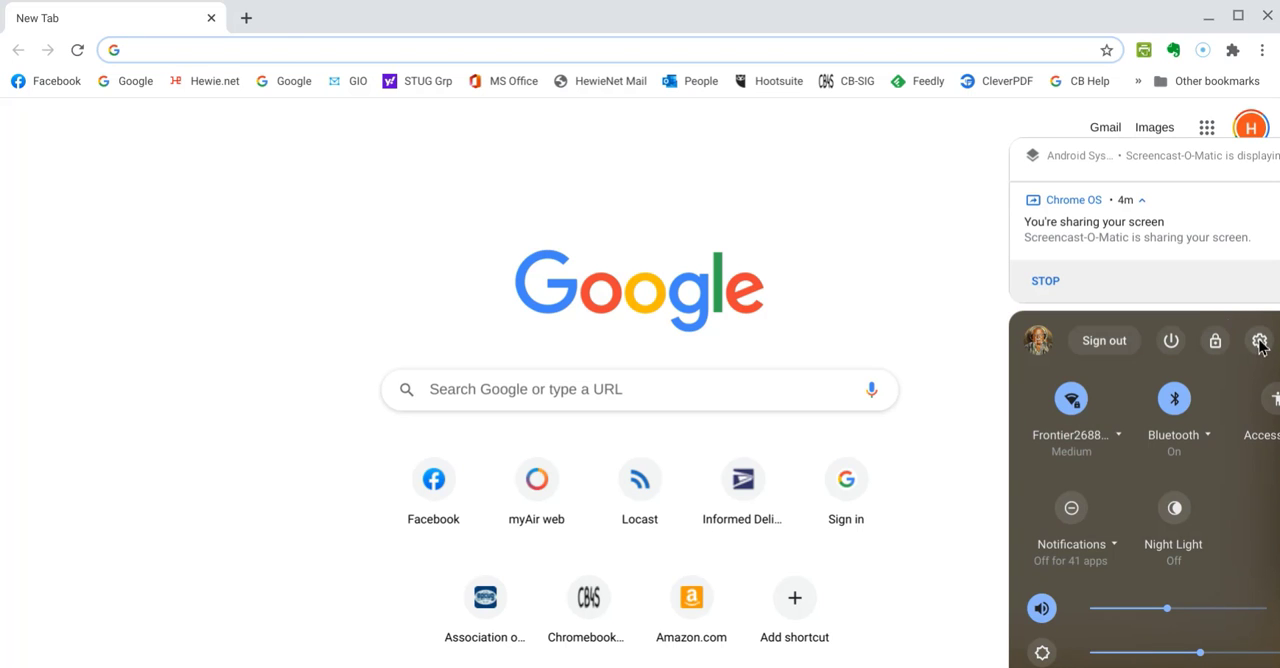
Step: Scroll through the main Settings sections down to the Advanced button
click(1259, 341)
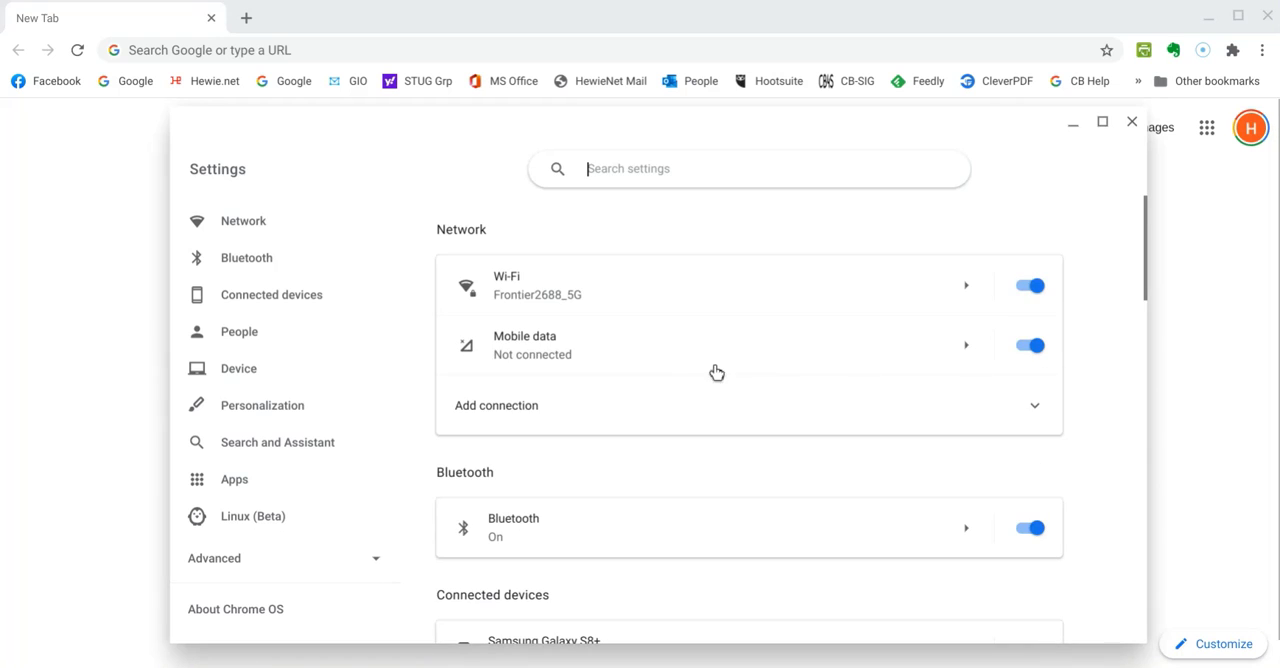
scroll(down, 3)
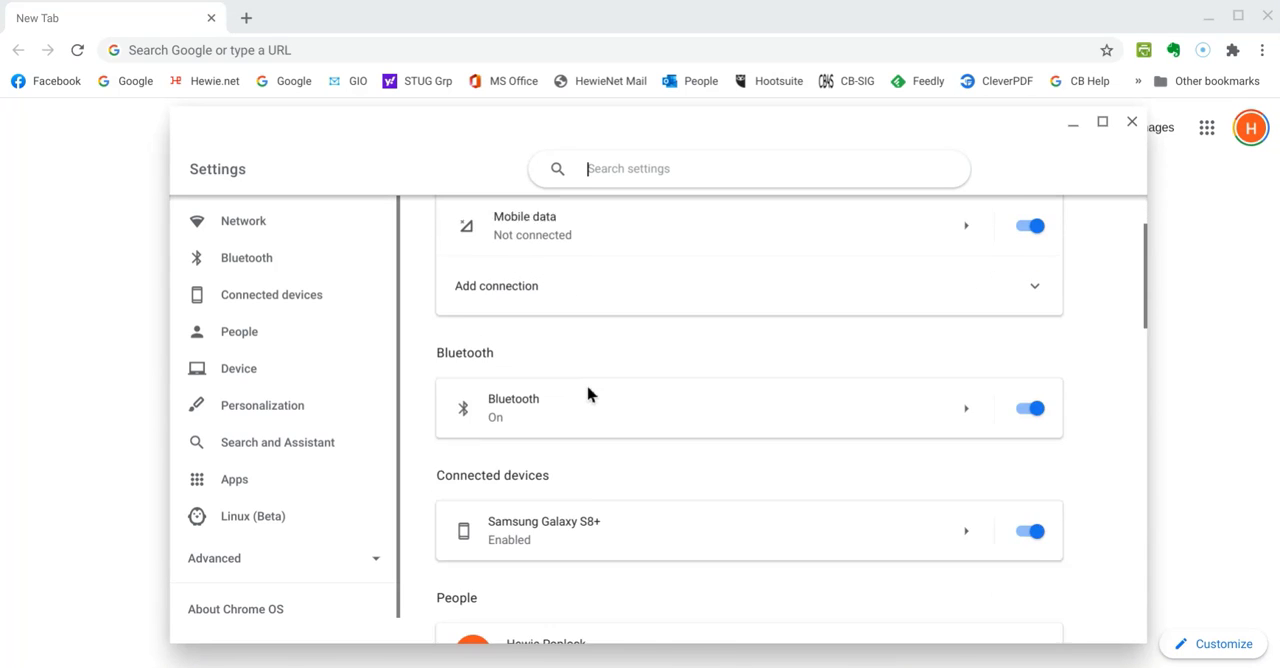
scroll(down, 3)
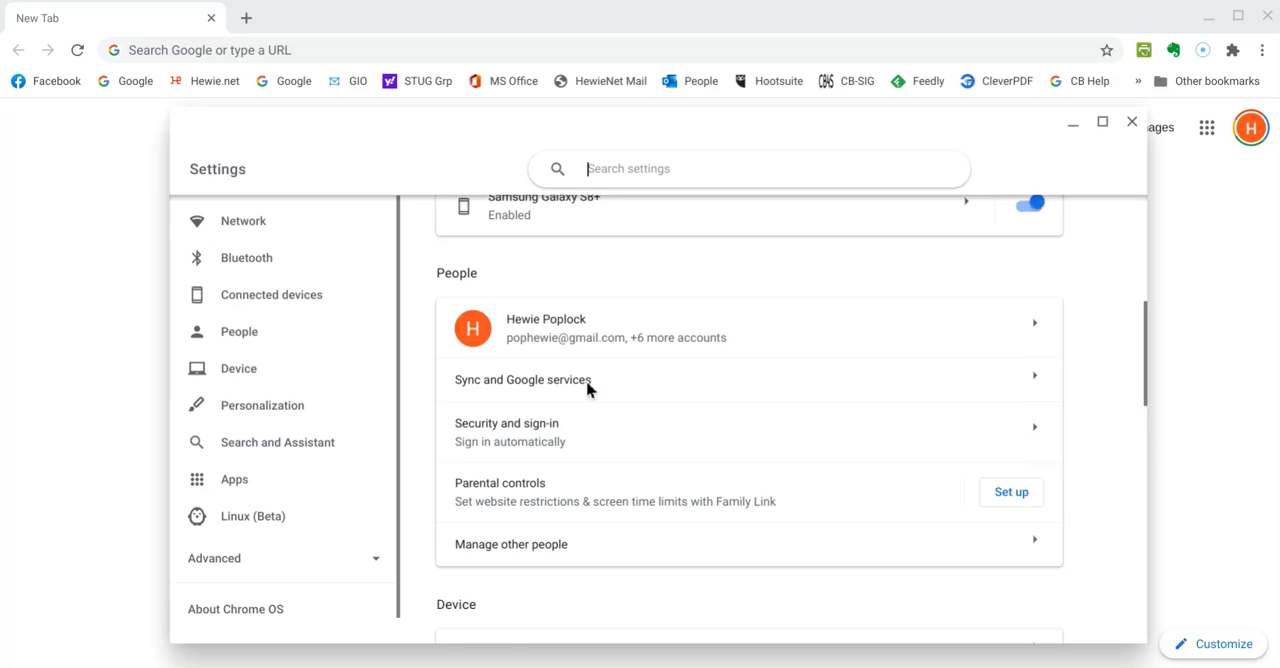
scroll(down, 3)
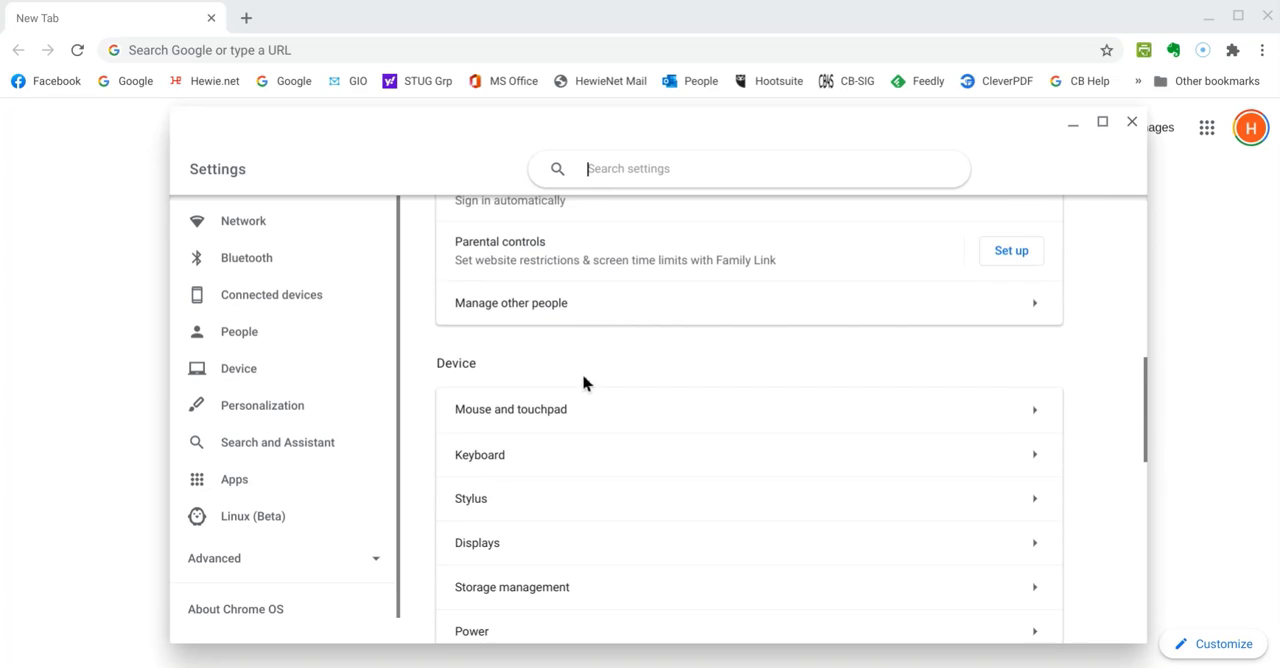
scroll(down, 3)
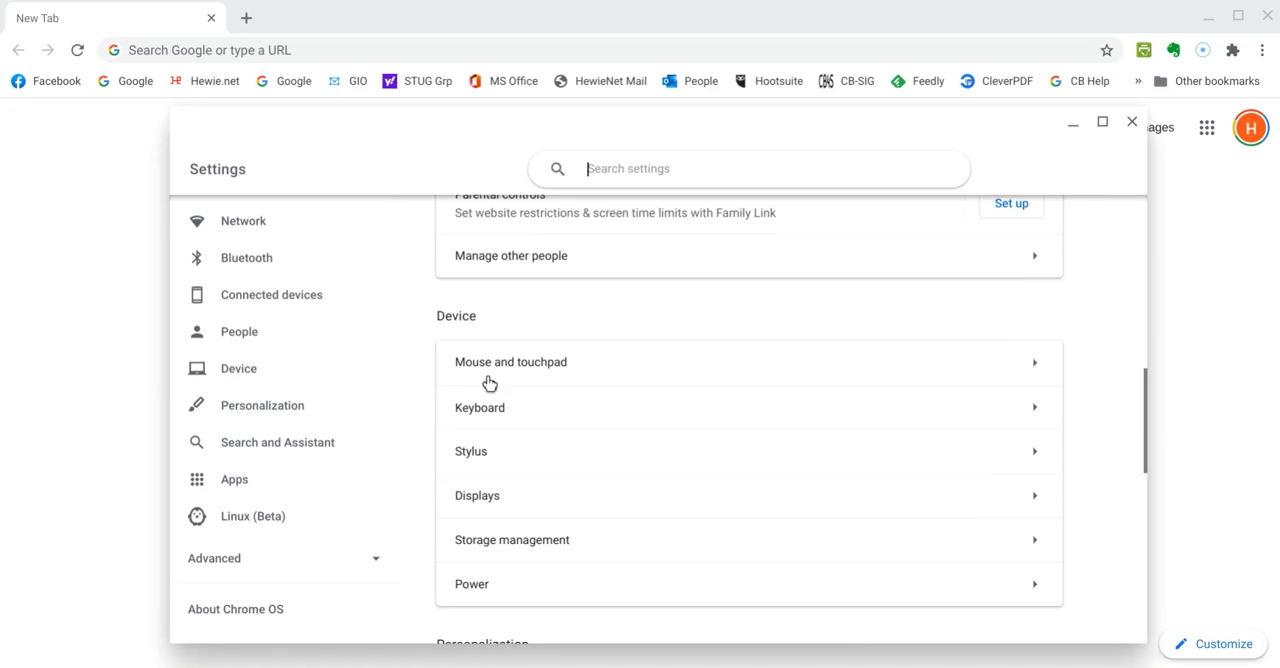
mouse_move(591, 397)
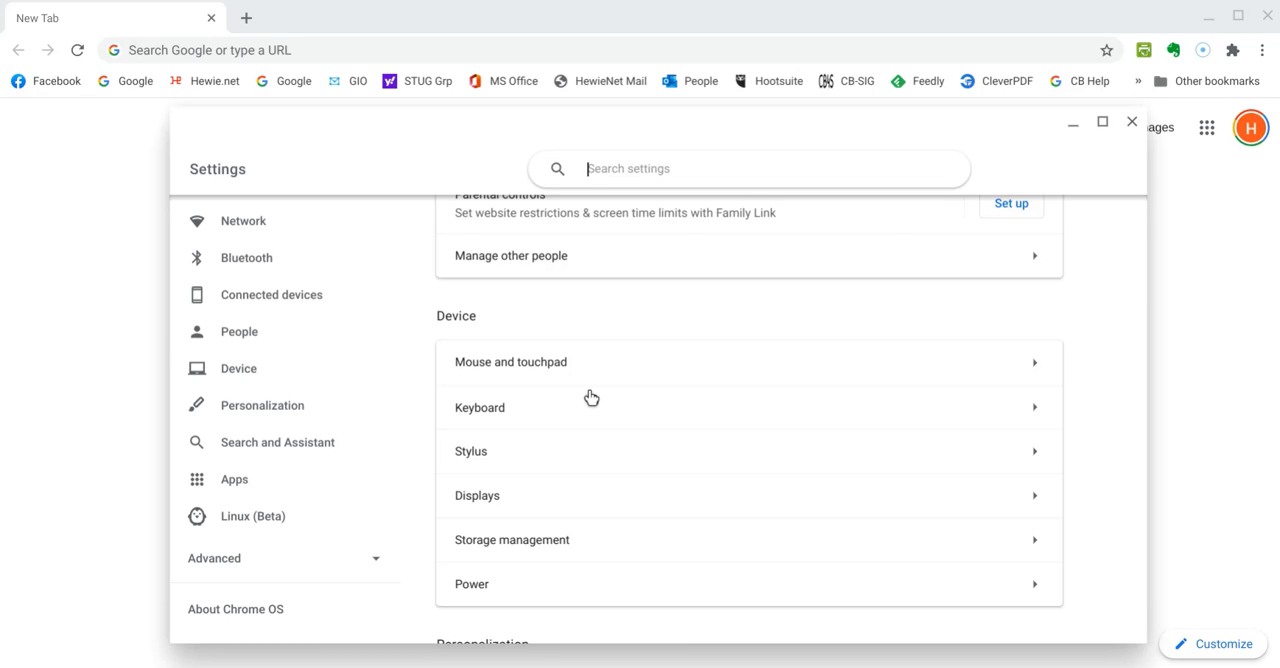
mouse_move(518, 375)
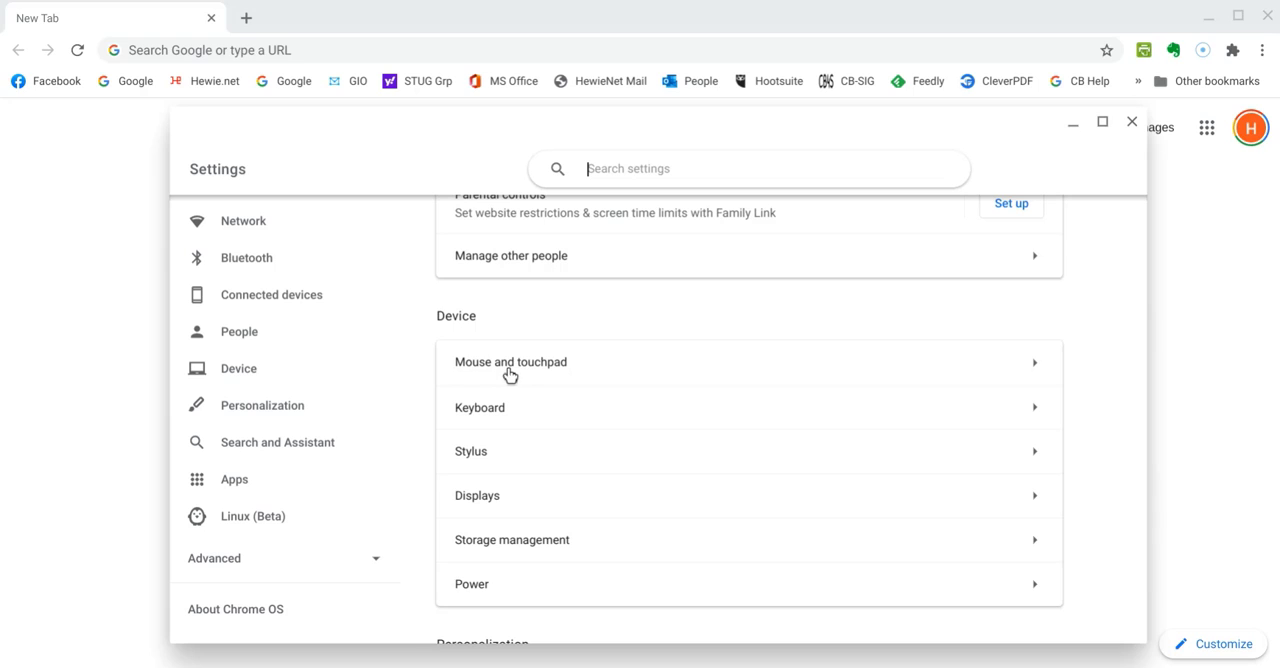
mouse_move(451, 385)
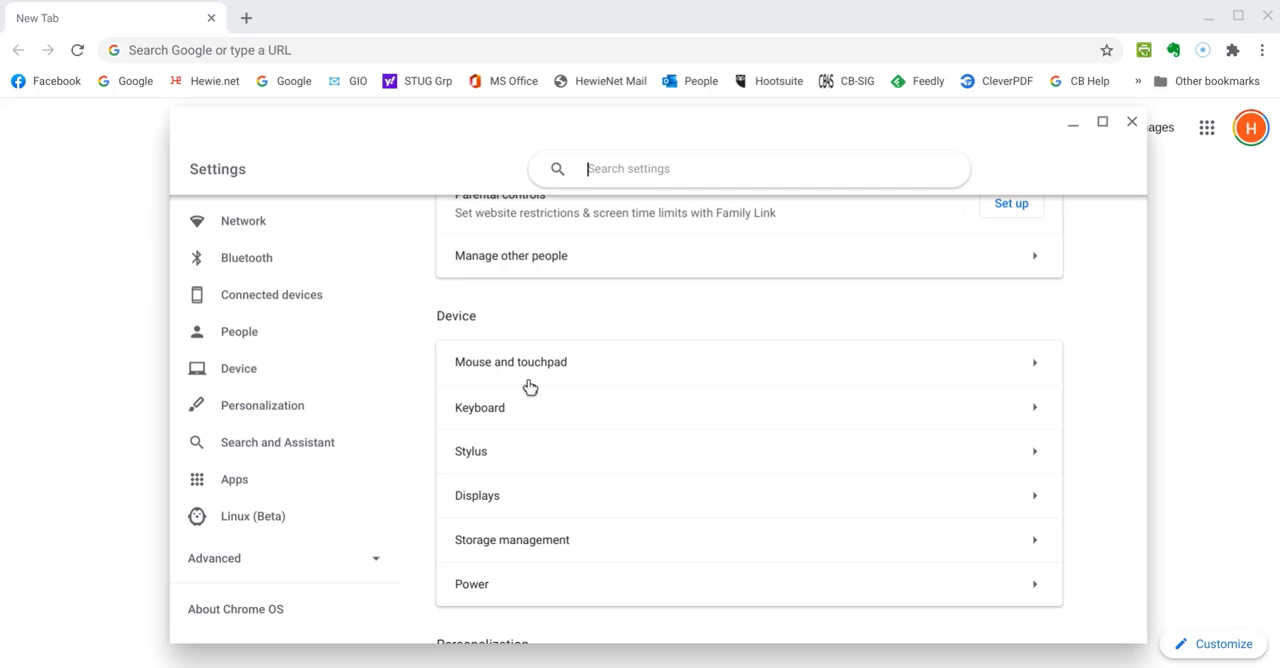
mouse_move(550, 388)
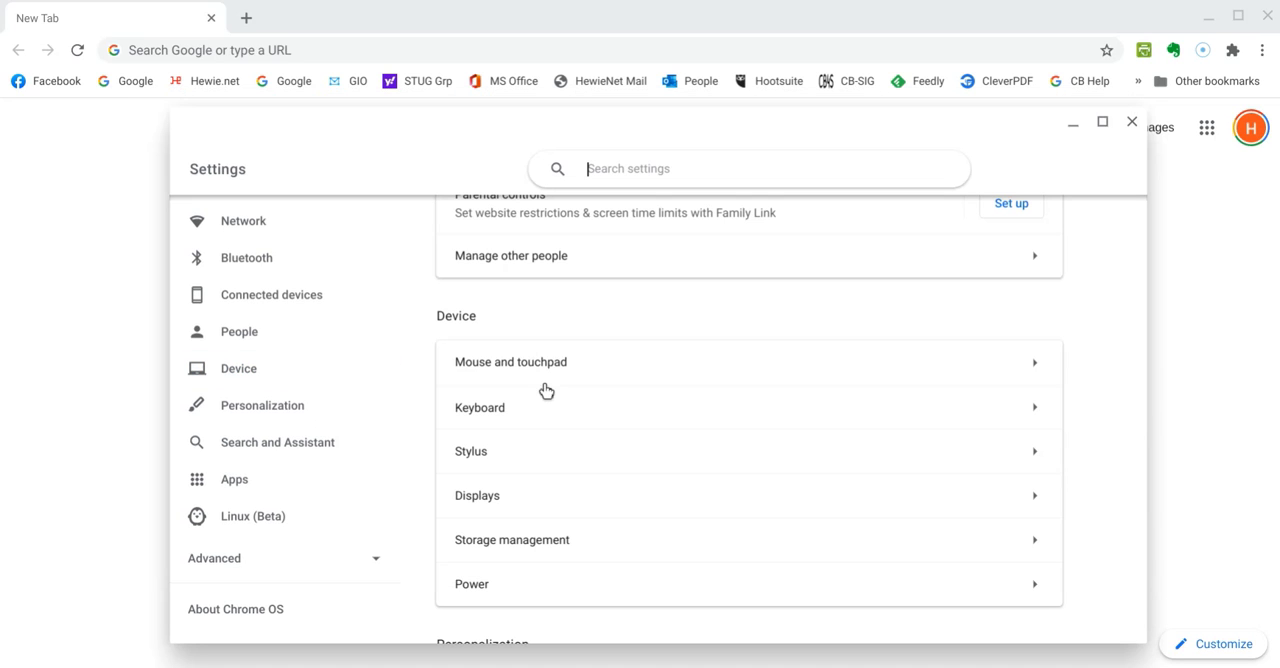
mouse_move(520, 378)
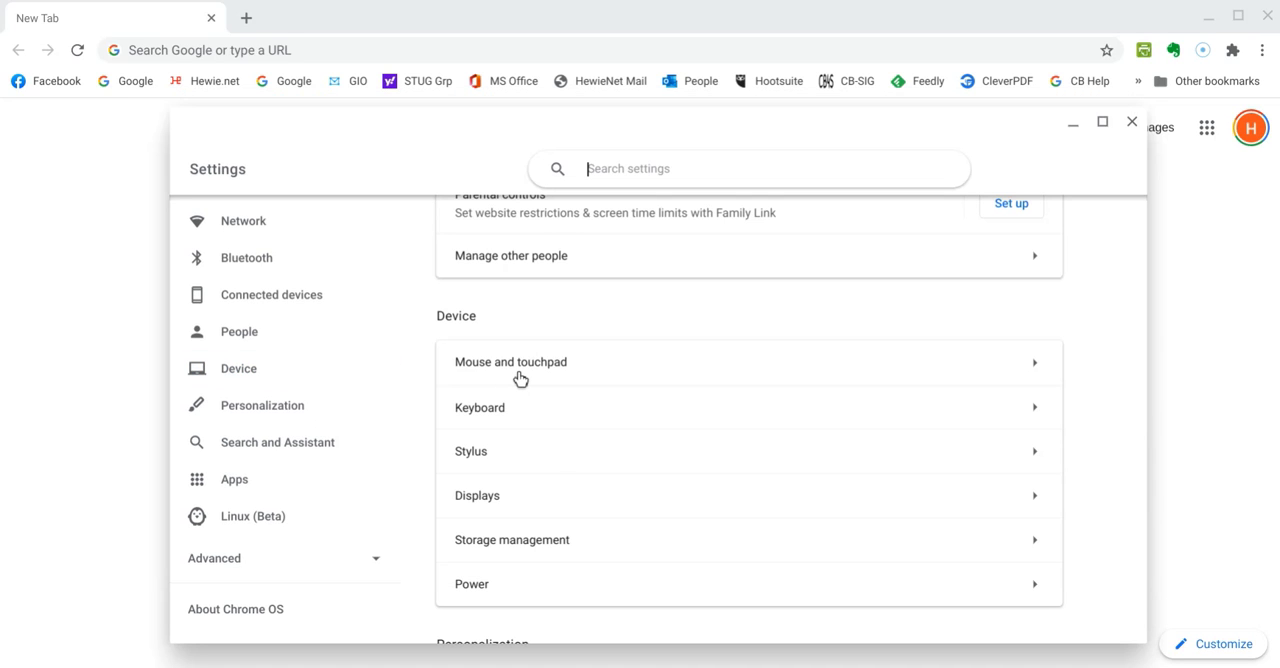
mouse_move(563, 388)
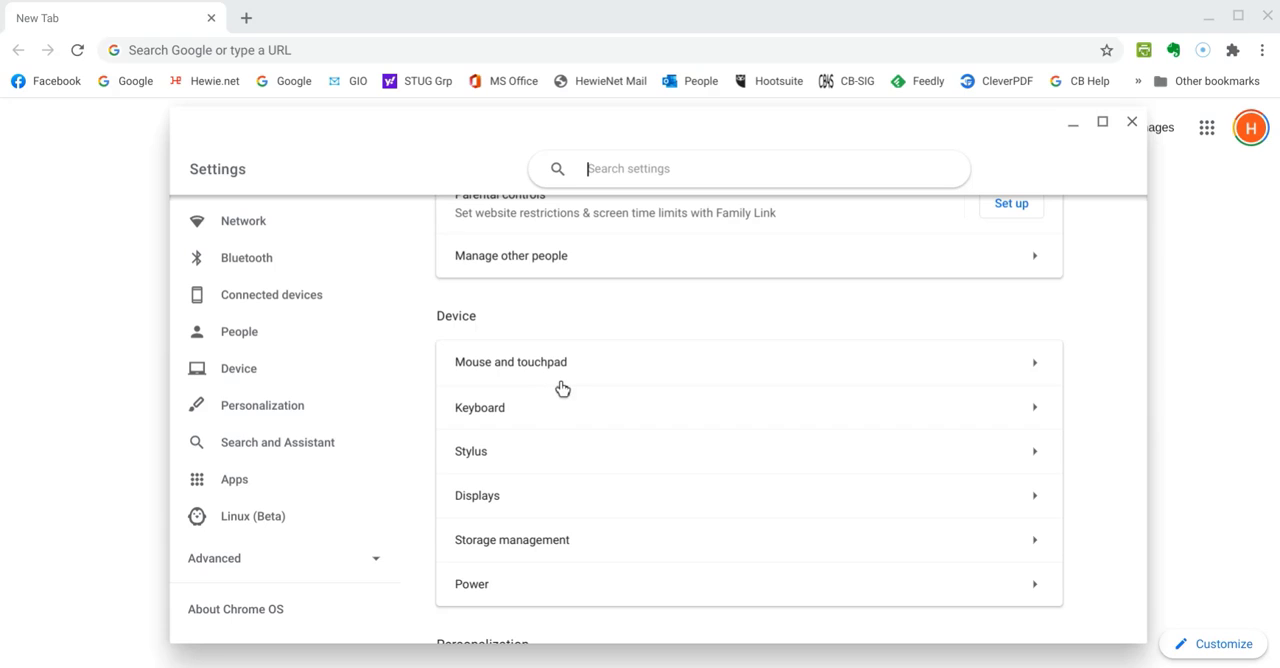
mouse_move(568, 389)
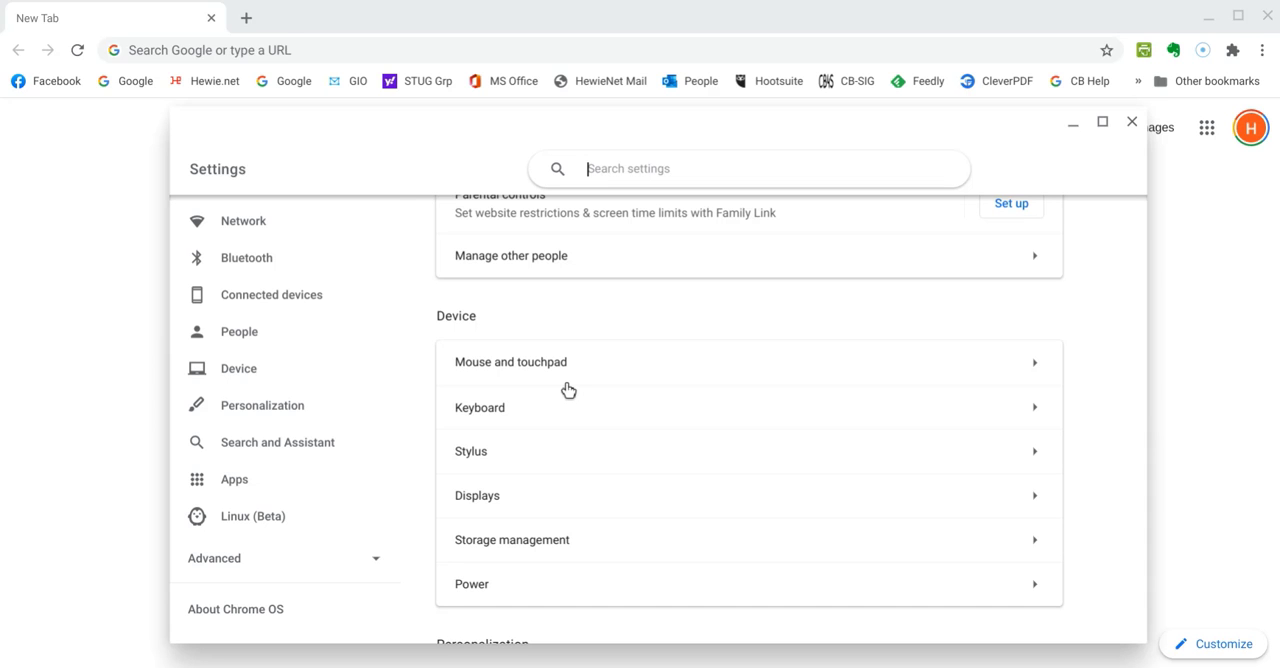
scroll(down, 3)
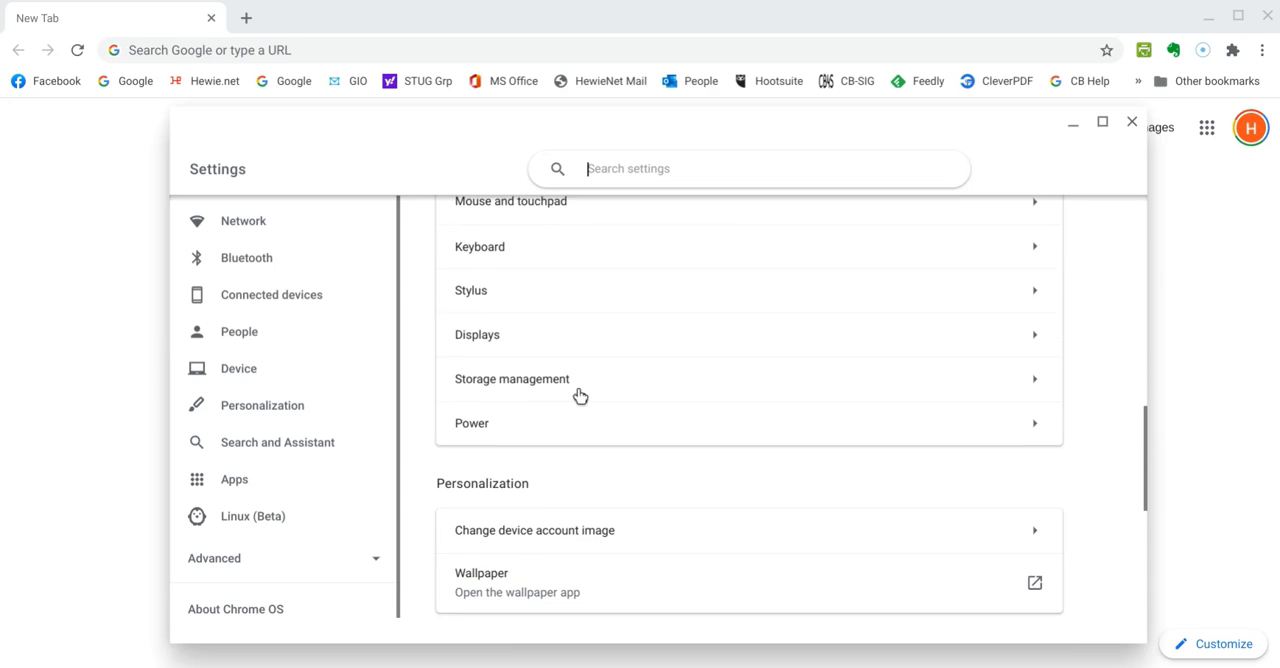
scroll(down, 3)
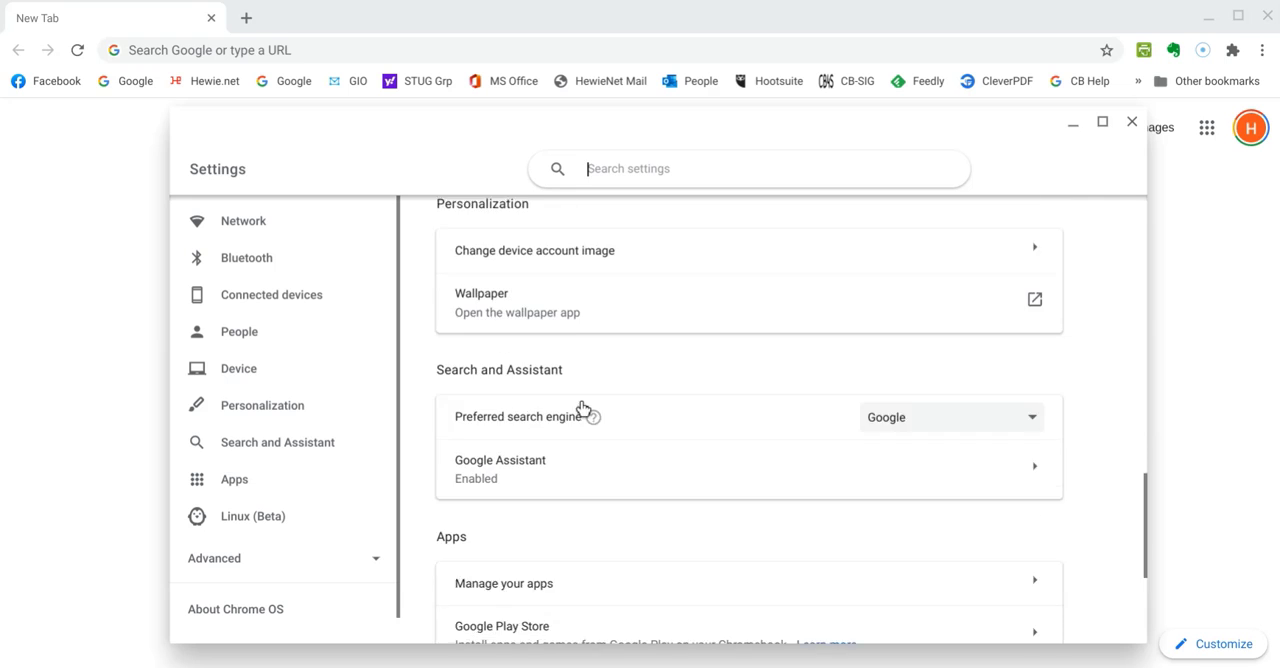
scroll(down, 3)
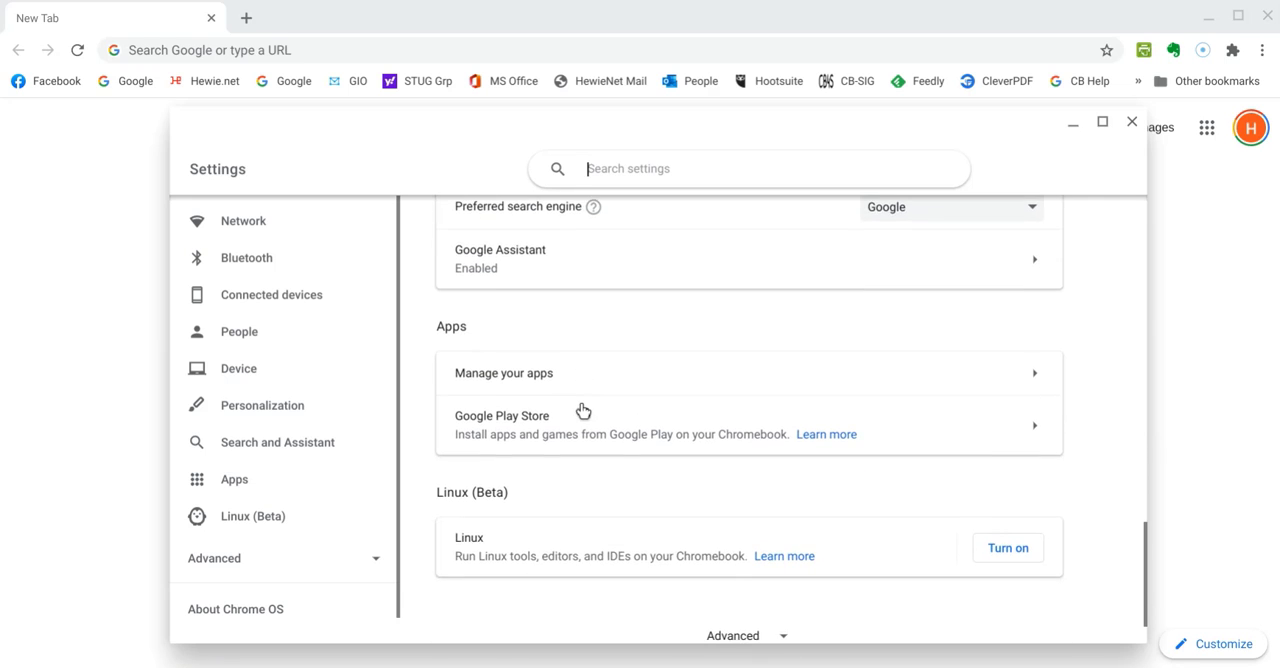
scroll(down, 3)
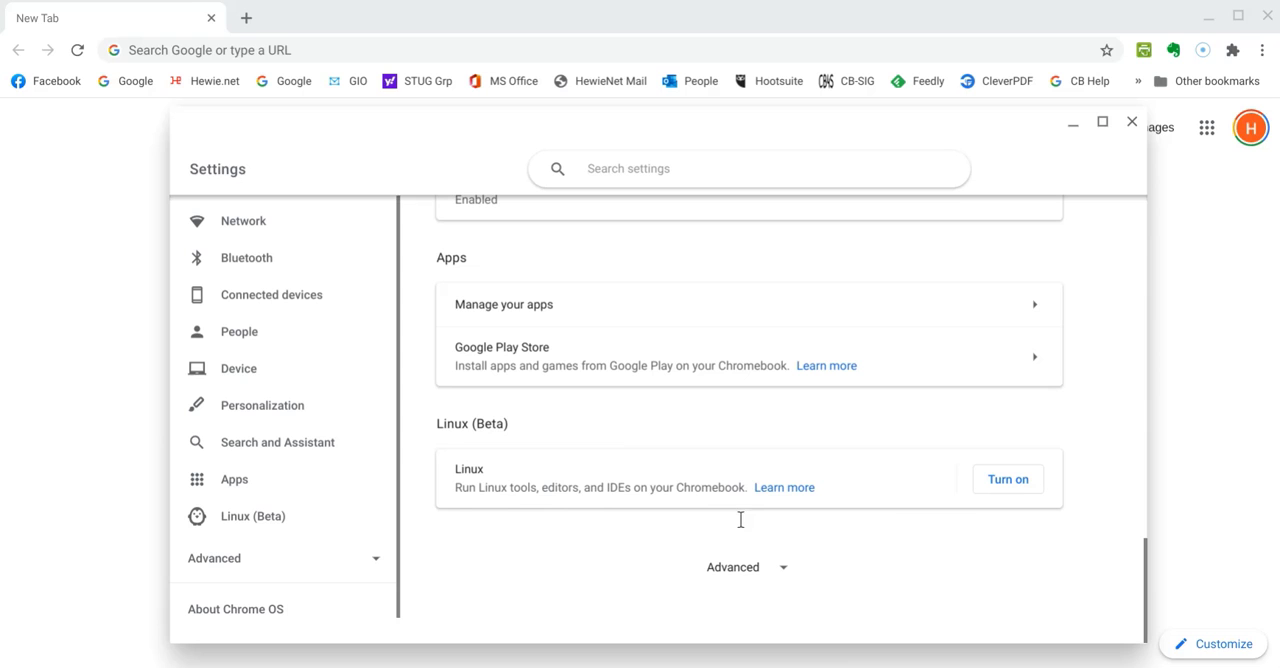
Step: Expand Advanced settings and scroll down to the Accessibility section
click(732, 567)
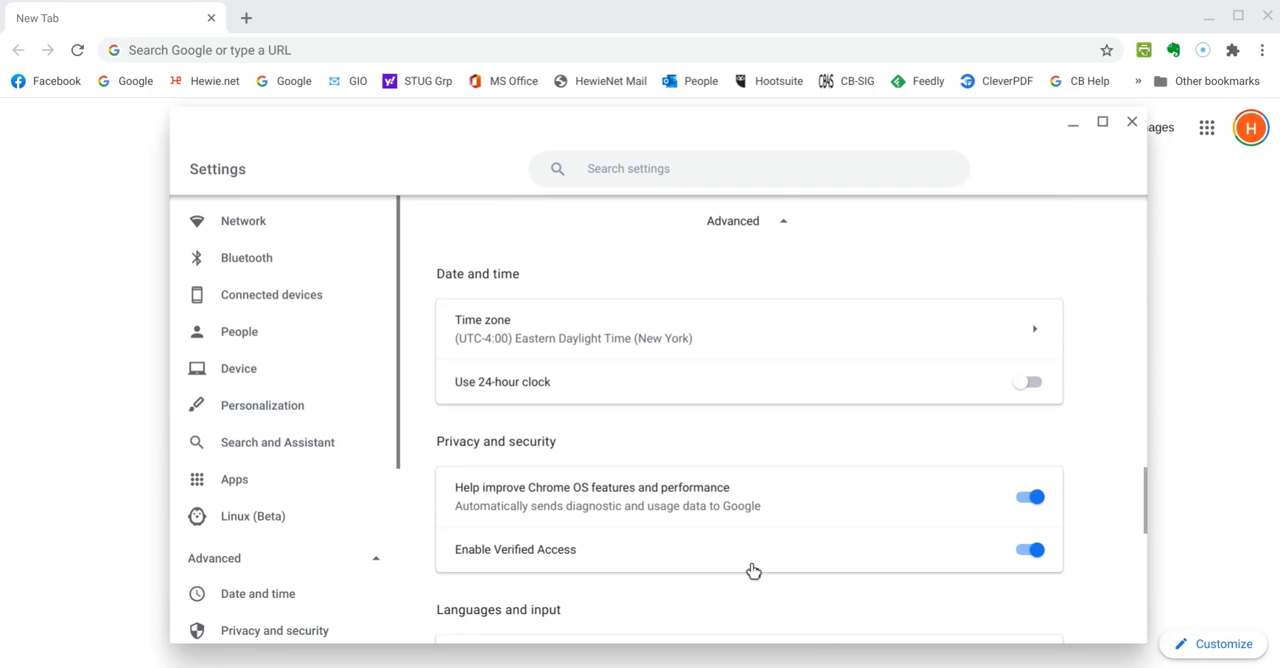
scroll(down, 3)
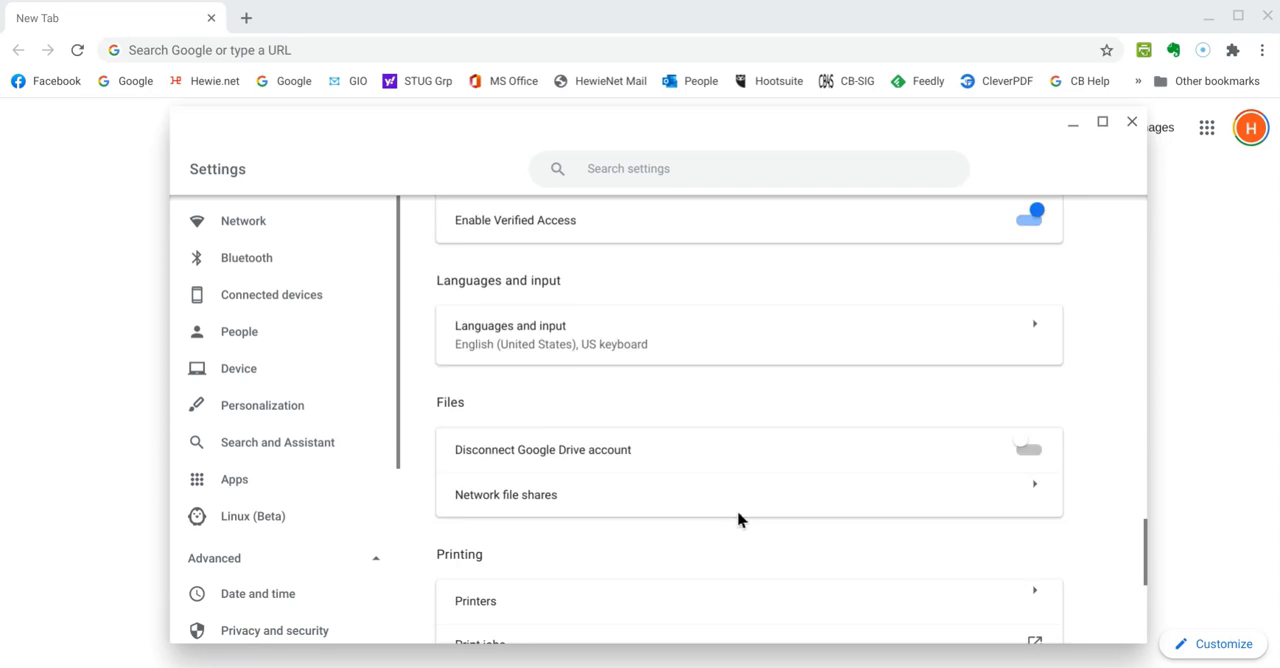
scroll(down, 3)
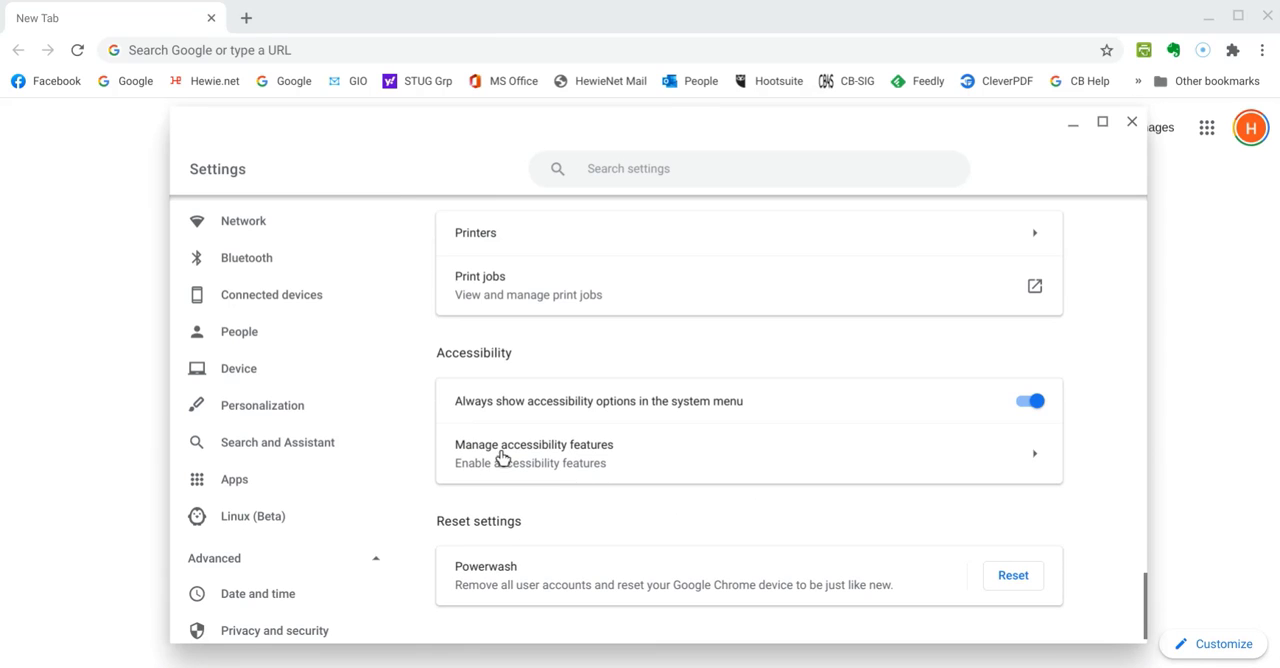
mouse_move(1038, 464)
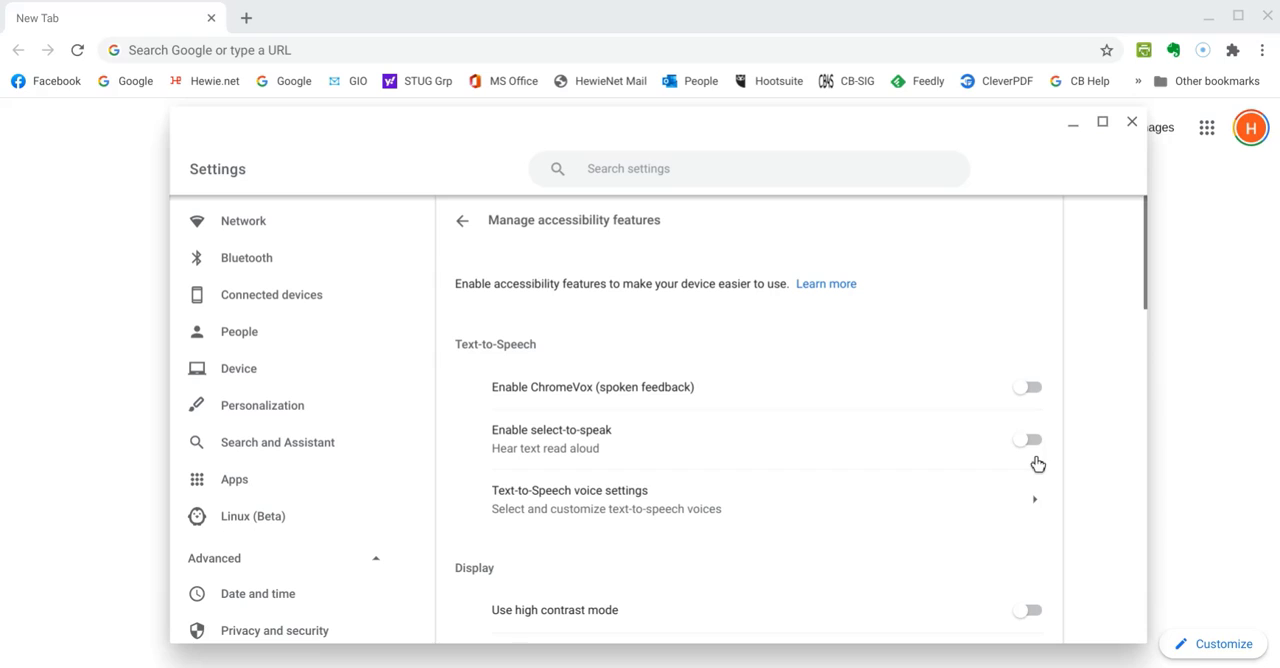
mouse_move(618, 319)
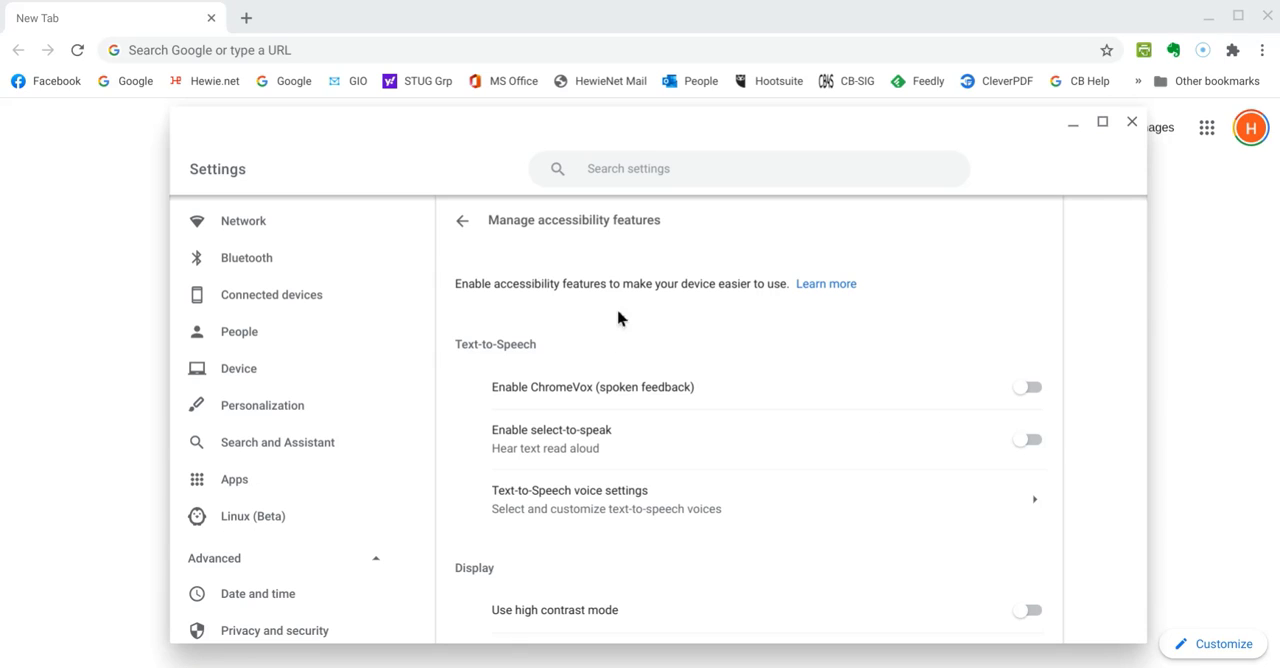
mouse_move(615, 263)
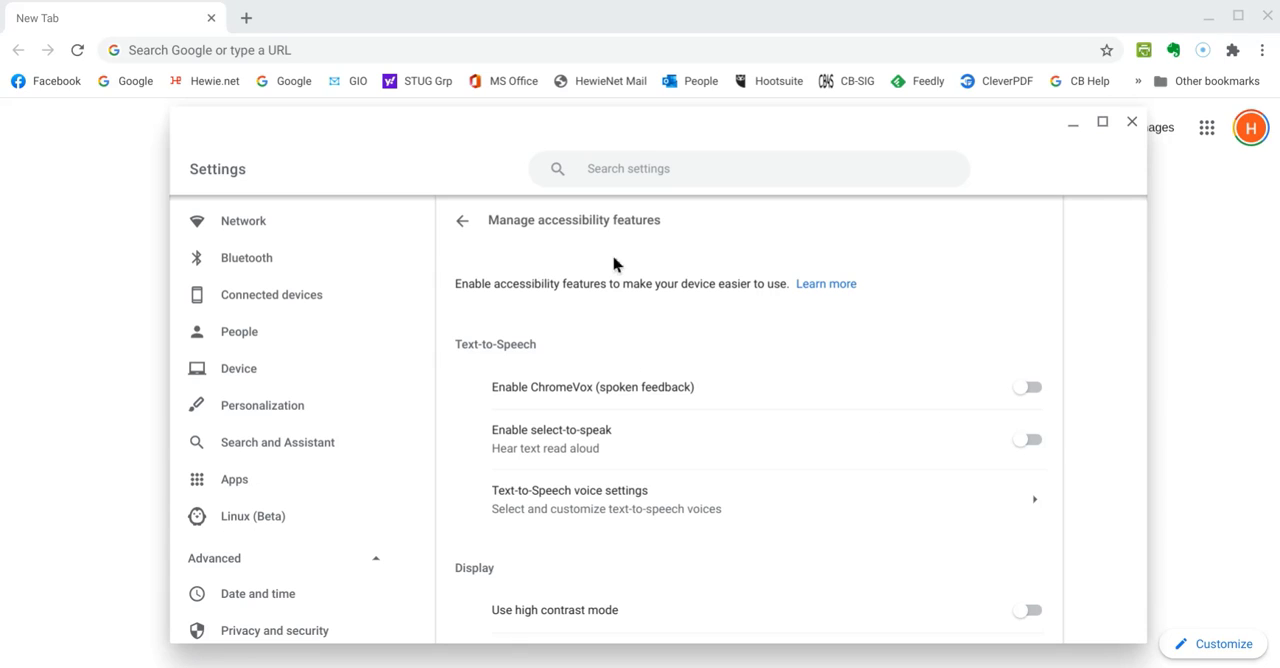
scroll(down, 3)
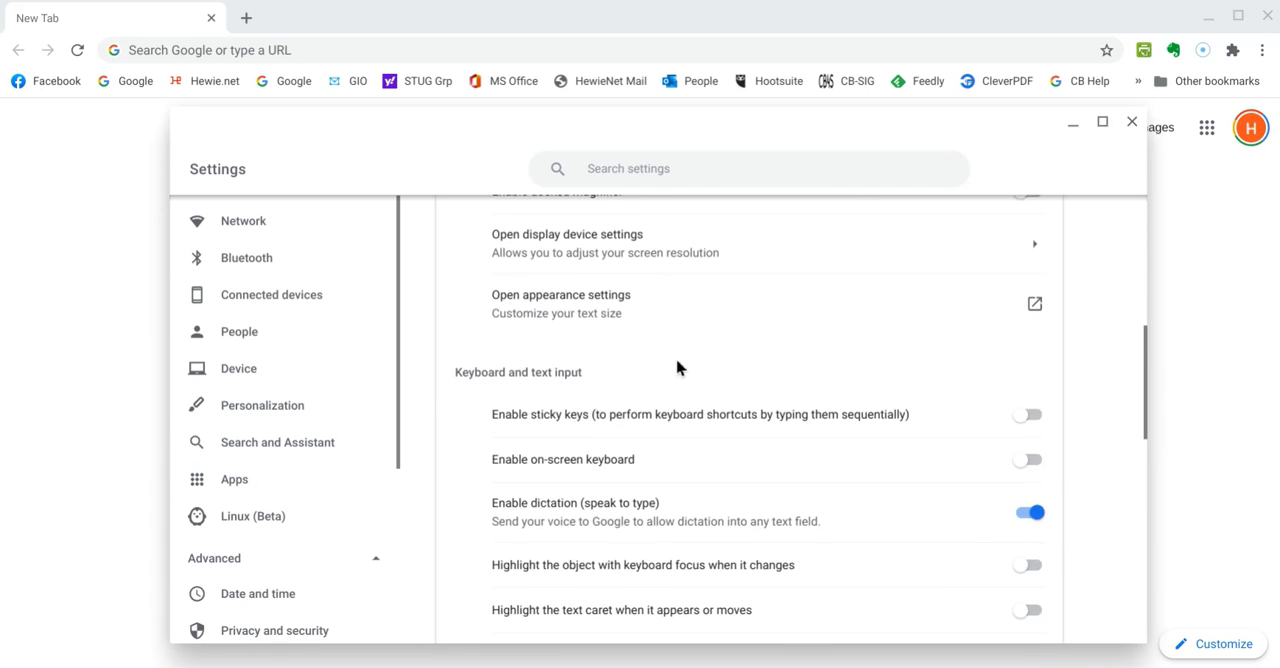
scroll(down, 3)
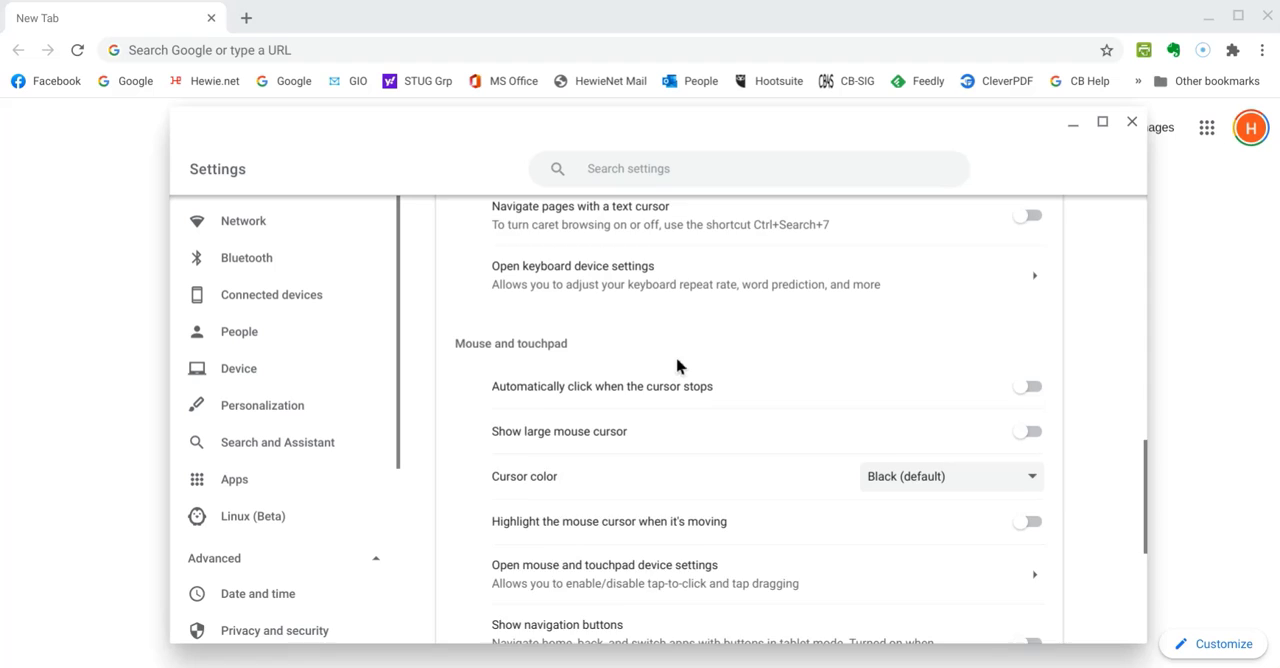
scroll(down, 3)
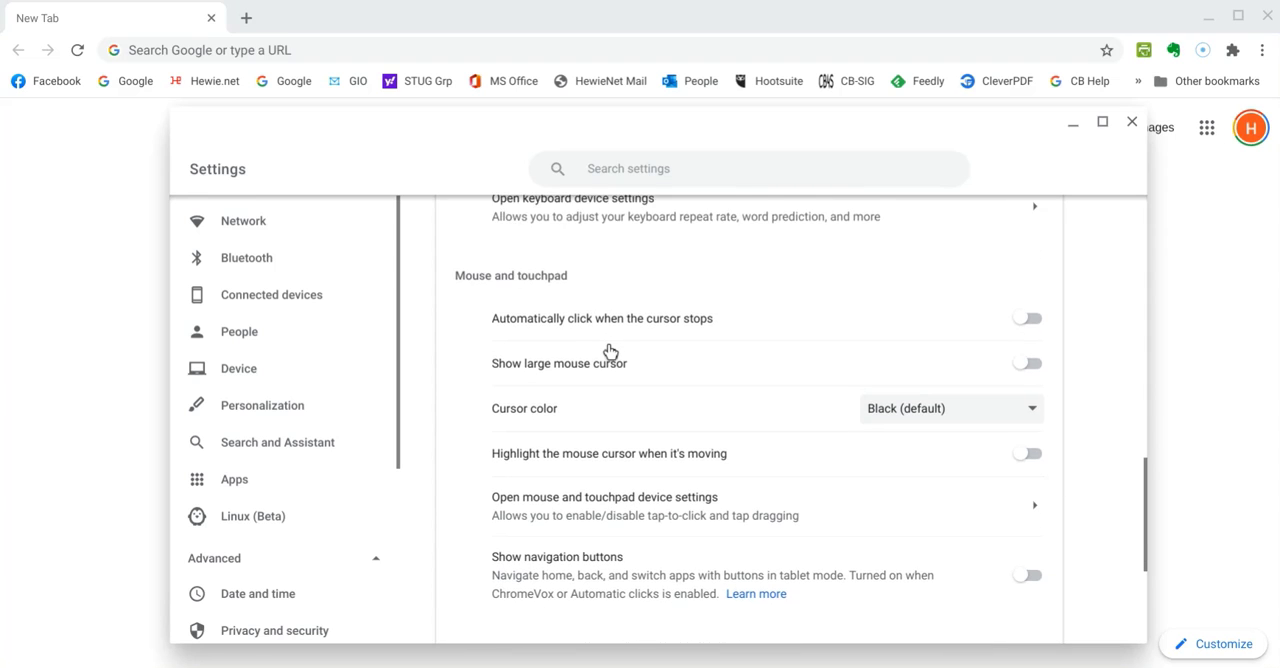
scroll(down, 3)
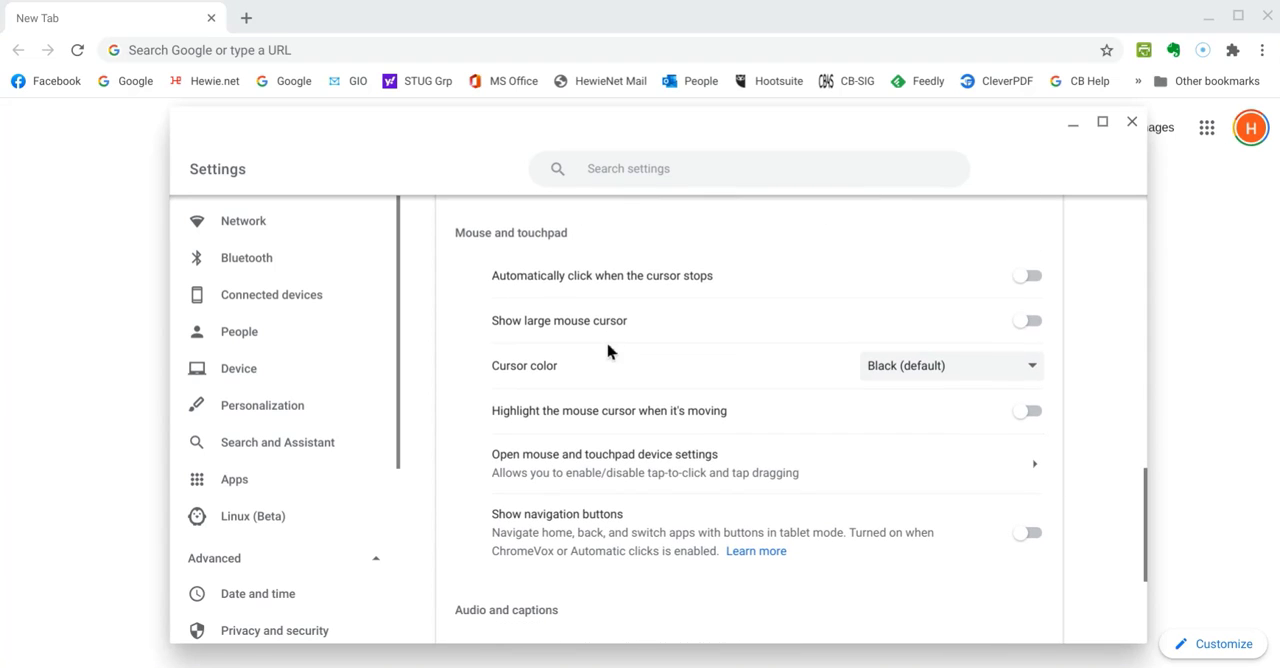
mouse_move(963, 402)
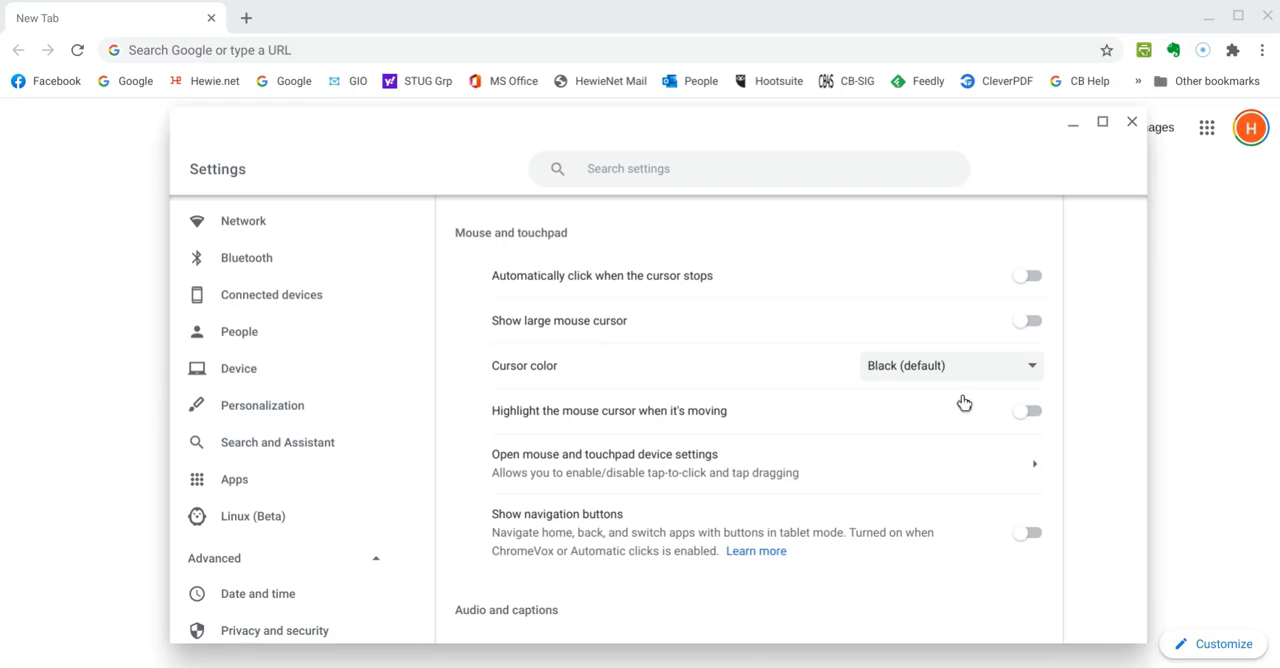
mouse_move(1091, 604)
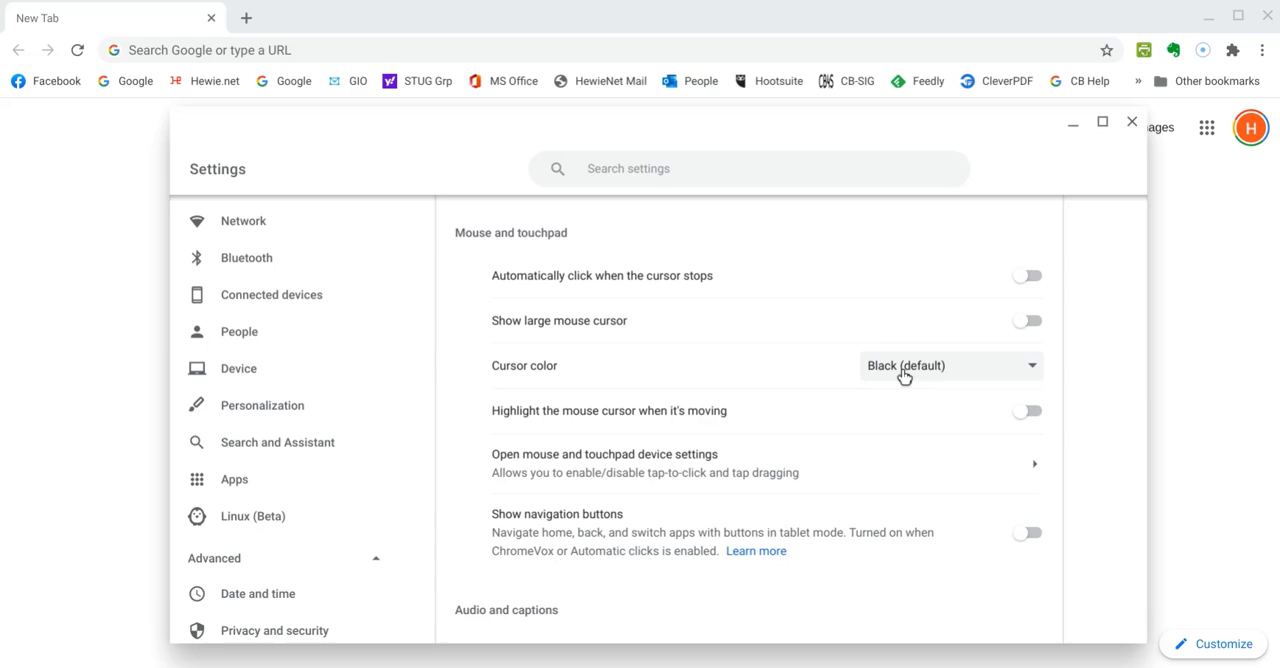
mouse_move(527, 304)
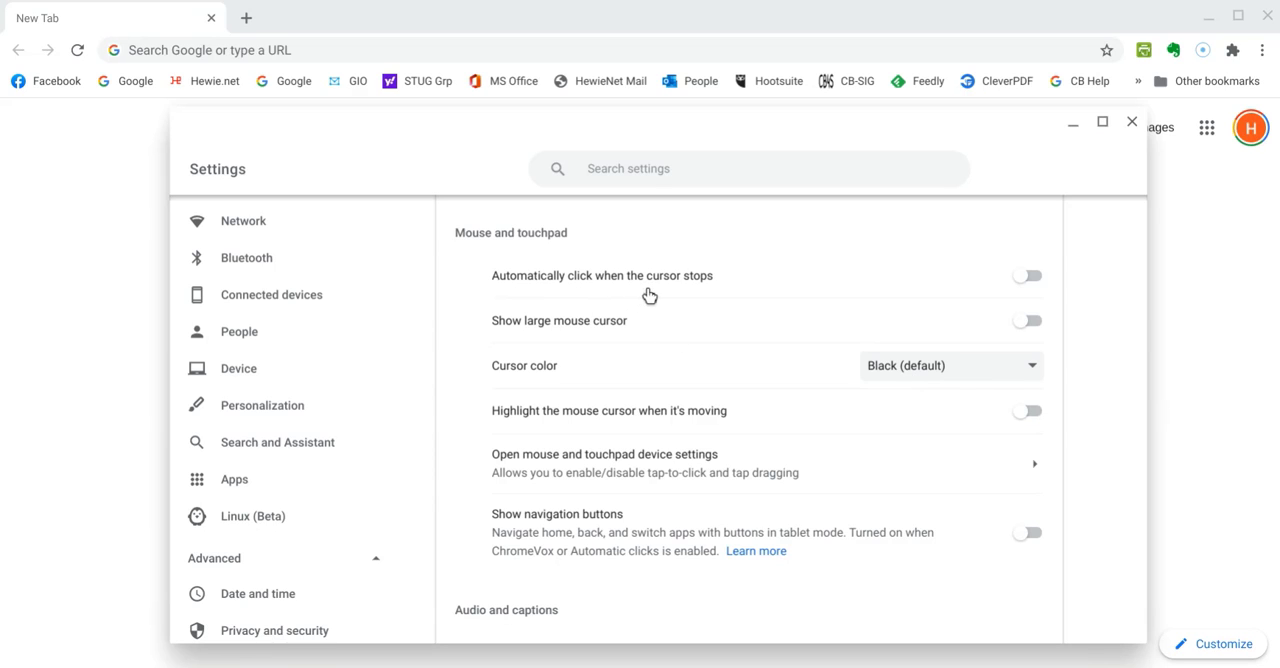
mouse_move(673, 301)
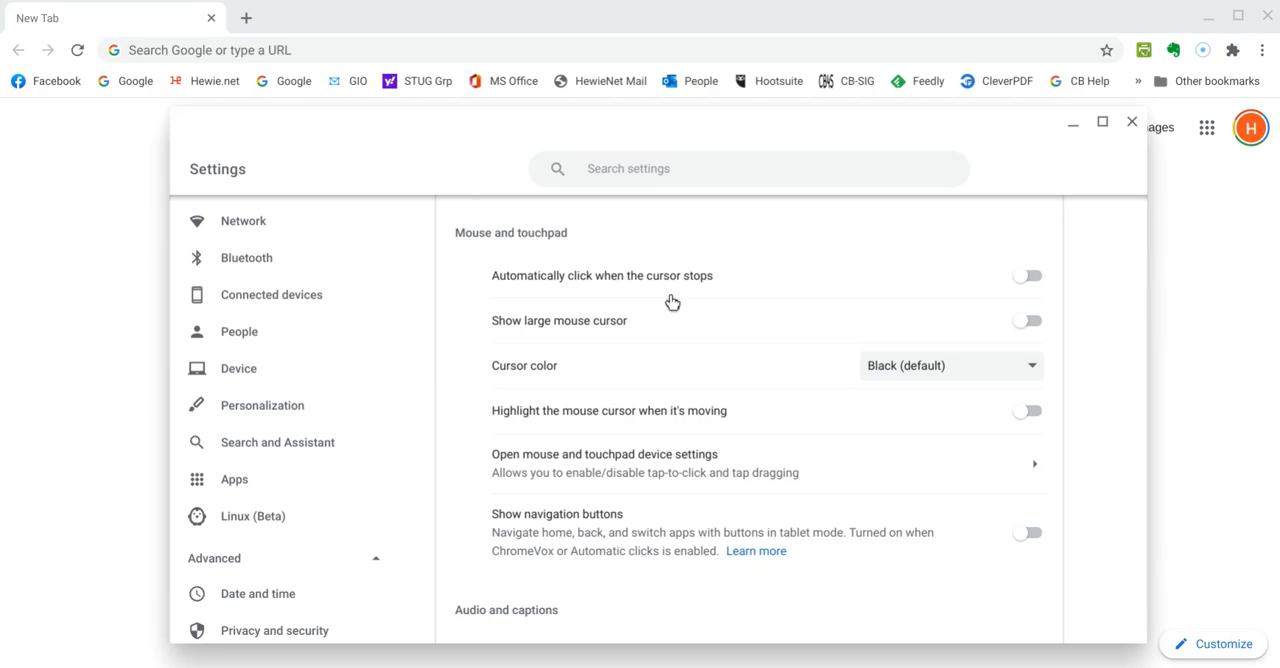
mouse_move(558, 354)
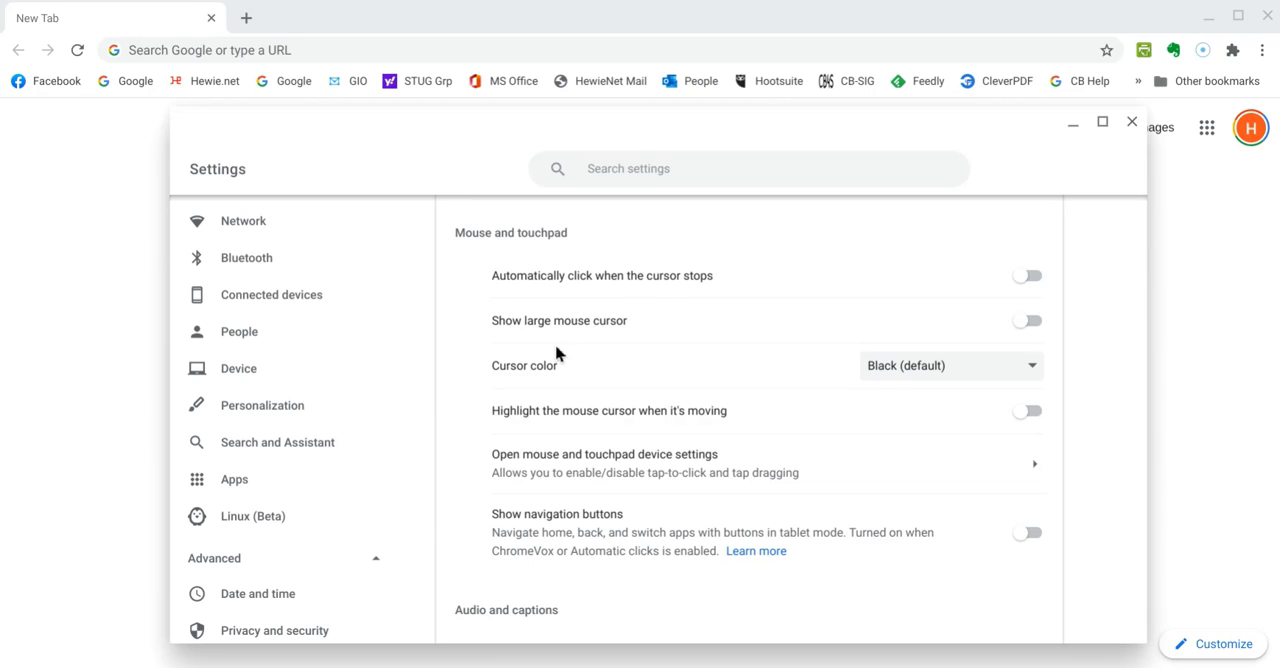
mouse_move(1035, 291)
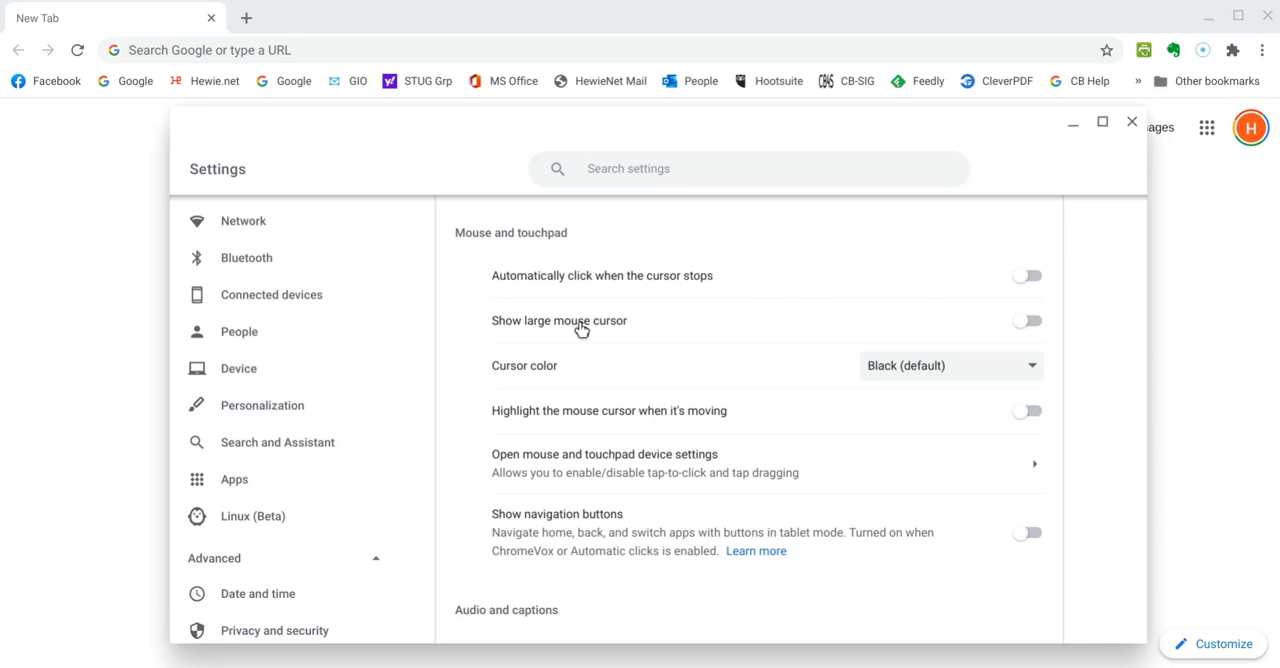
mouse_move(760, 405)
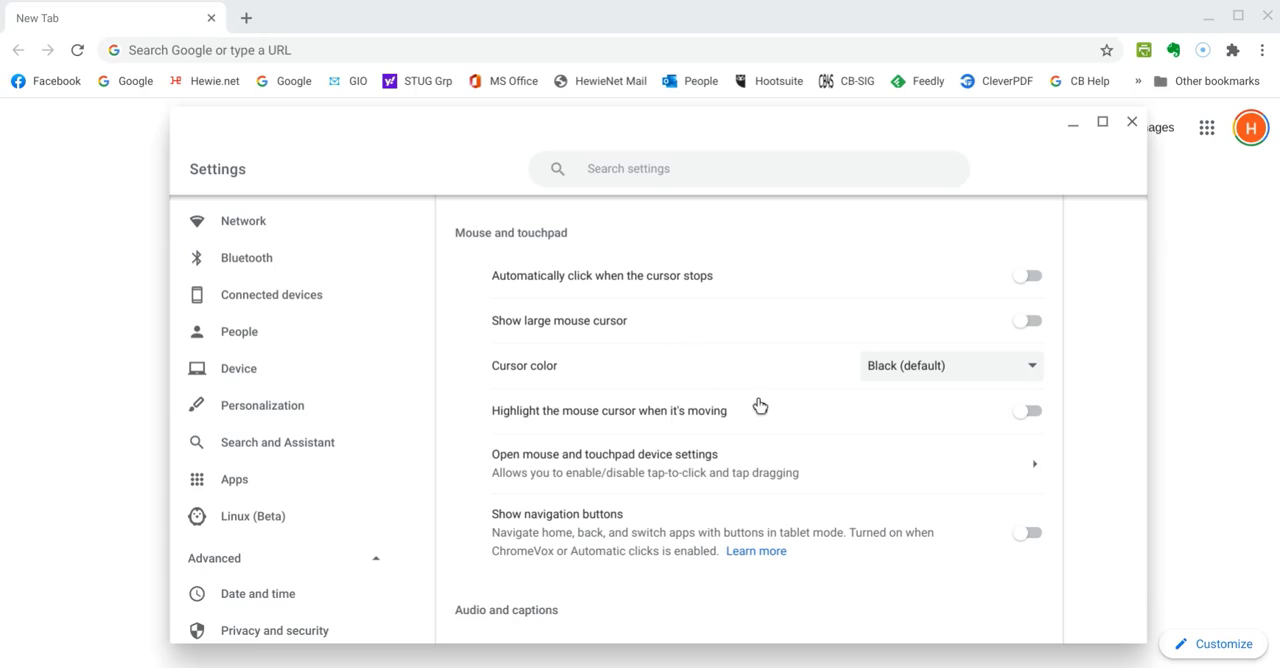
mouse_move(757, 372)
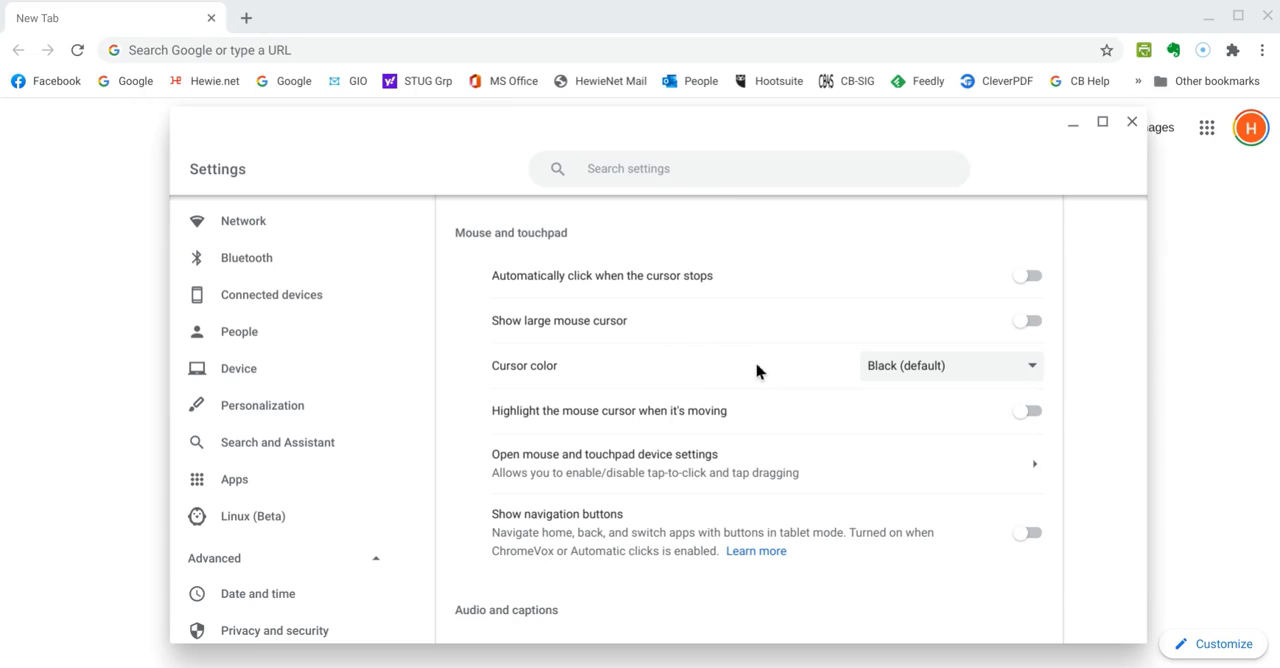
mouse_move(1019, 328)
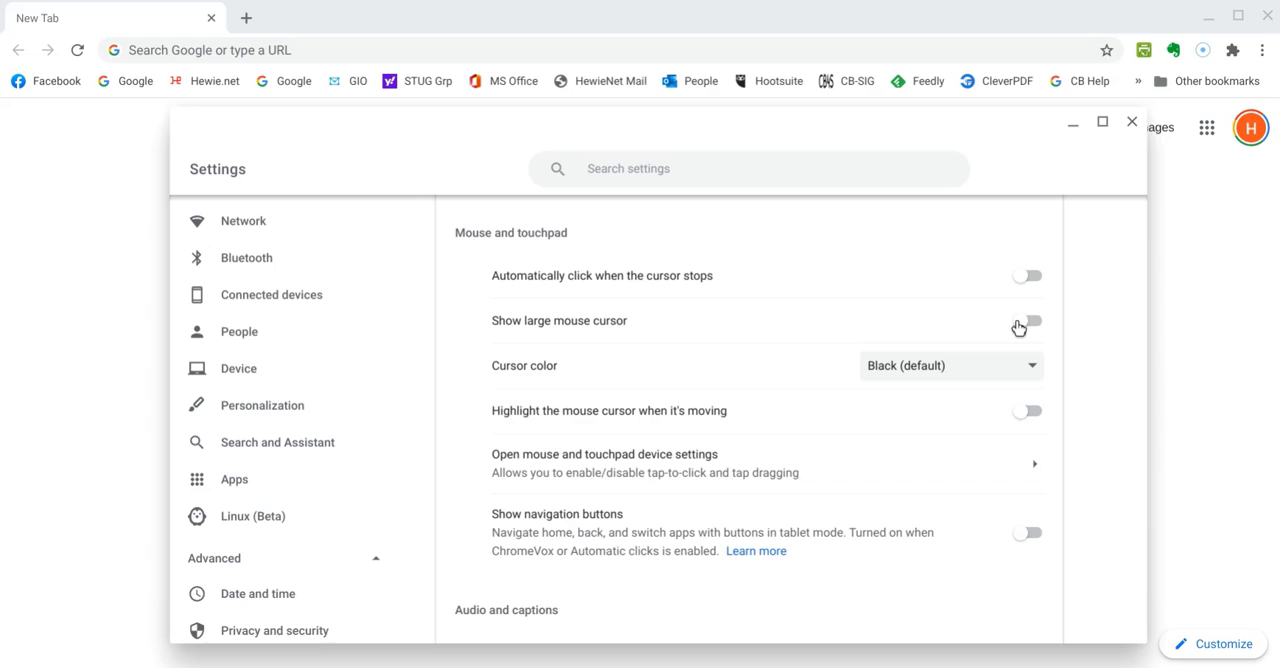
Step: Turn on the large mouse cursor and set its size slider to Large
click(1027, 320)
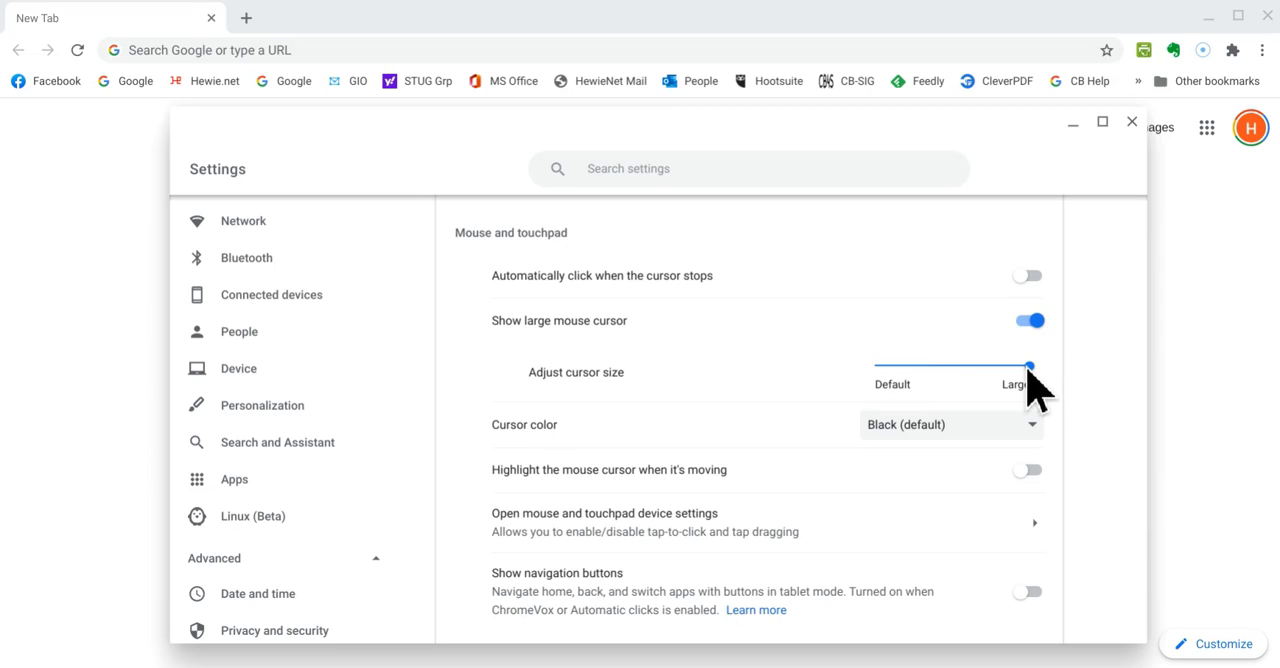
drag(1027, 366, 968, 366)
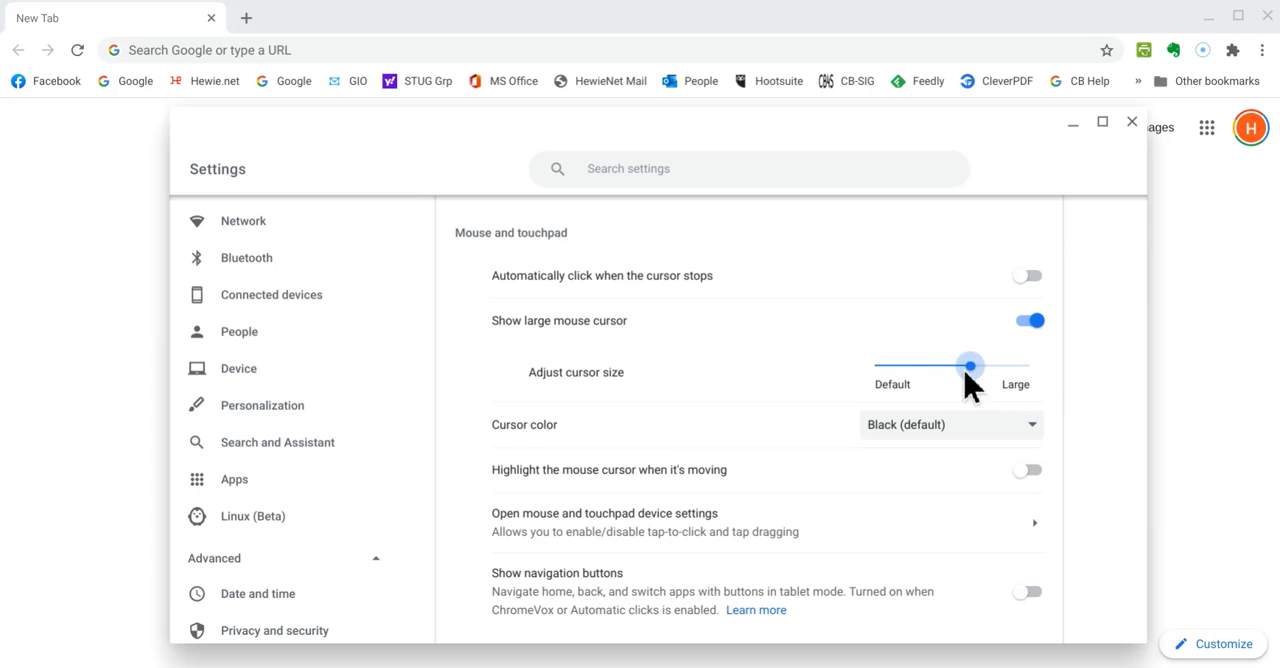
drag(968, 365, 877, 365)
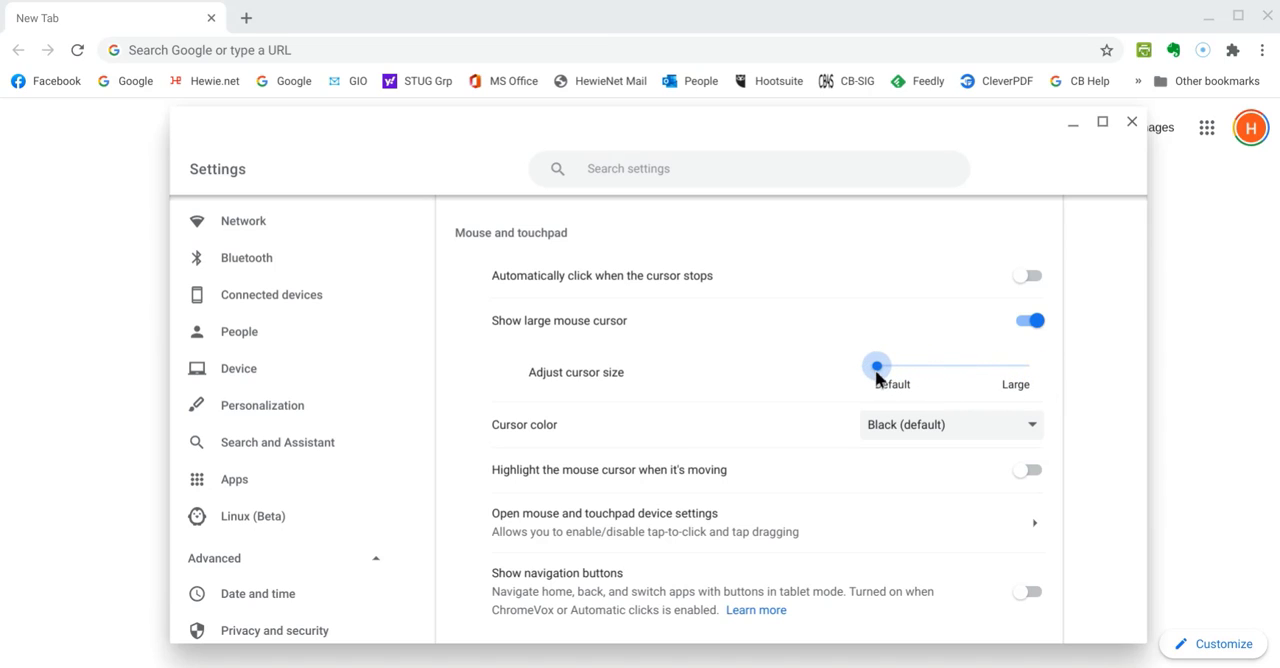
drag(877, 366, 943, 366)
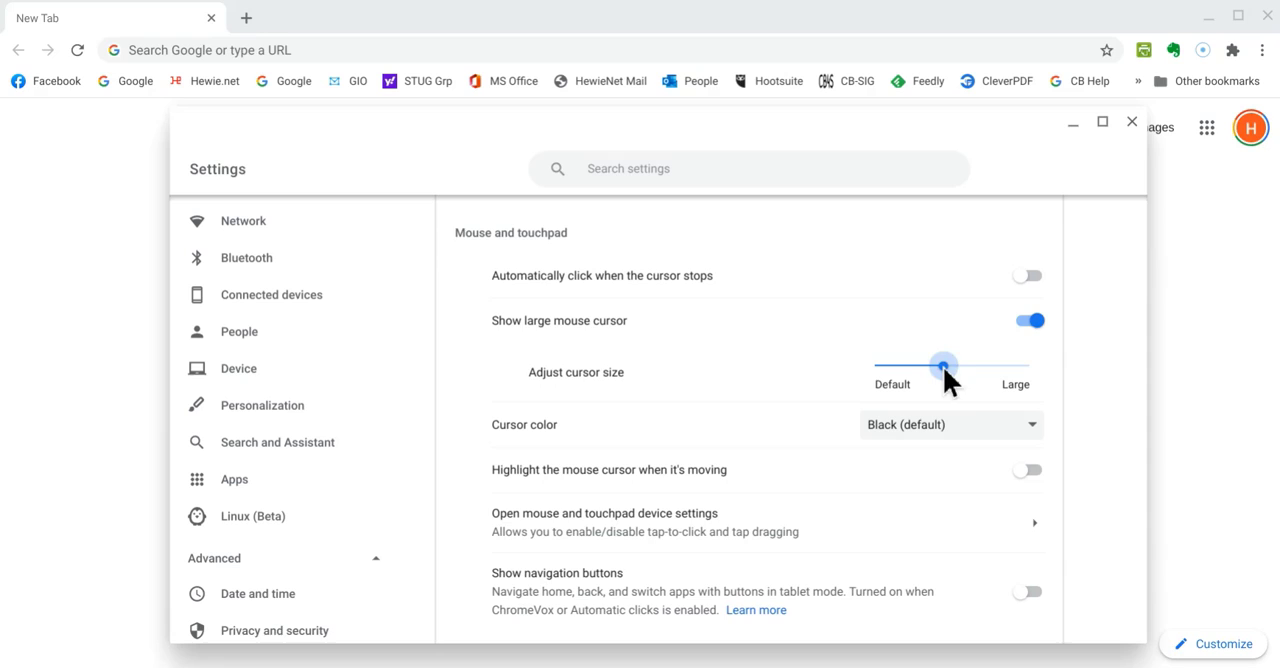
drag(942, 365, 1030, 365)
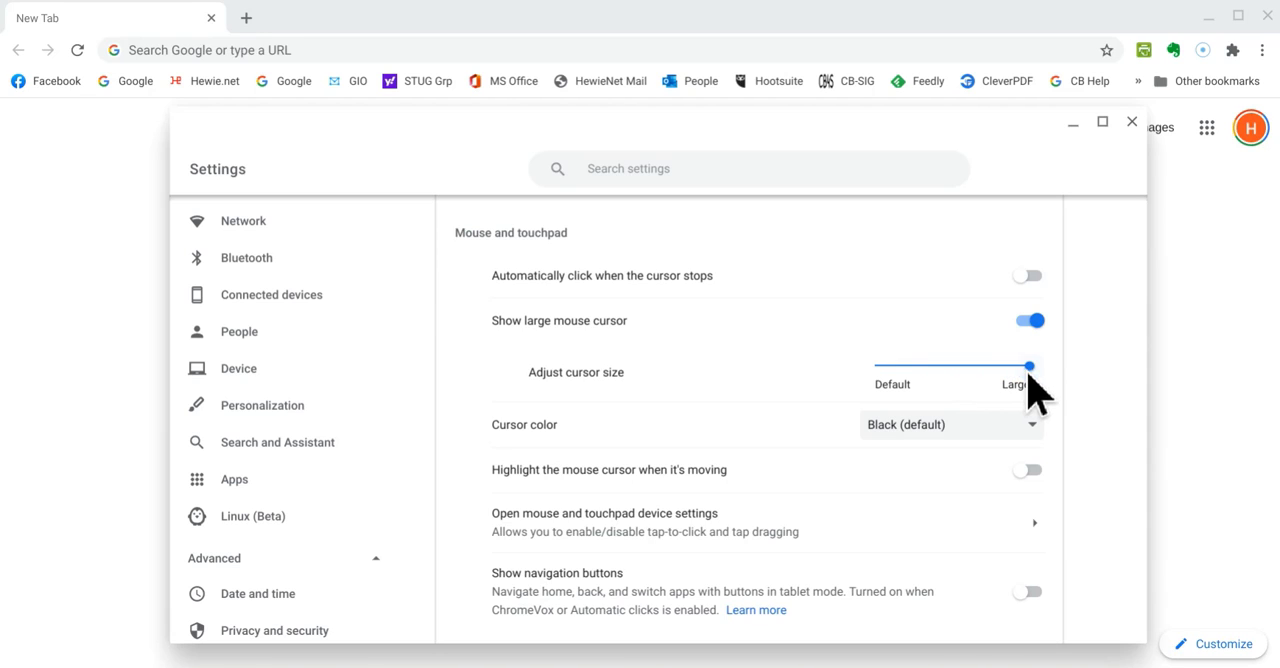
mouse_move(1033, 385)
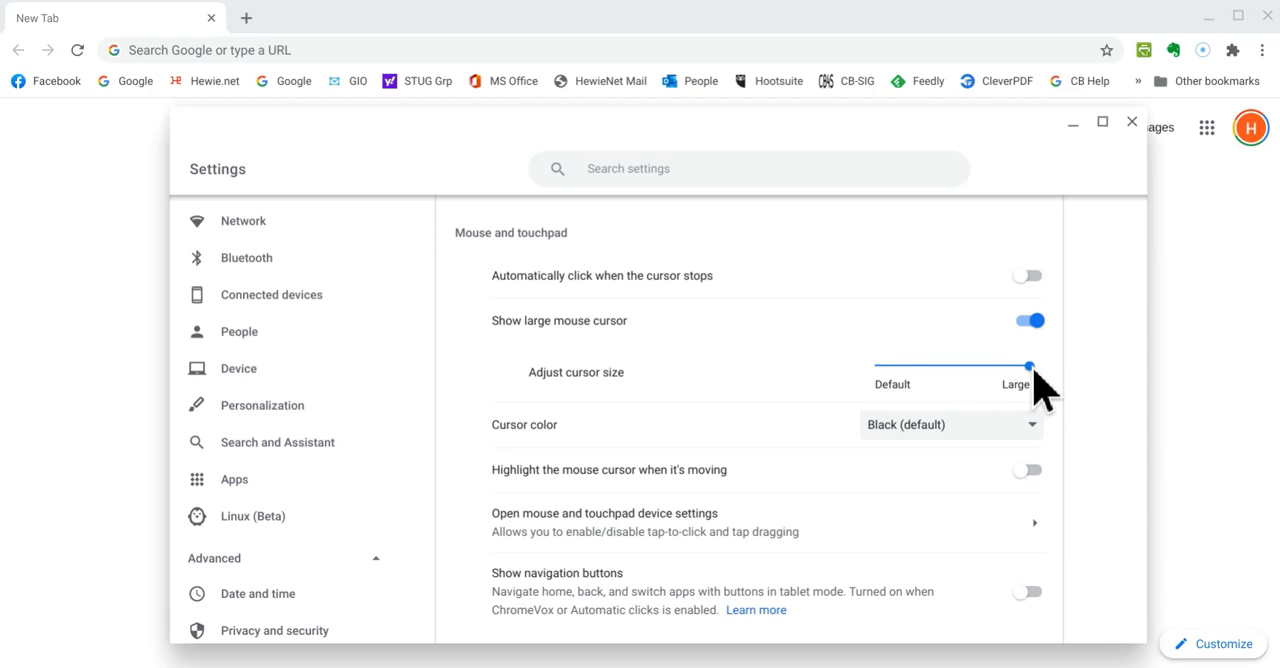
scroll(down, 3)
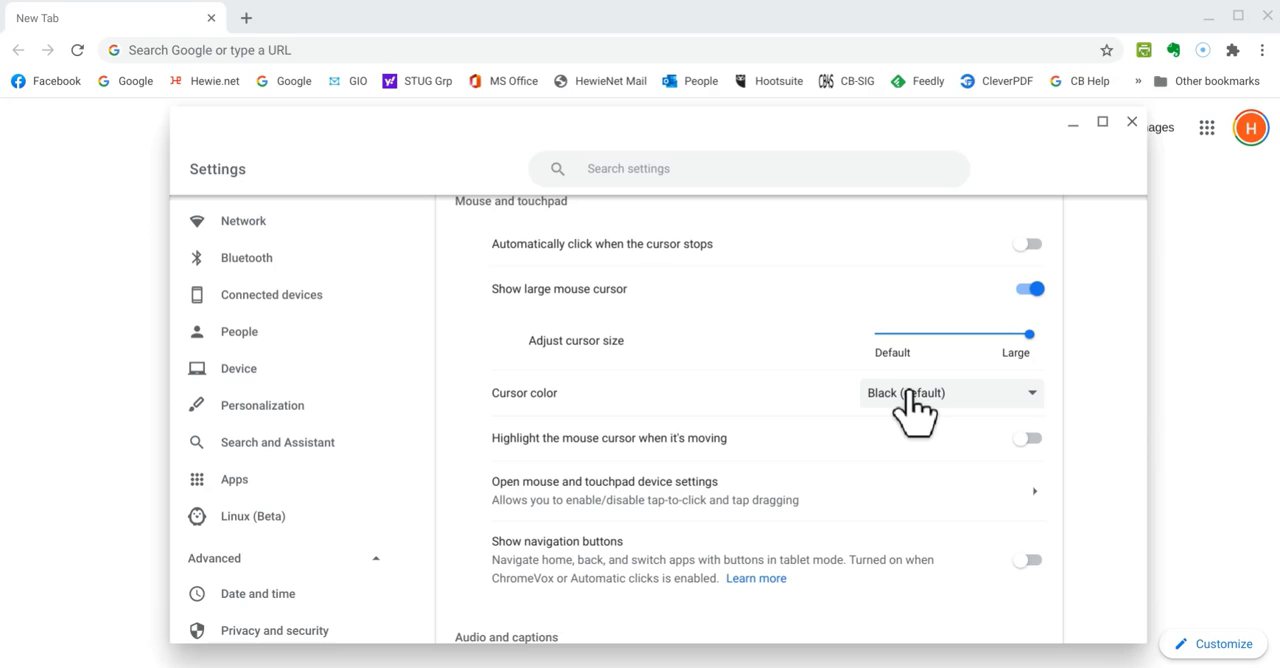
mouse_move(982, 415)
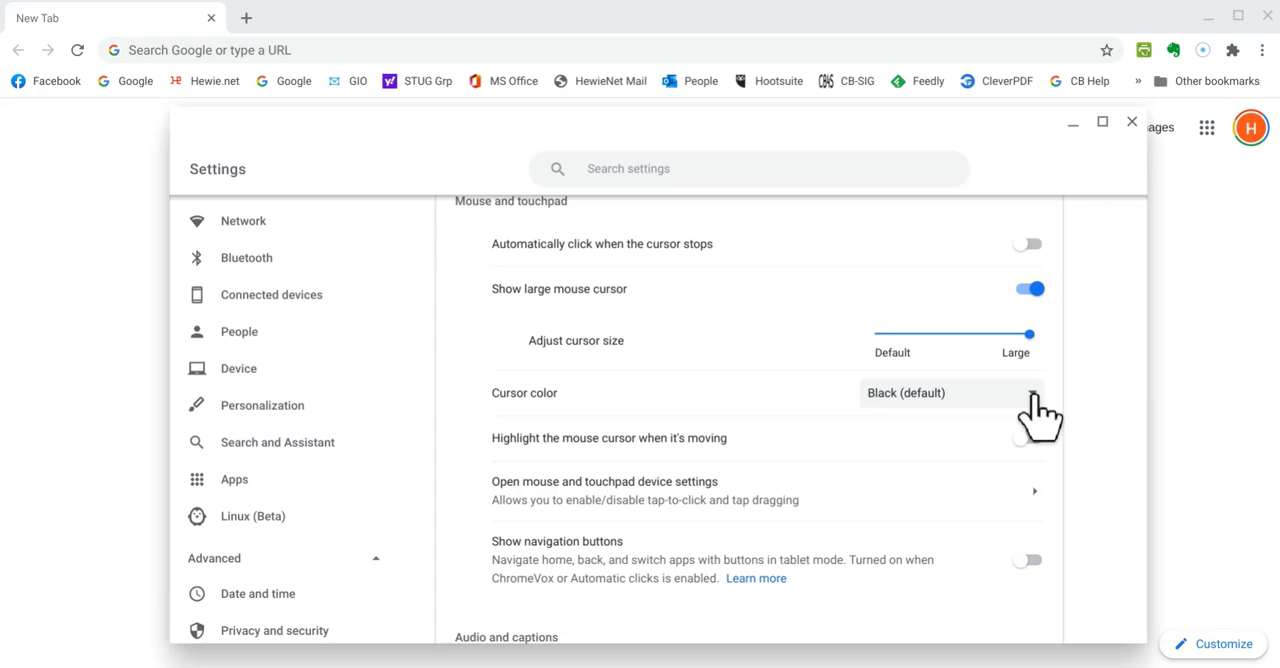
Step: Change the cursor colour from Black to Red
click(950, 392)
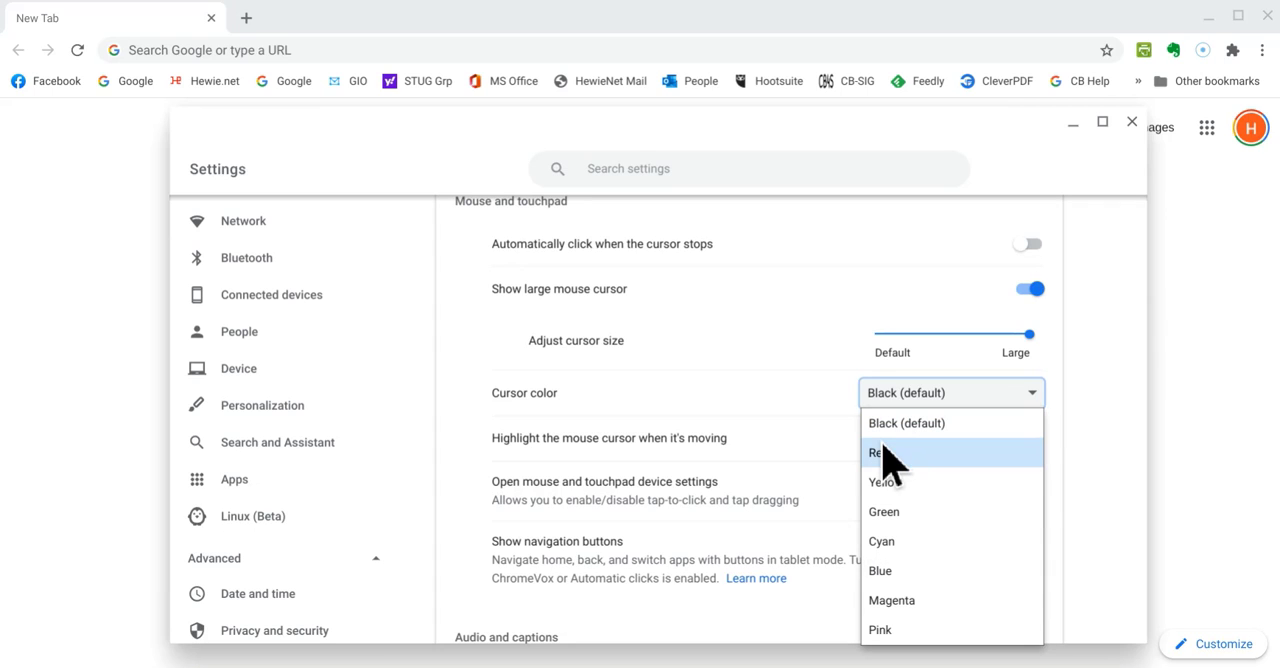
mouse_move(884, 511)
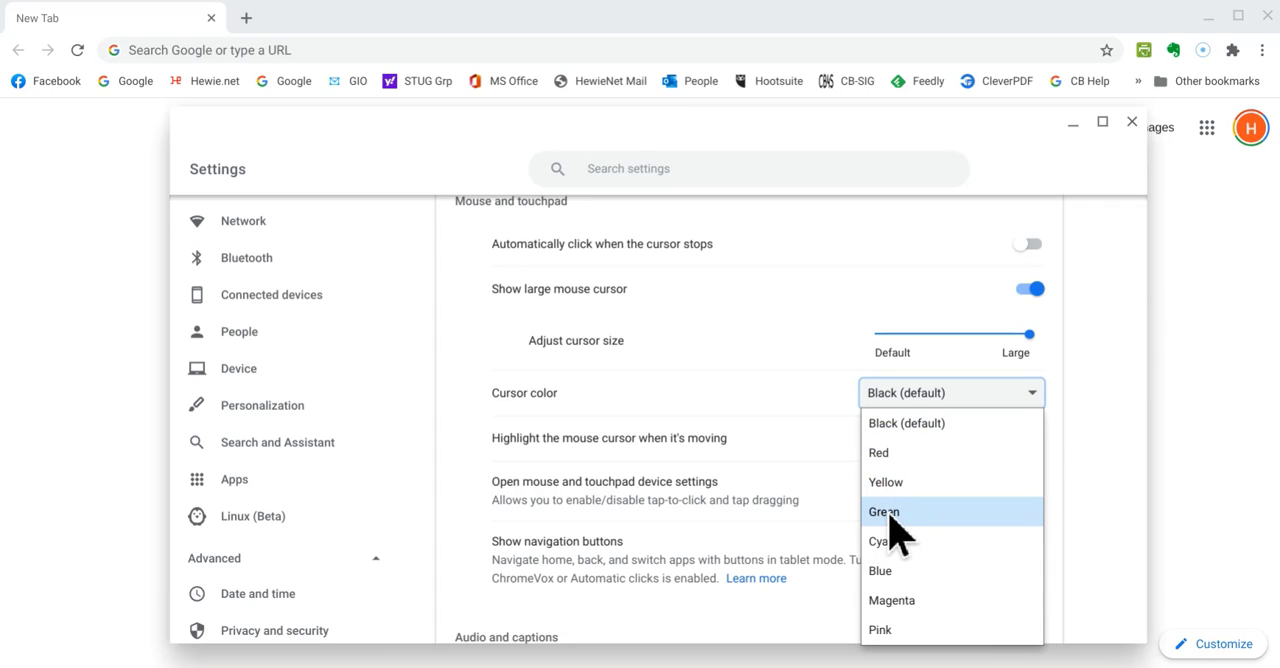
mouse_move(918, 600)
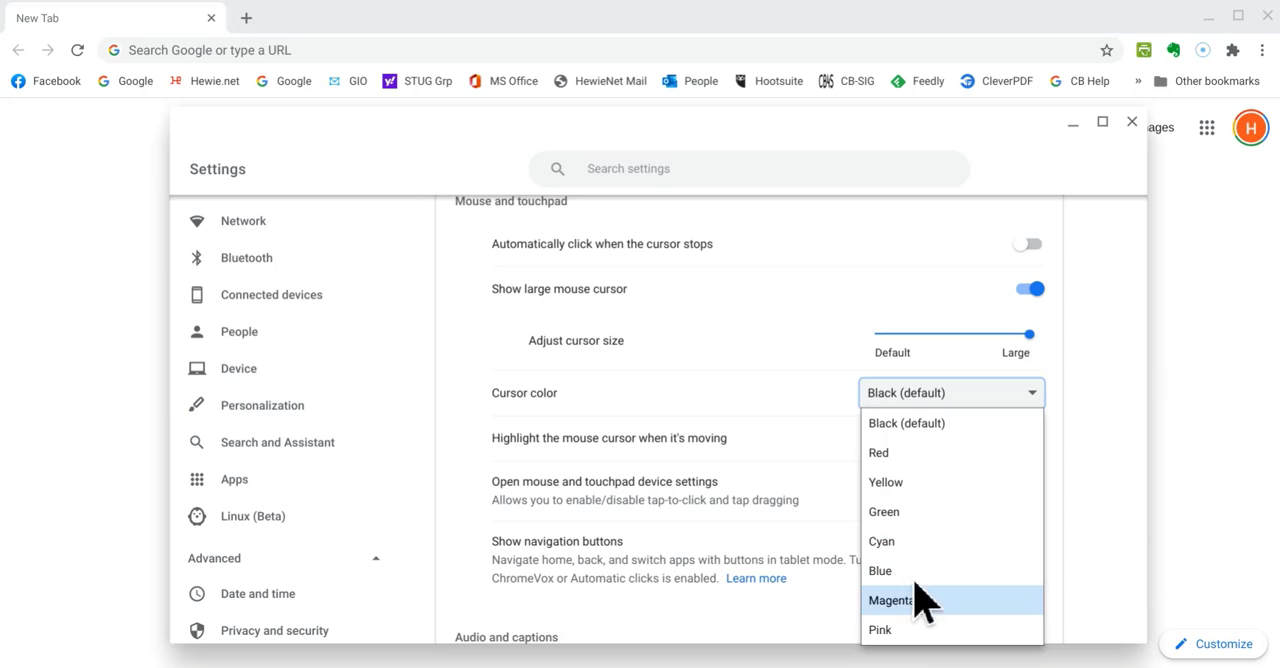
mouse_move(910, 541)
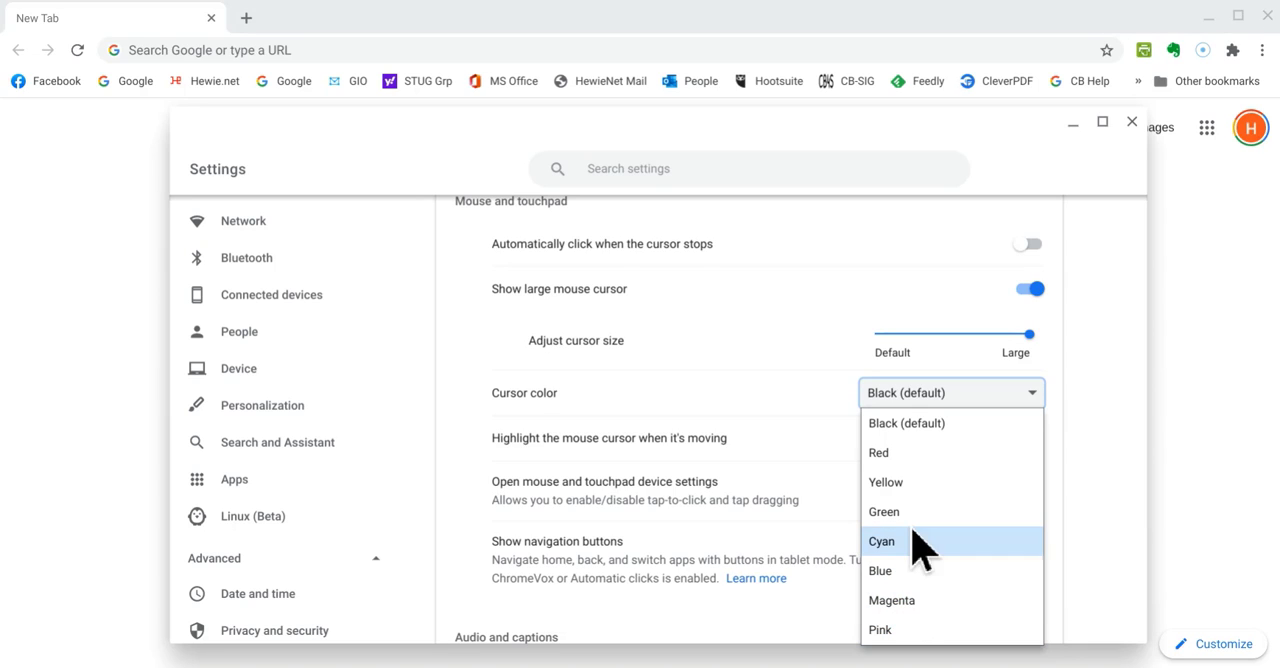
click(878, 452)
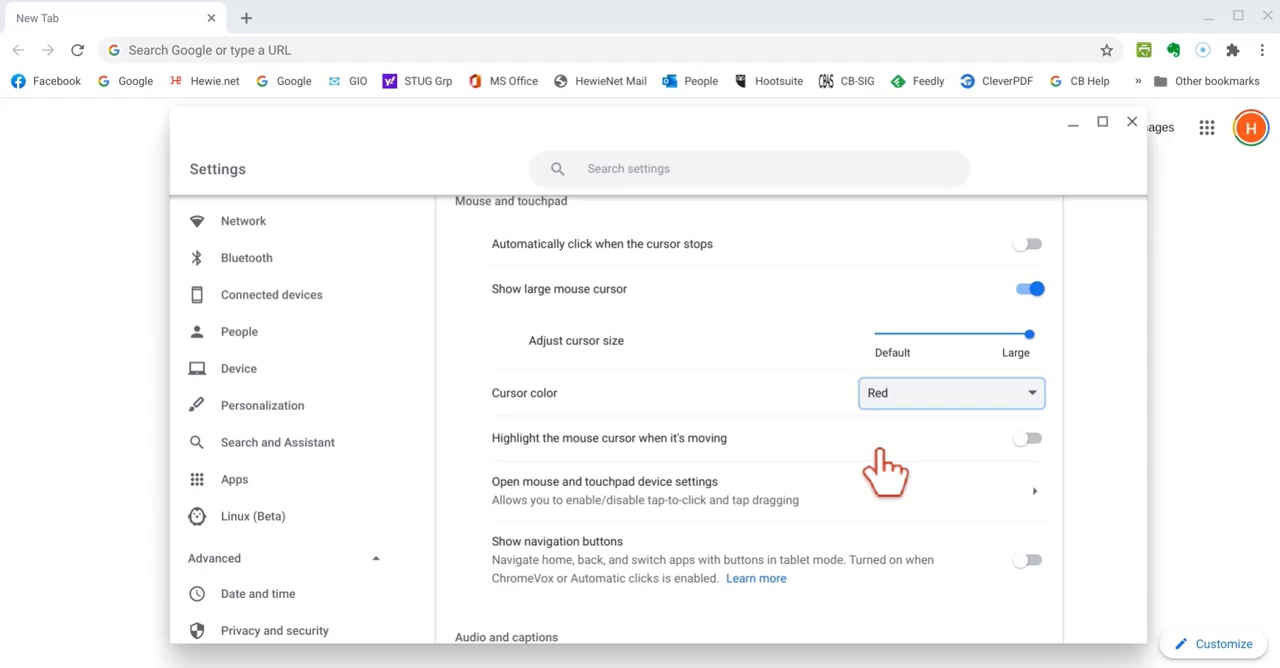
mouse_move(825, 425)
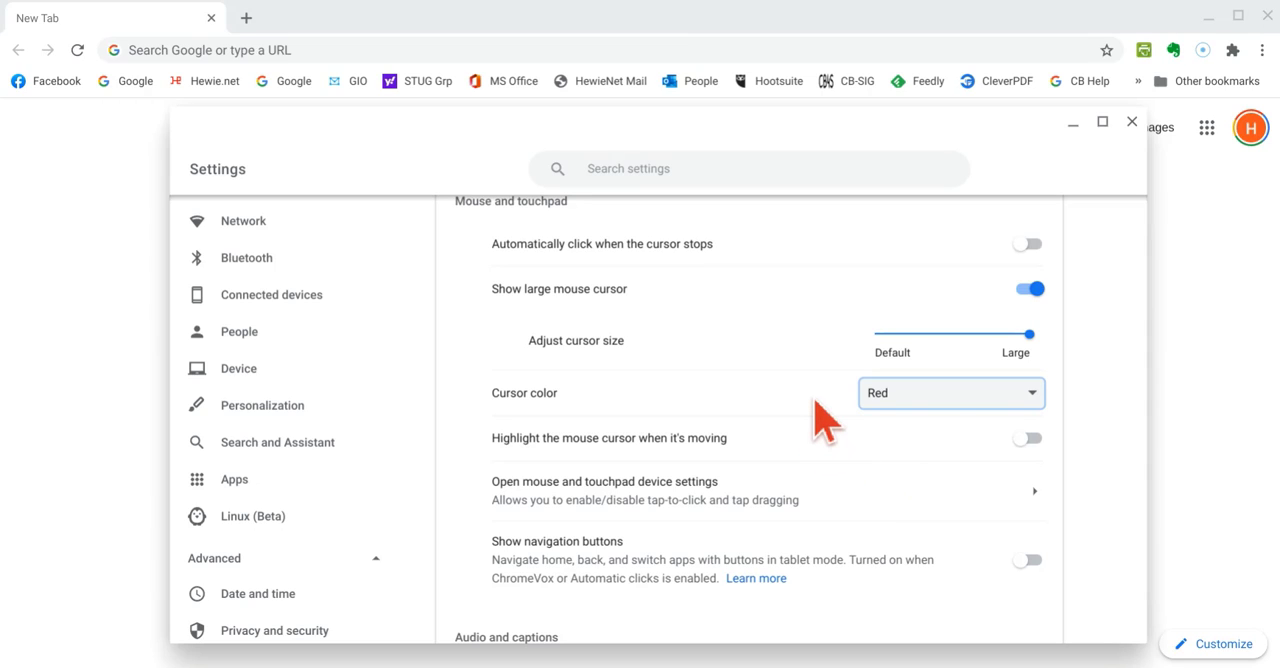
mouse_move(805, 415)
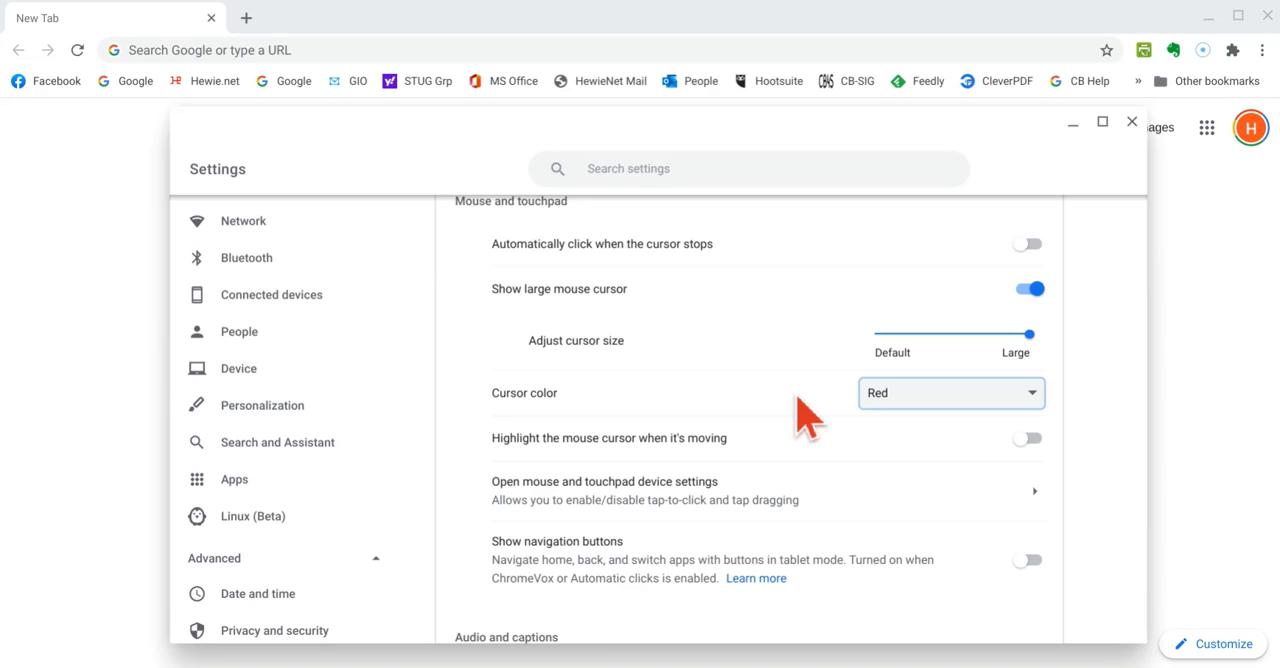
mouse_move(1090, 370)
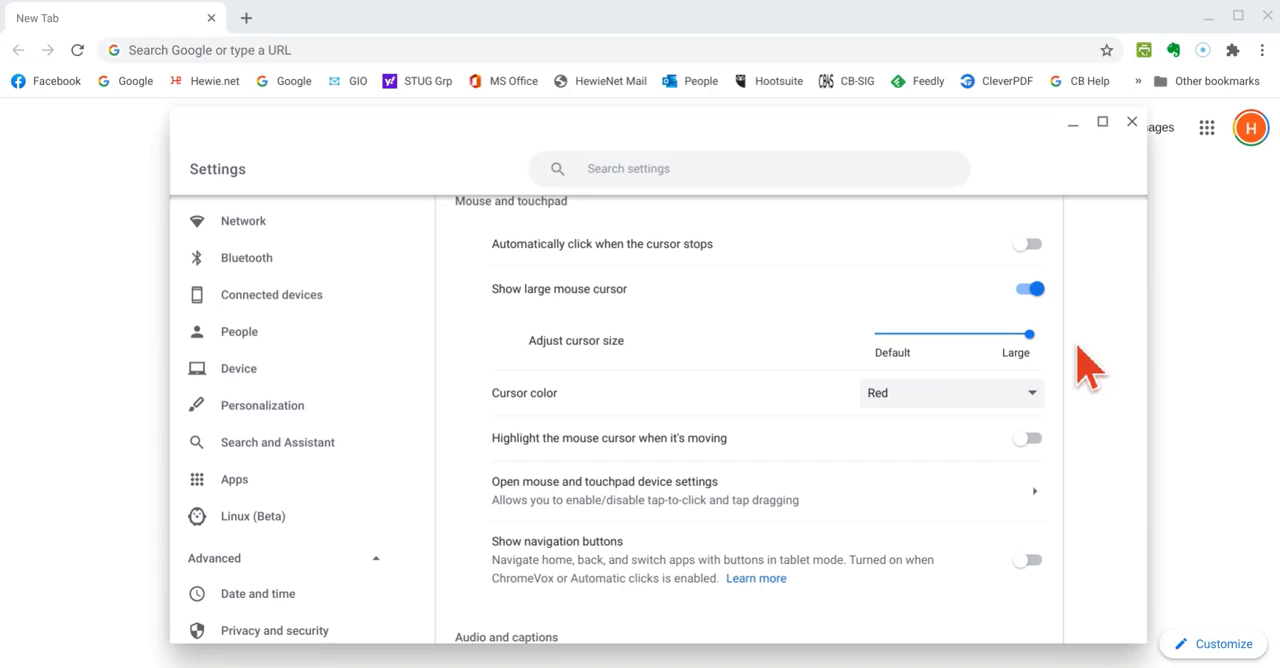
mouse_move(1254, 570)
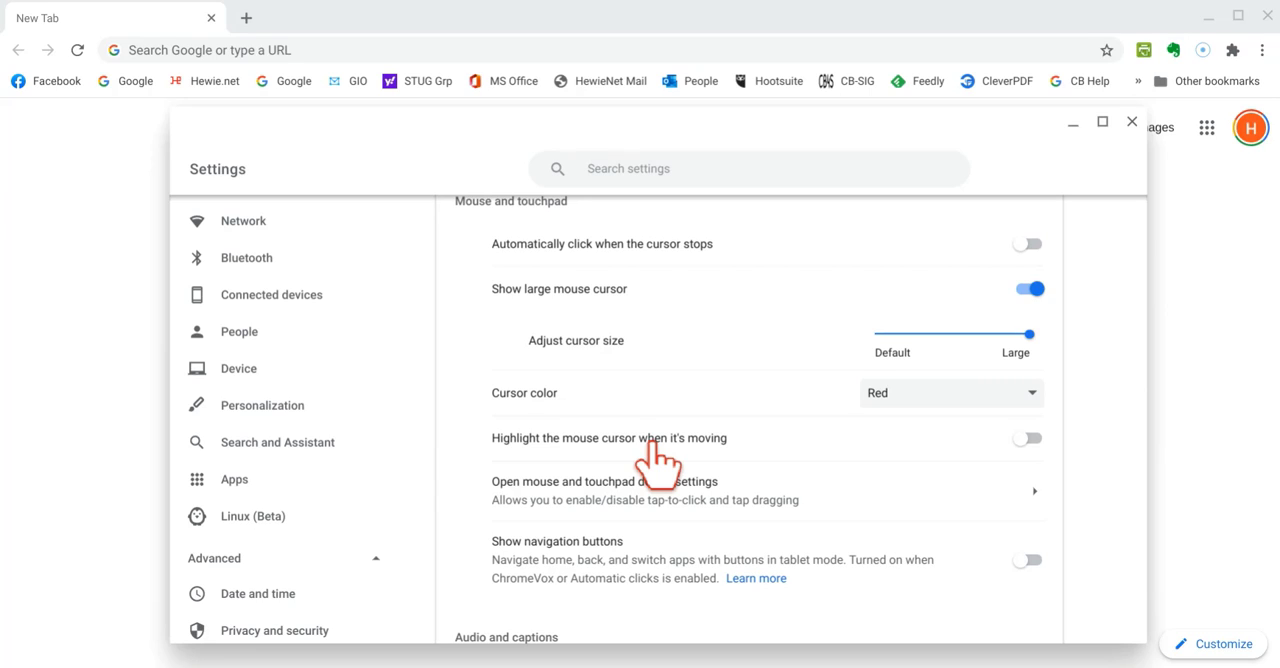
mouse_move(893, 400)
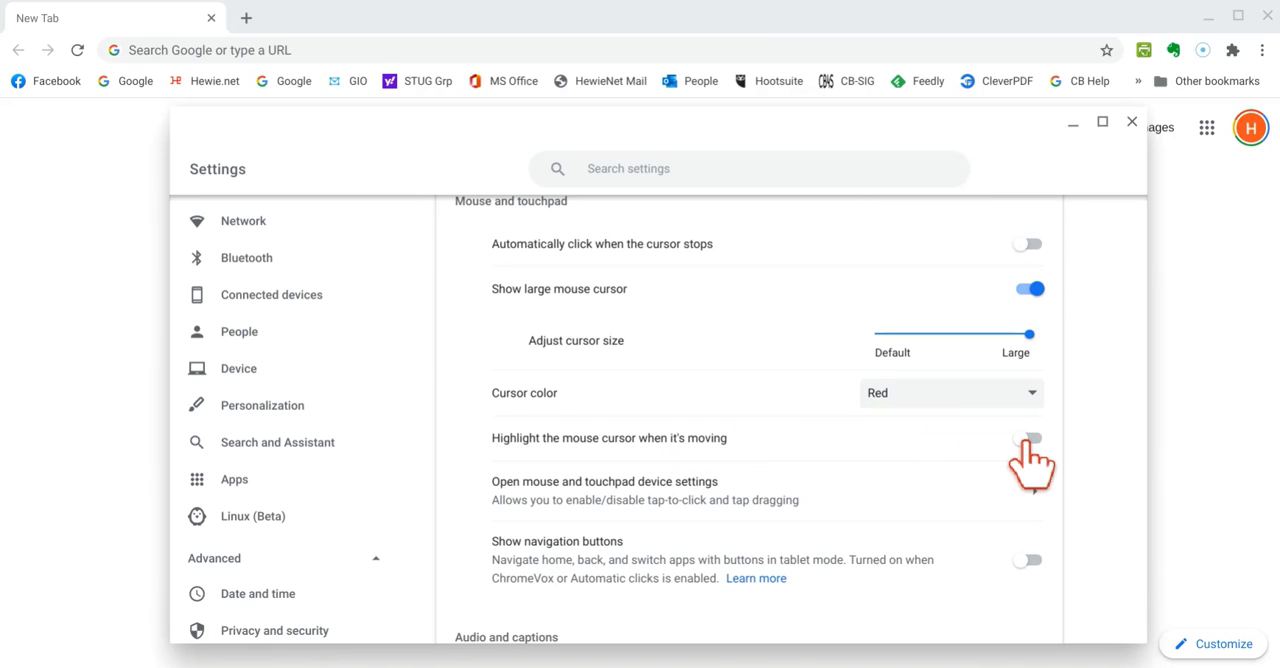
Step: Enable cursor highlighting while moving, then open Mouse and touchpad device settings
click(1027, 438)
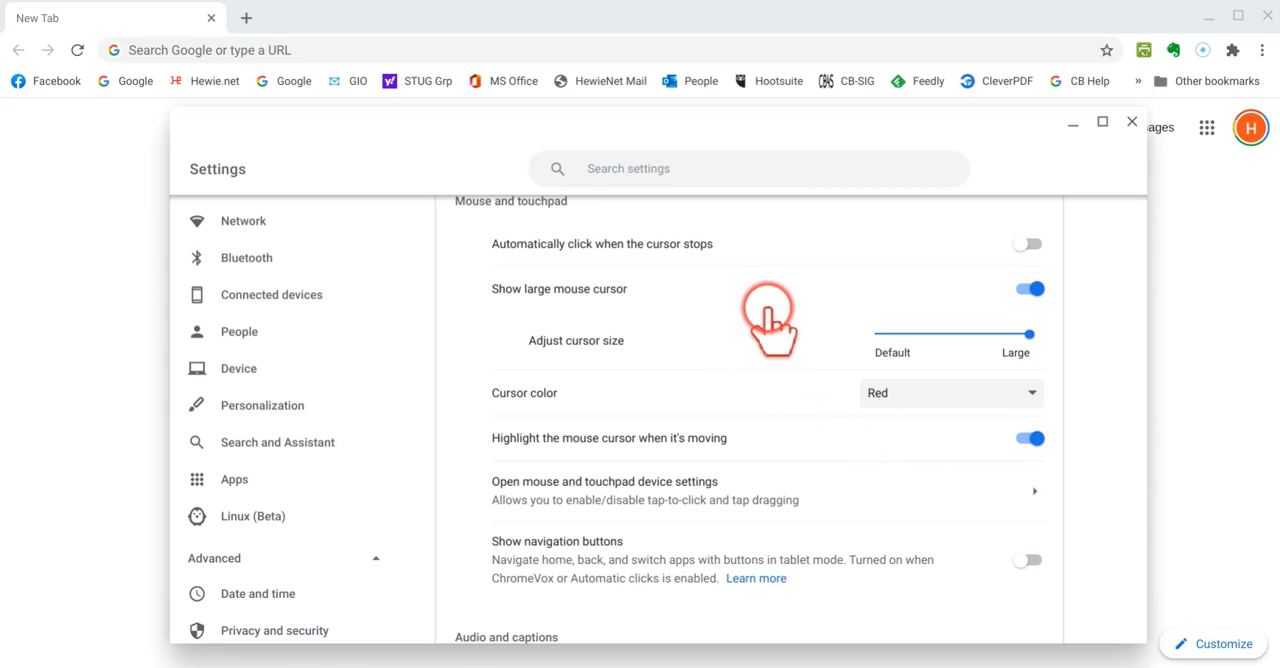
mouse_move(728, 355)
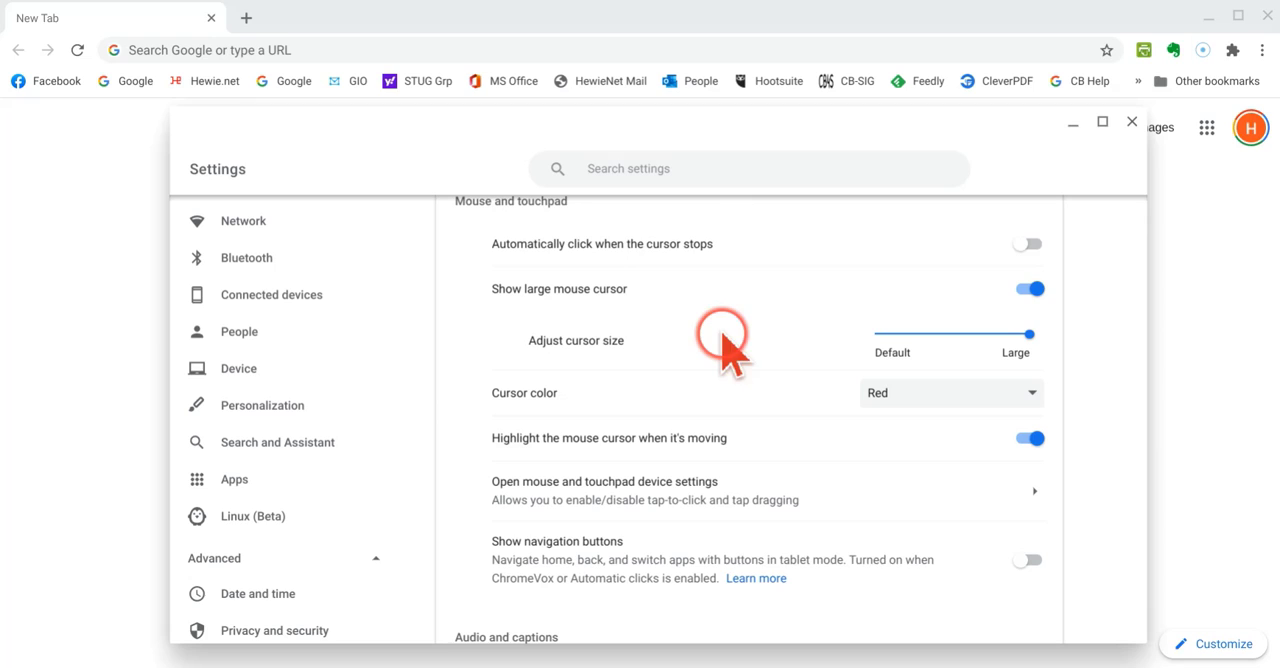
mouse_move(765, 435)
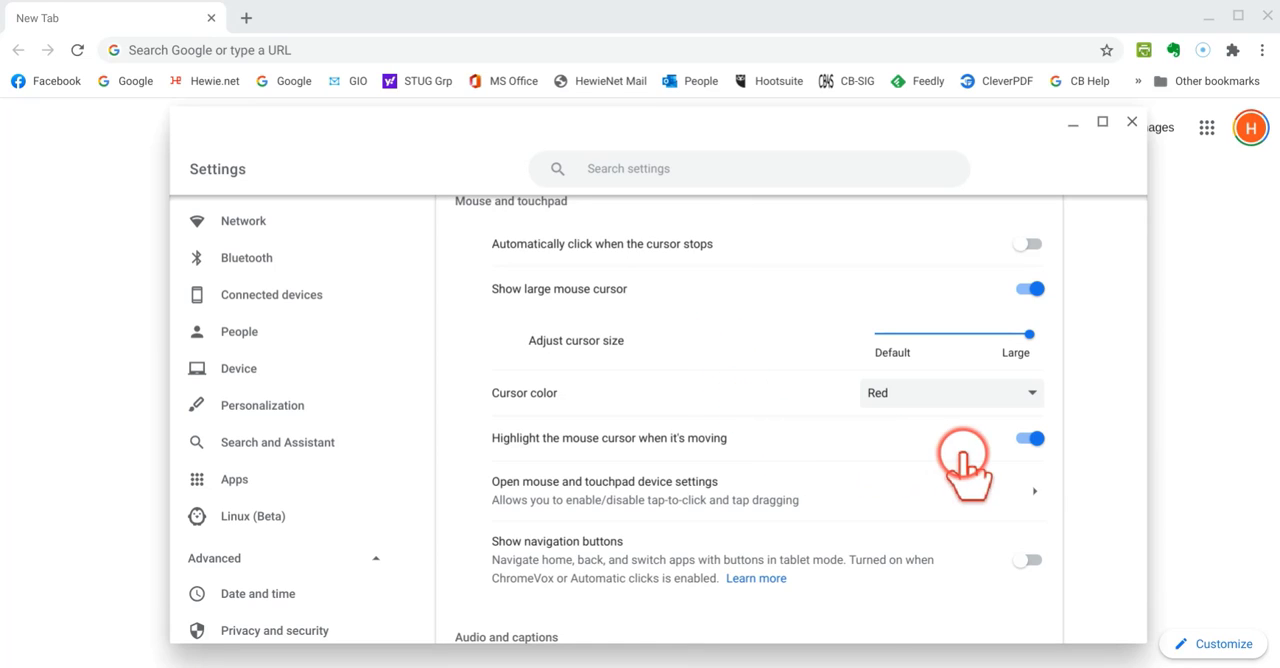
mouse_move(730, 497)
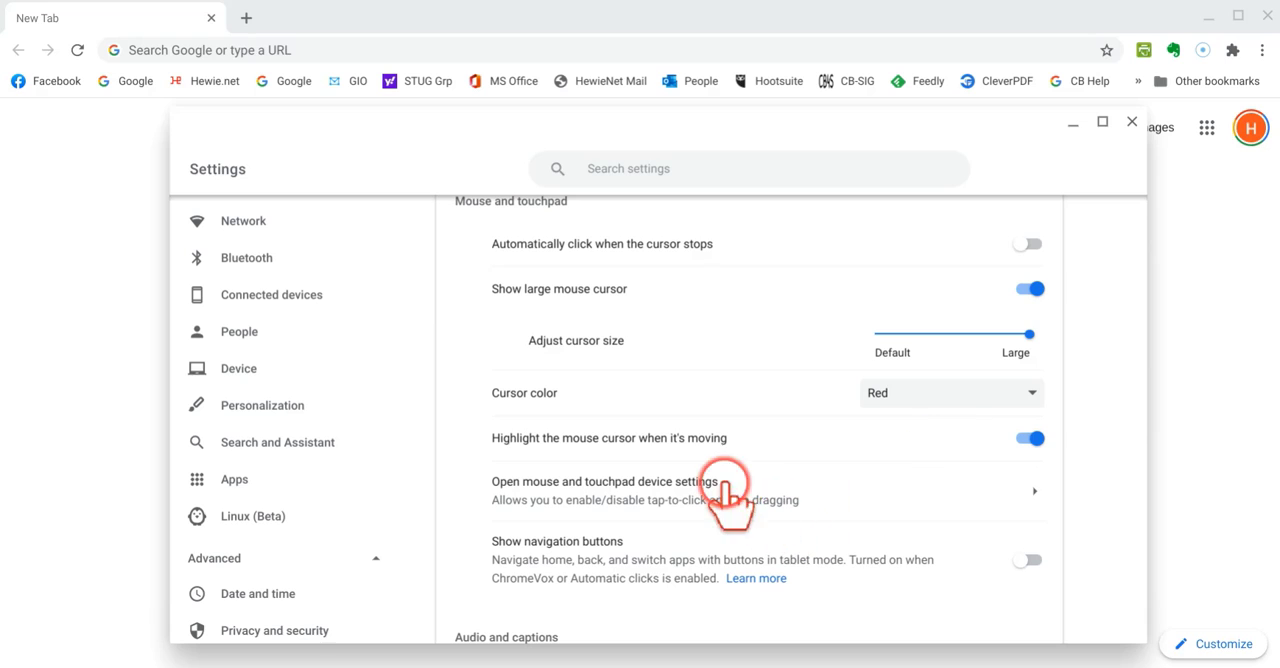
mouse_move(545, 560)
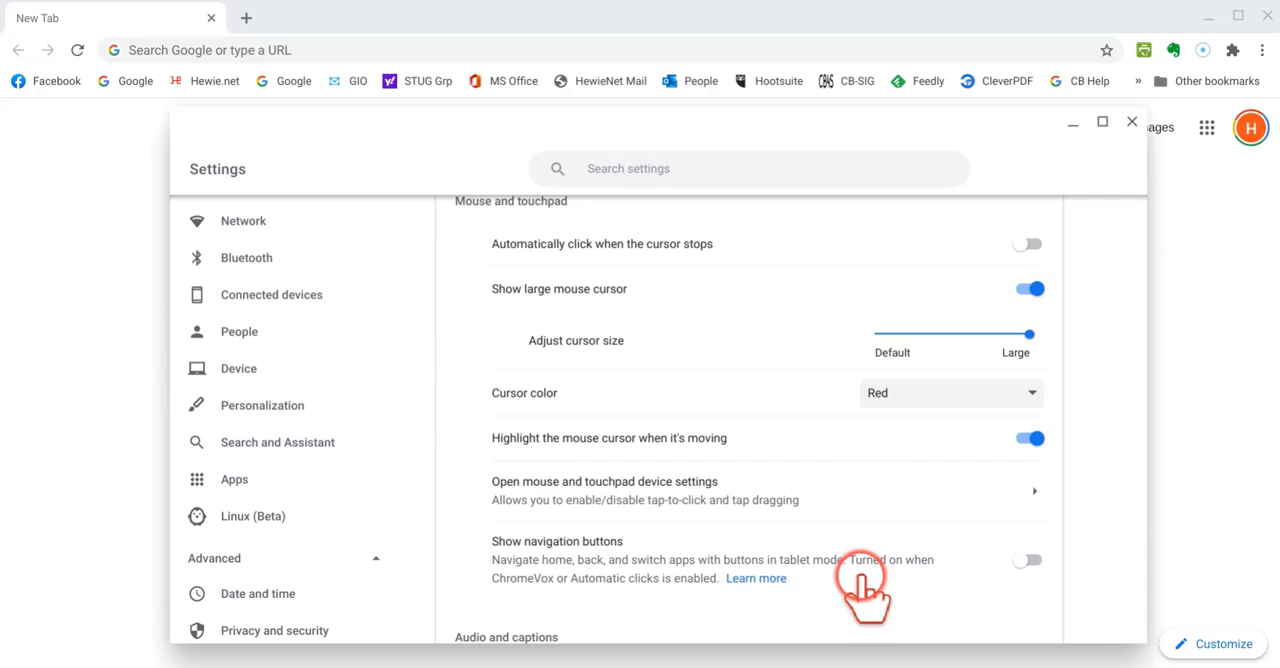
mouse_move(705, 585)
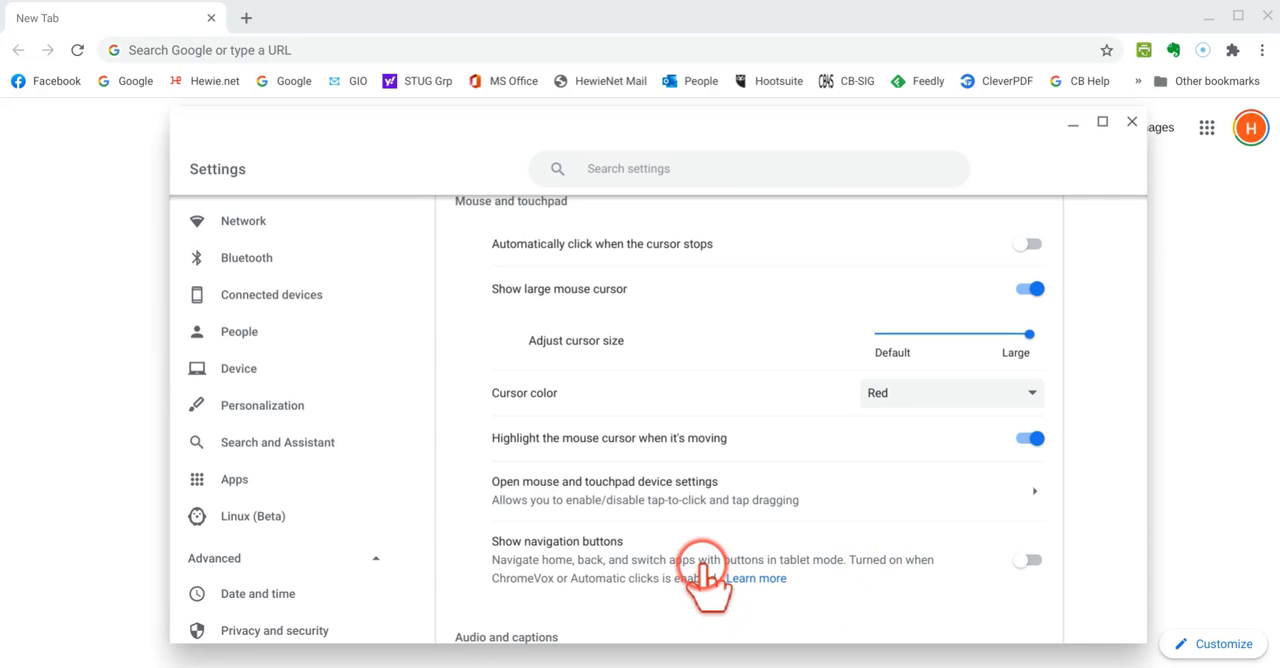
mouse_move(810, 585)
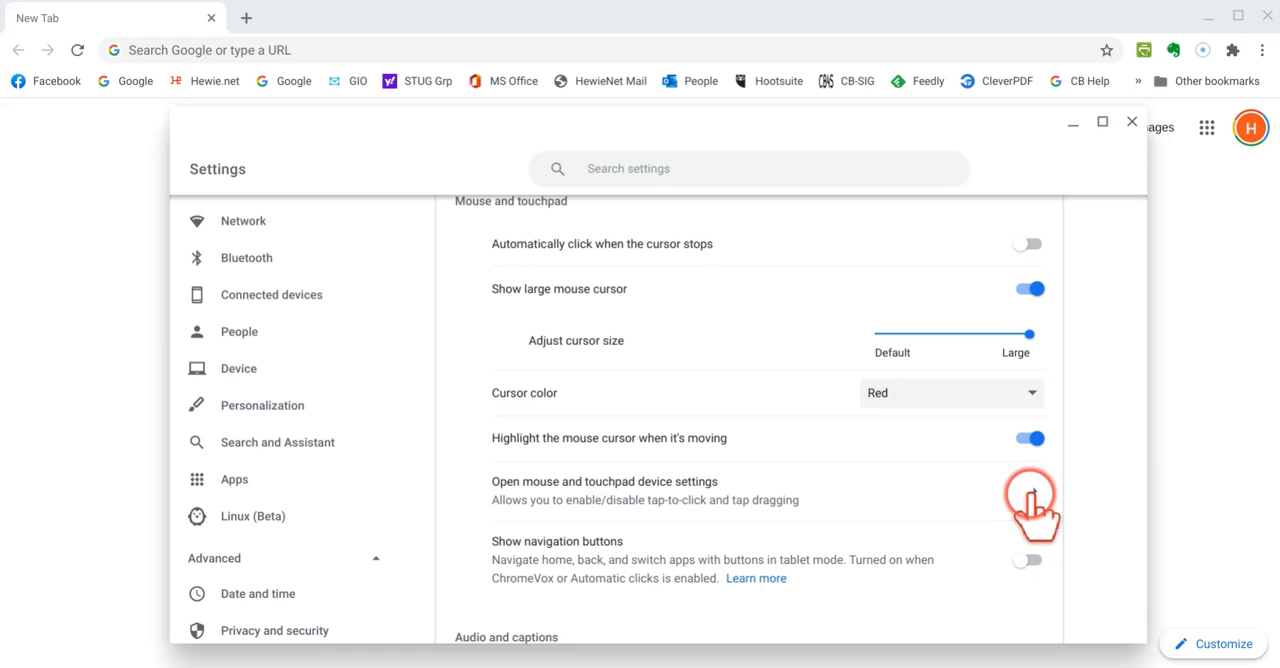
click(604, 481)
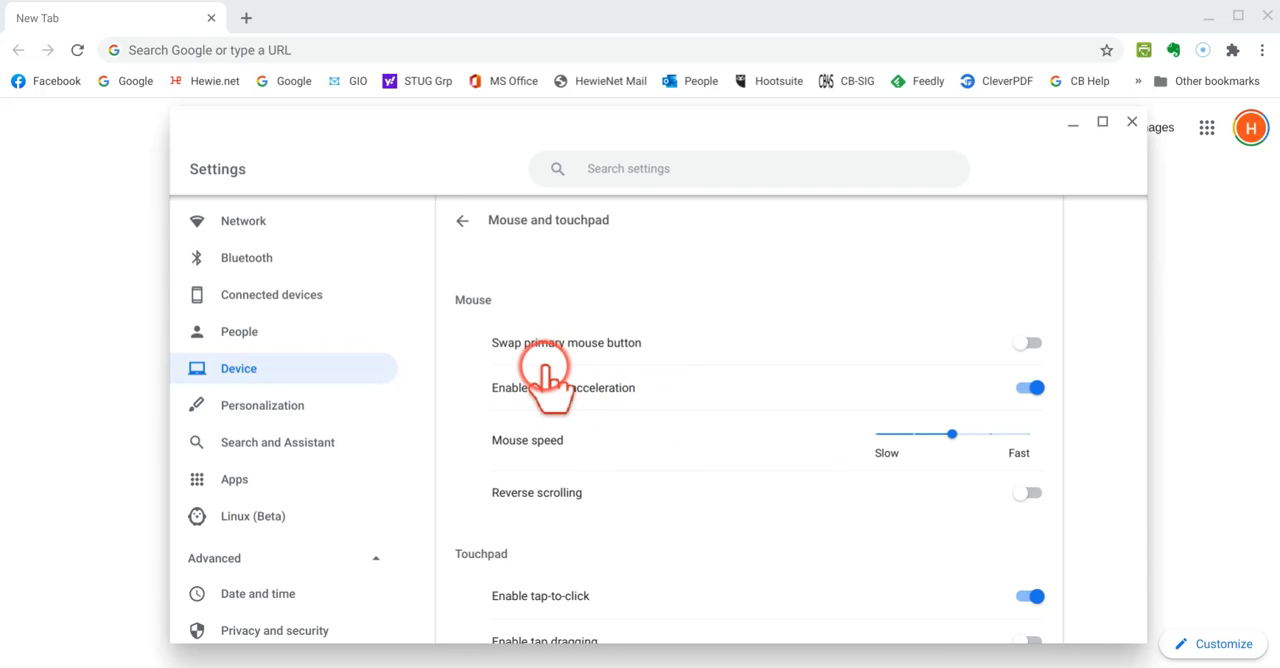
mouse_move(680, 375)
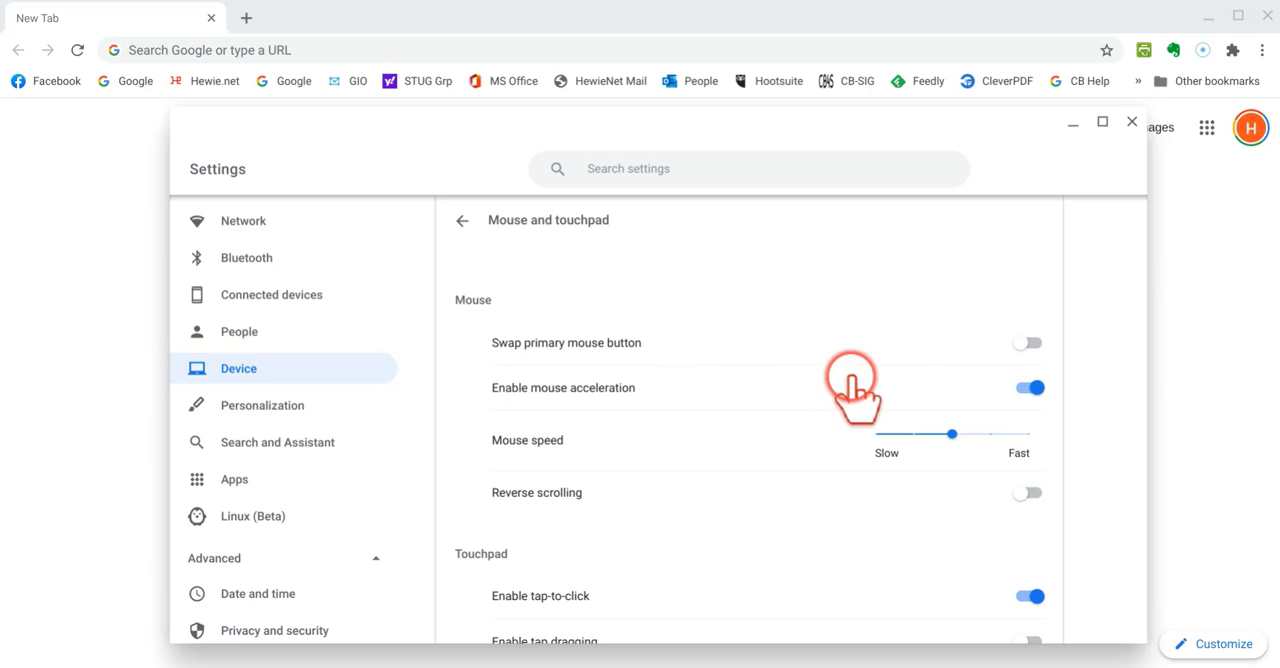
mouse_move(850, 360)
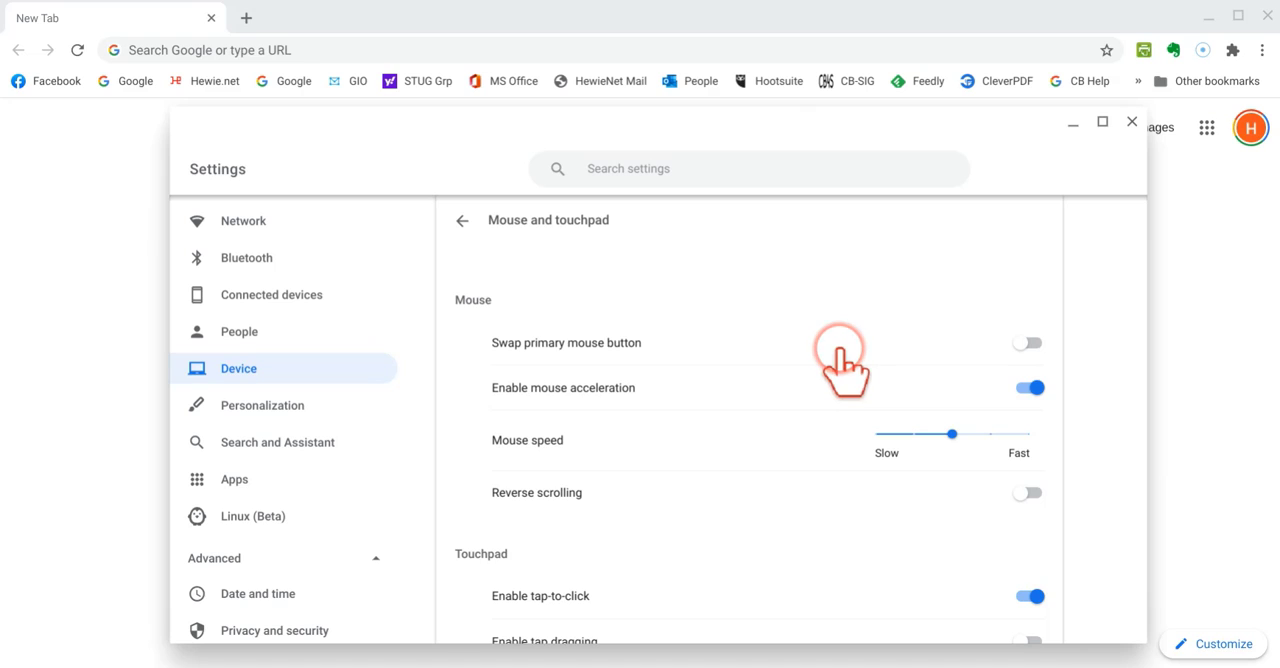
mouse_move(793, 385)
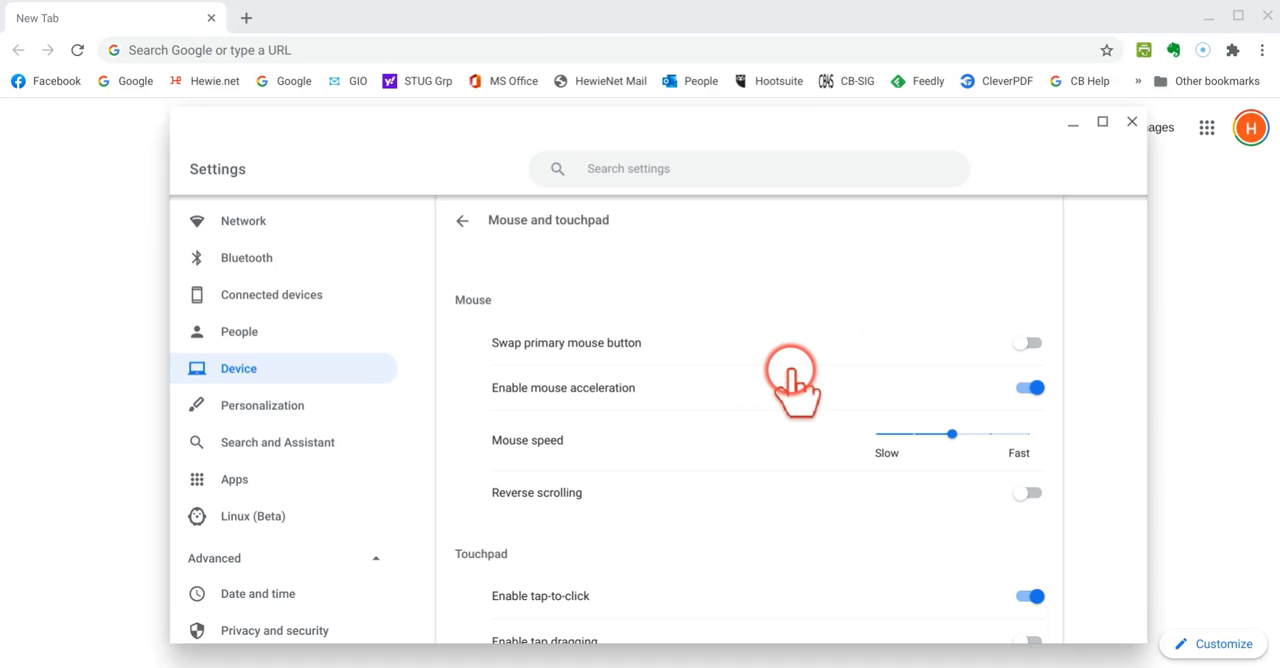
mouse_move(632, 408)
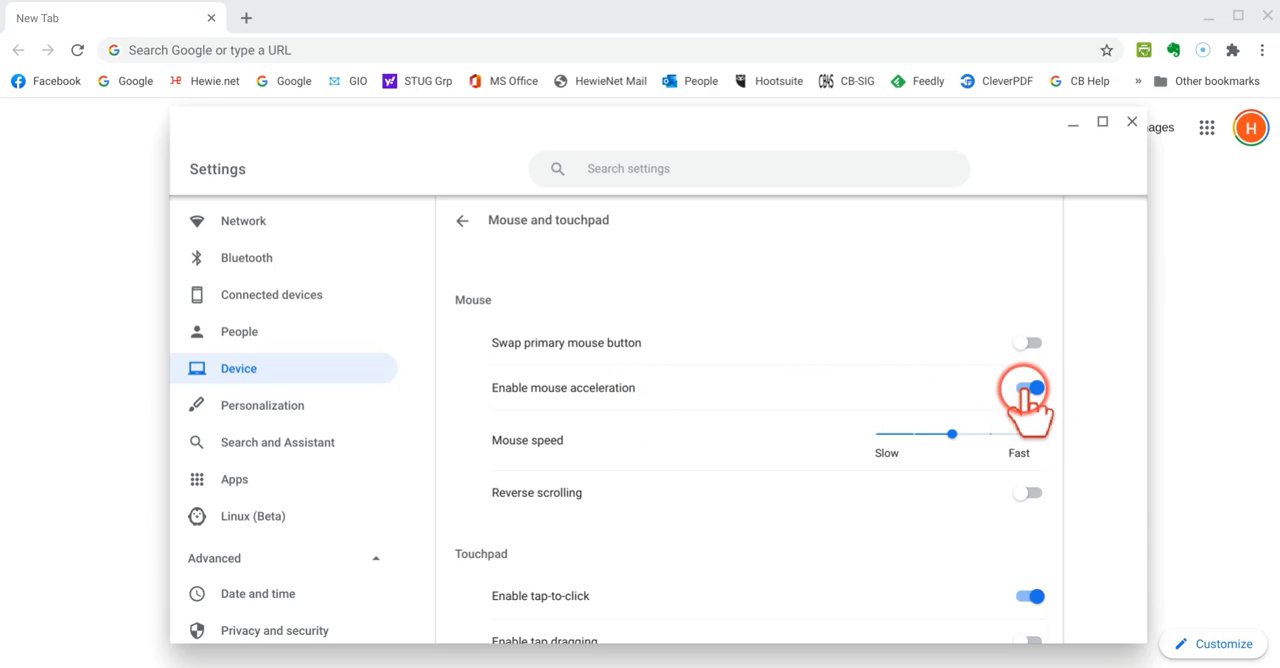
click(1028, 388)
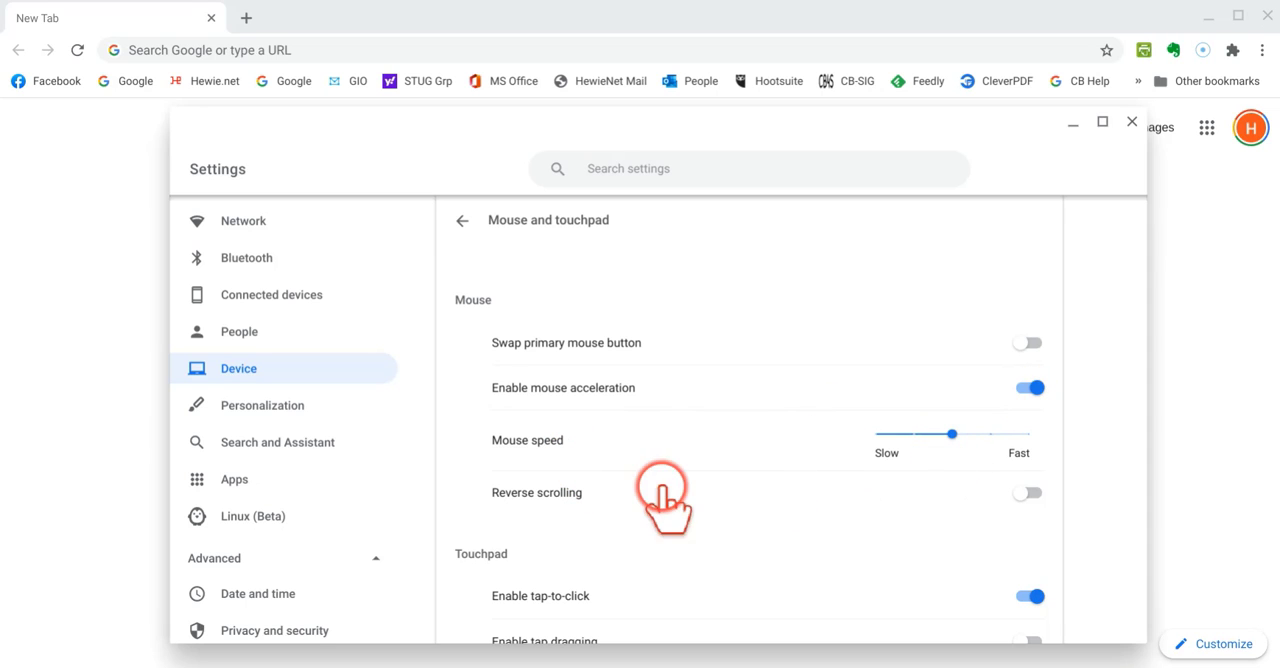
mouse_move(905, 510)
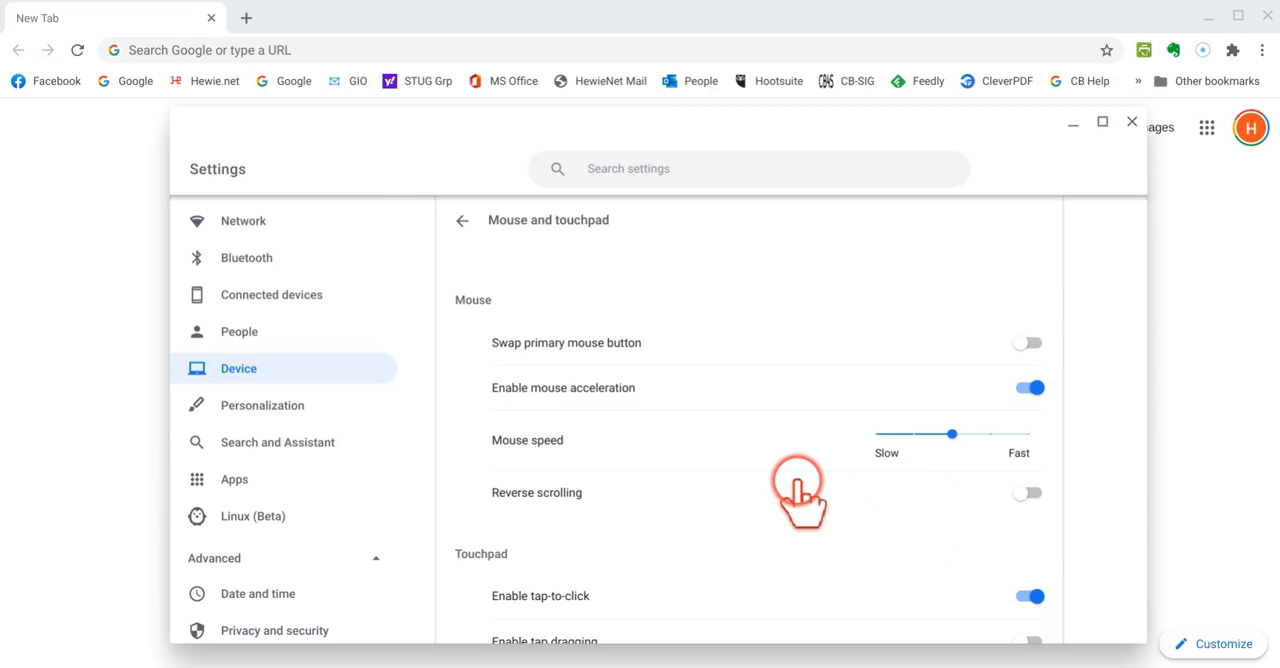
scroll(down, 3)
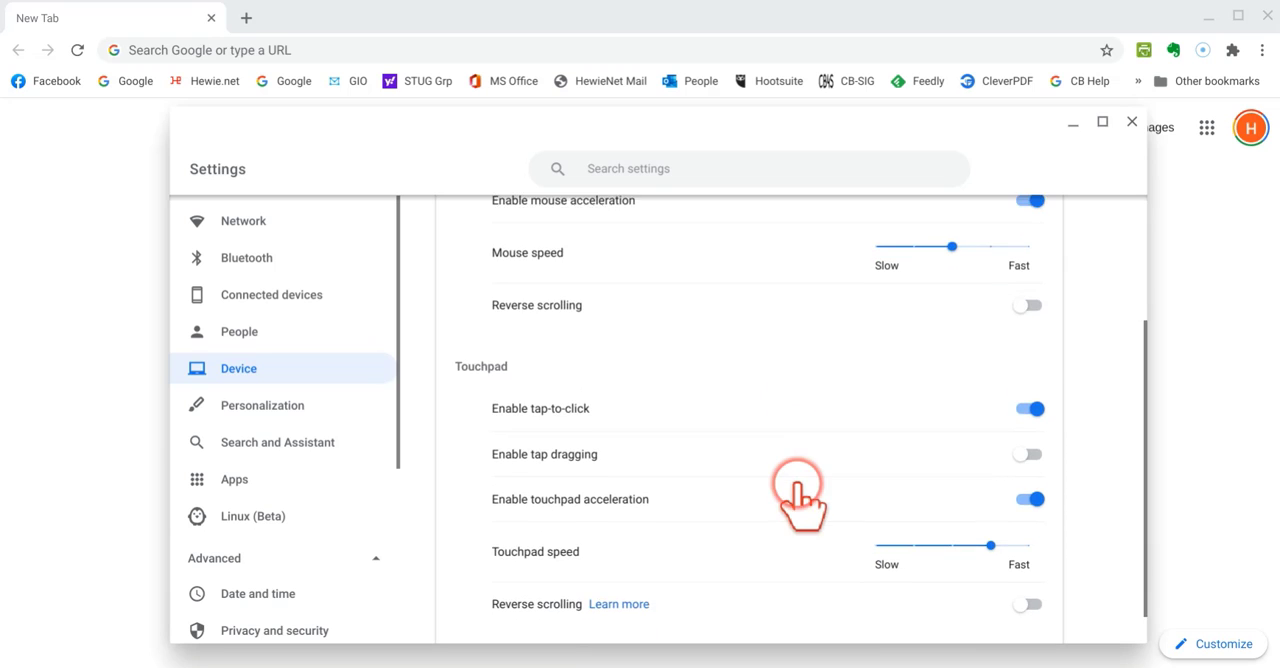
scroll(down, 3)
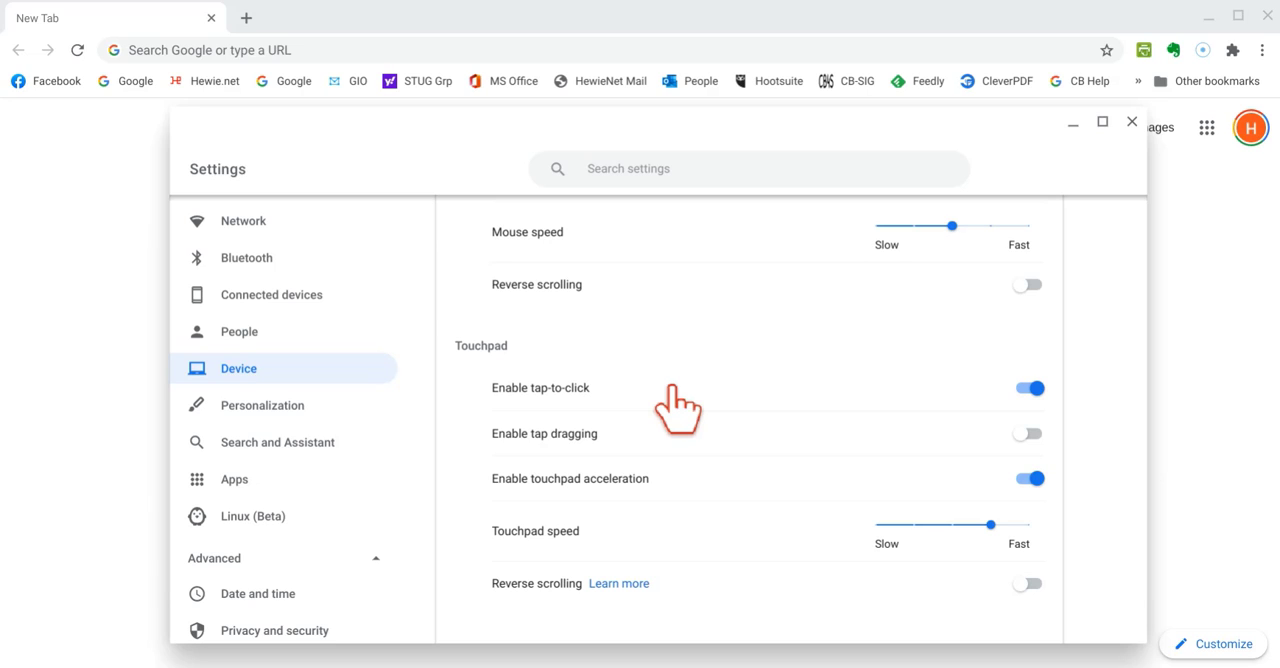
mouse_move(600, 460)
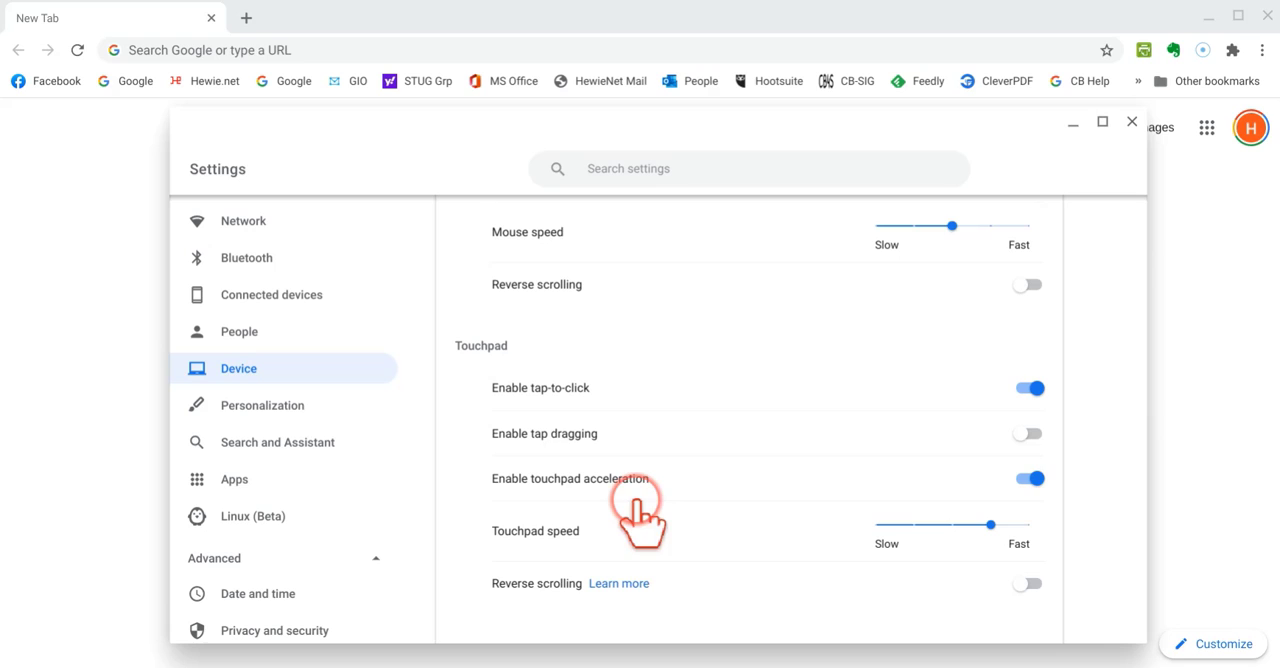
mouse_move(675, 495)
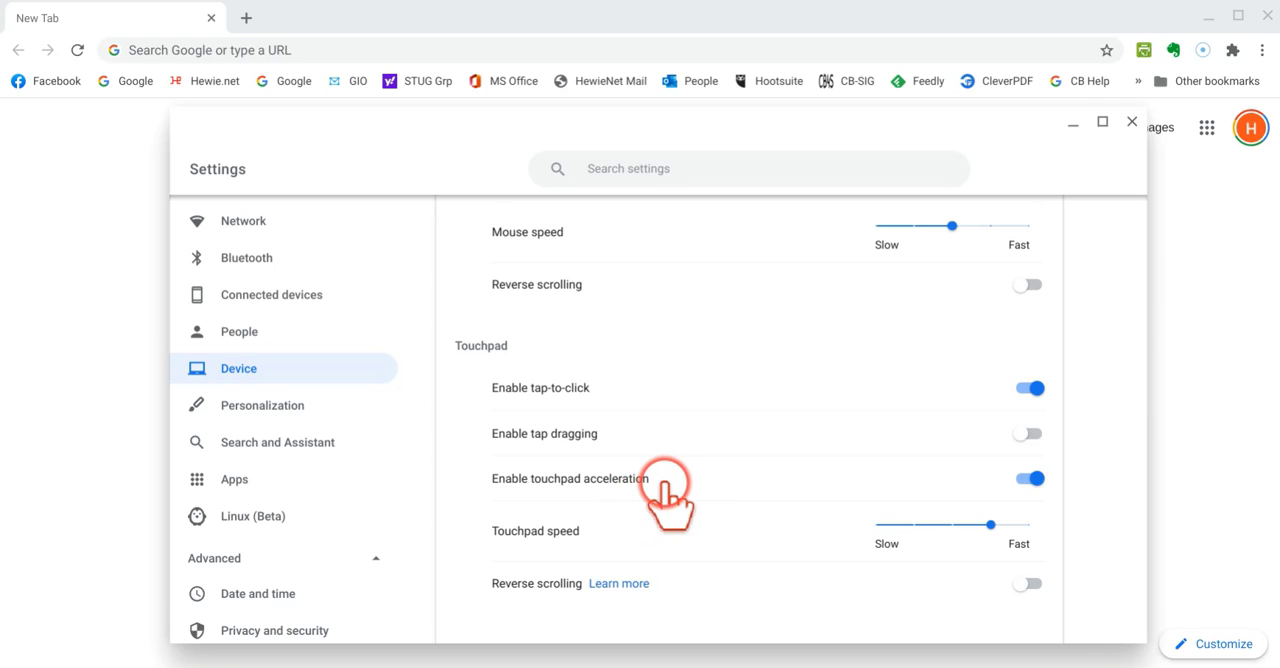
mouse_move(705, 500)
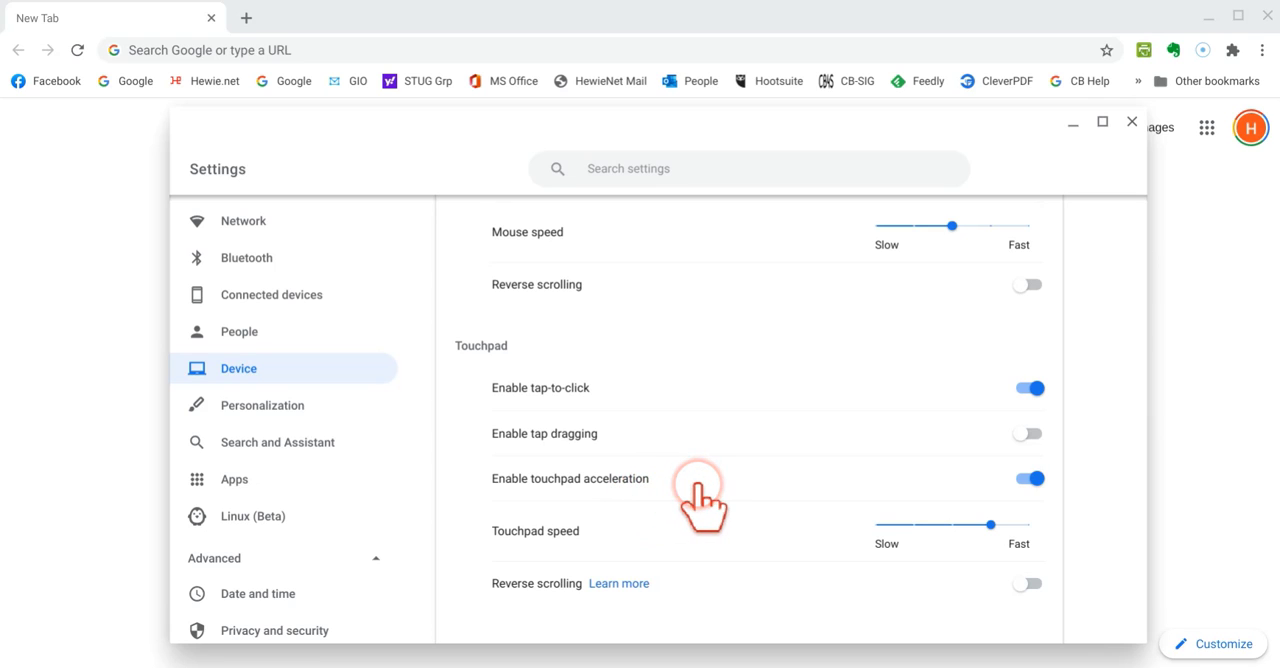
mouse_move(567, 555)
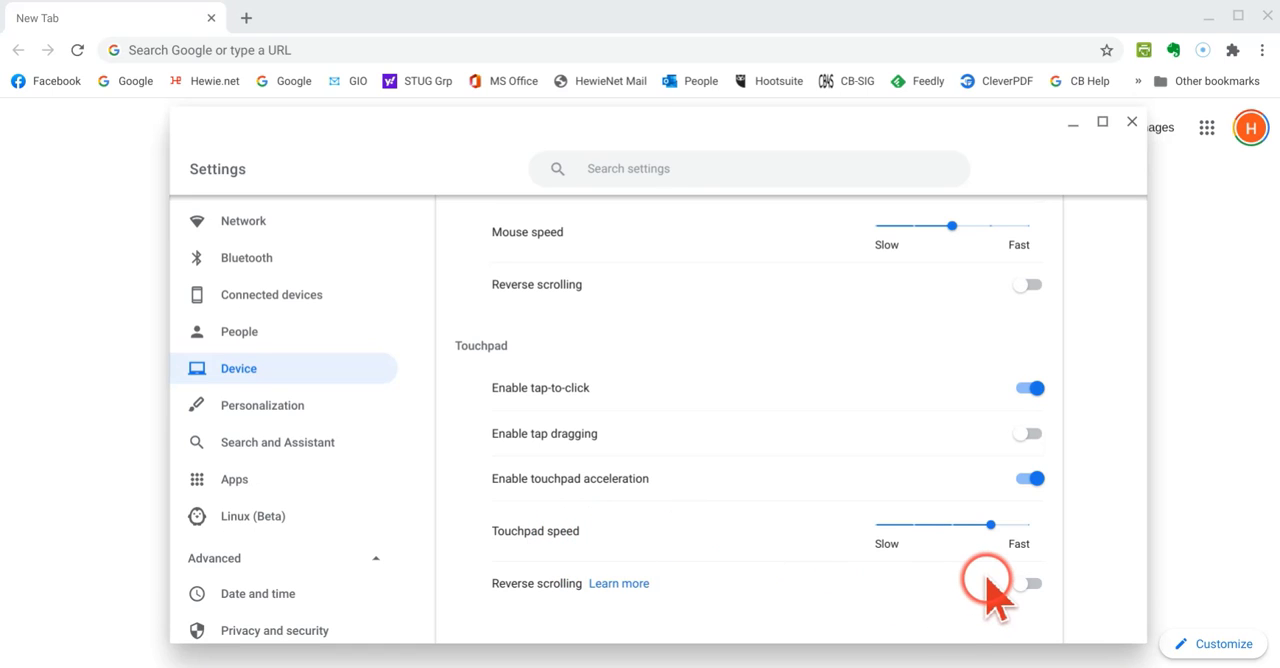
click(1027, 583)
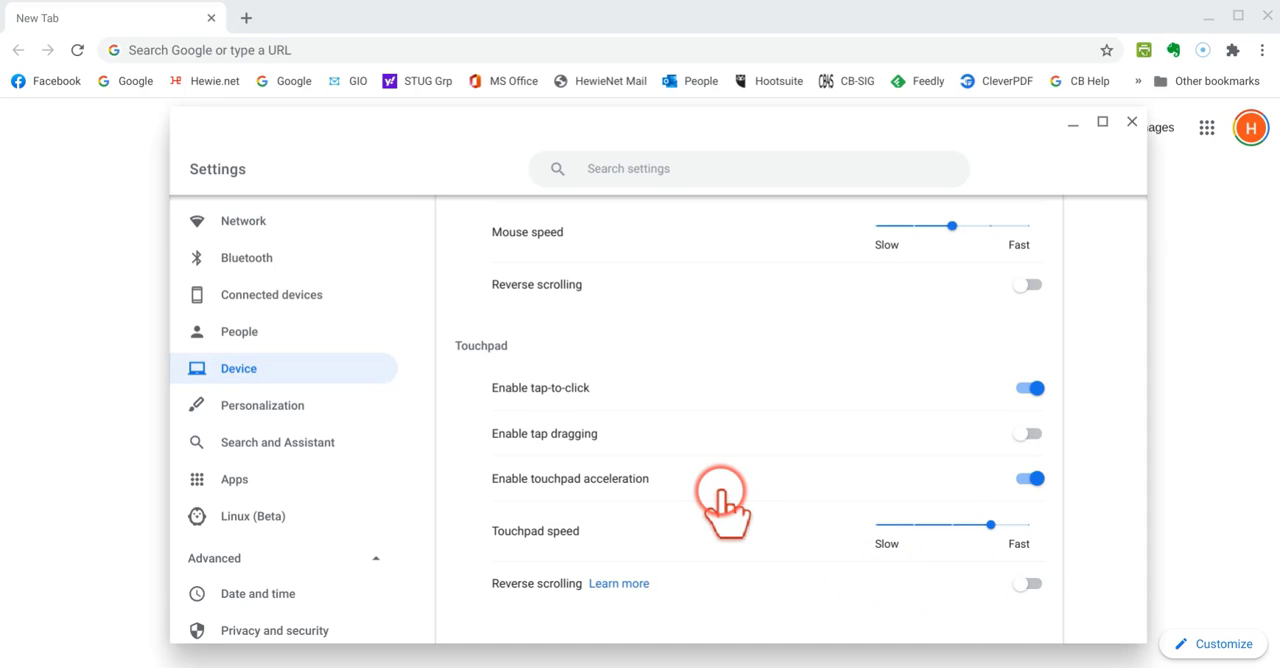
scroll(down, 3)
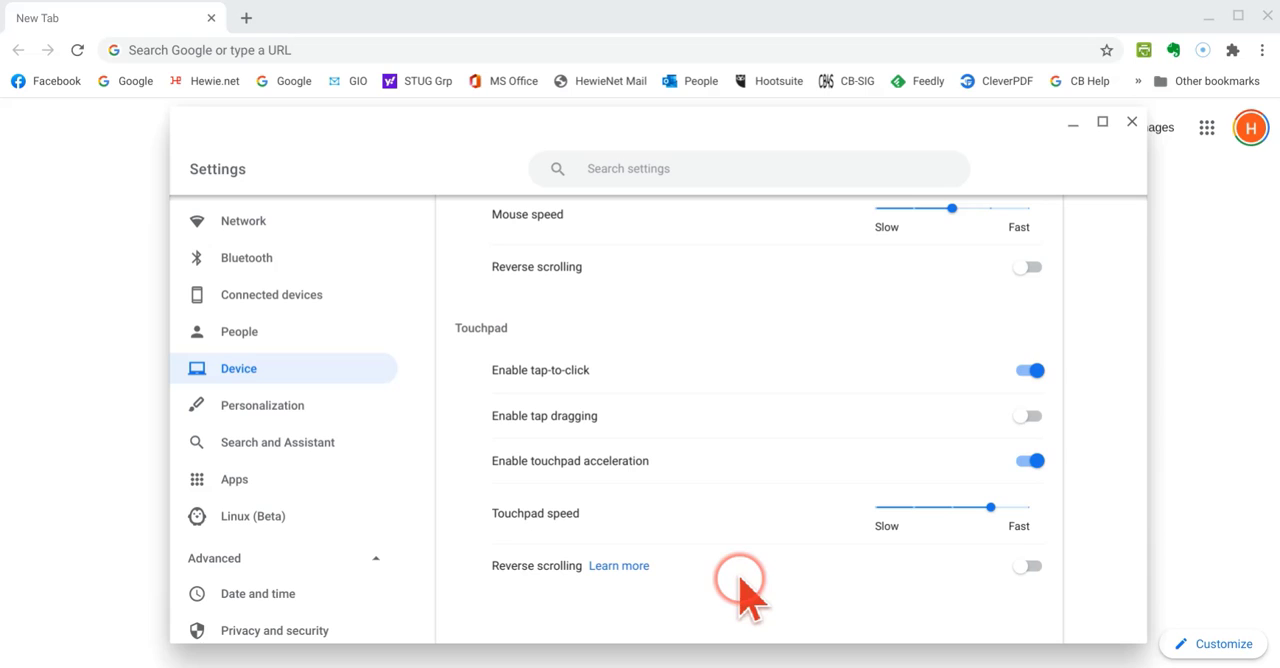
mouse_move(1215, 390)
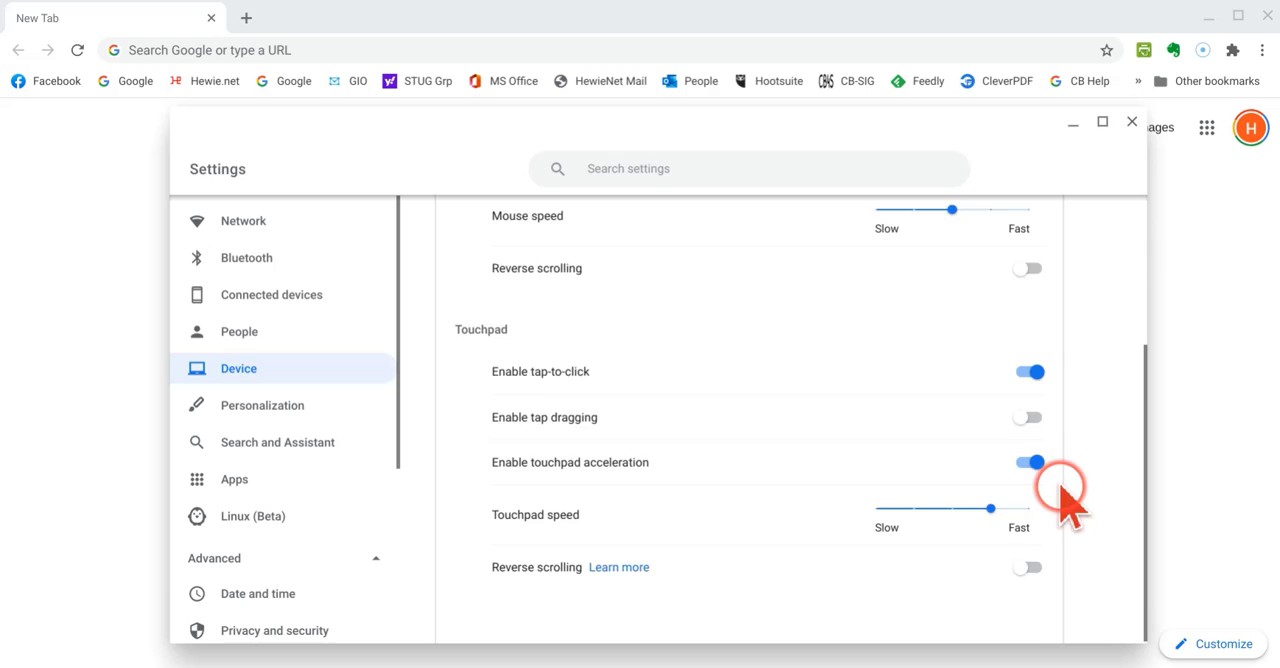
scroll(up, 3)
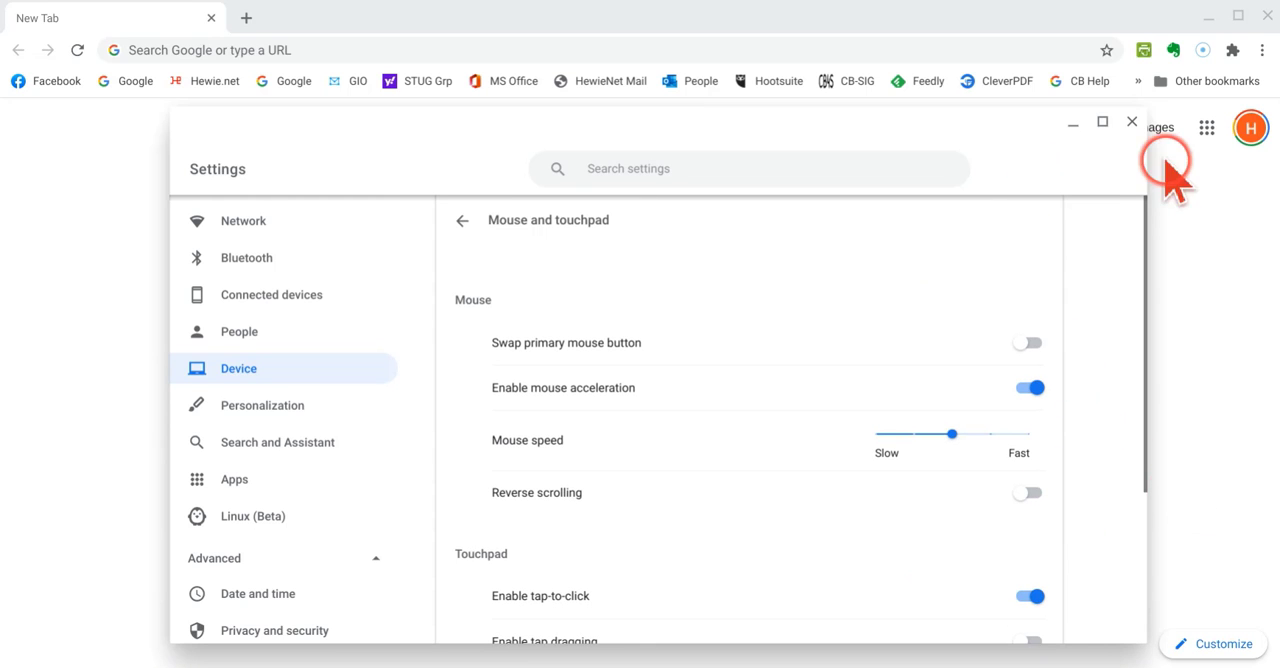
Step: Close Settings and return to Chrome's Google New Tab page
click(1132, 121)
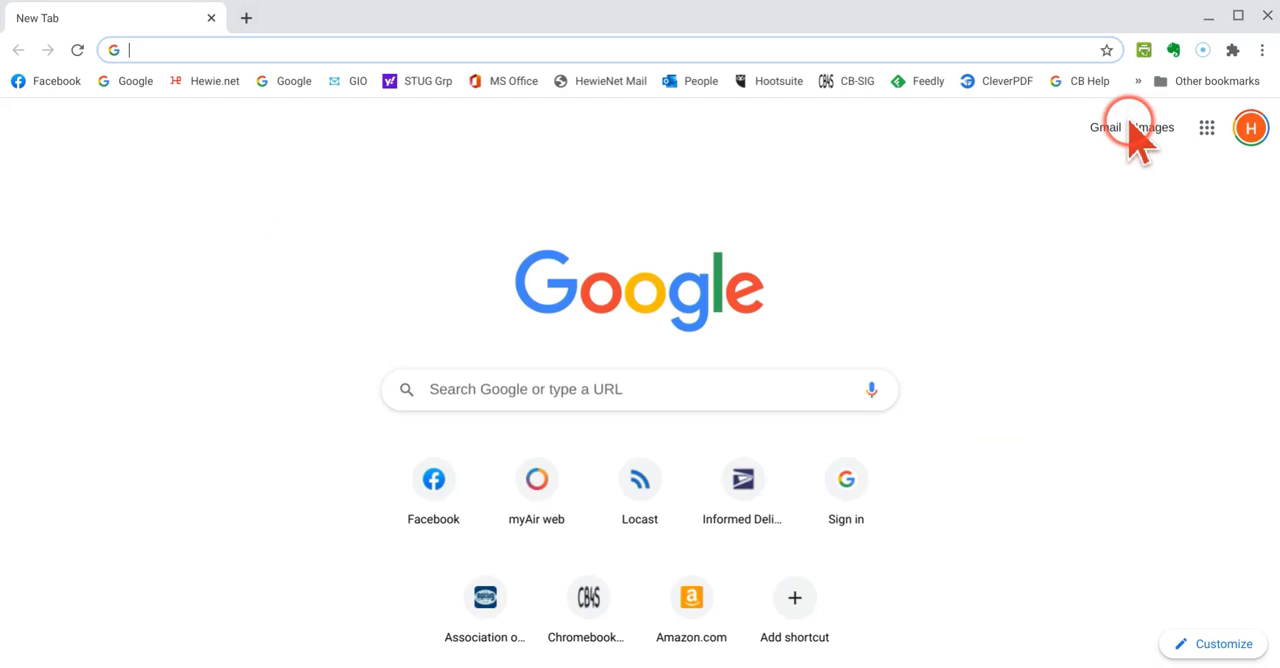
mouse_move(462, 318)
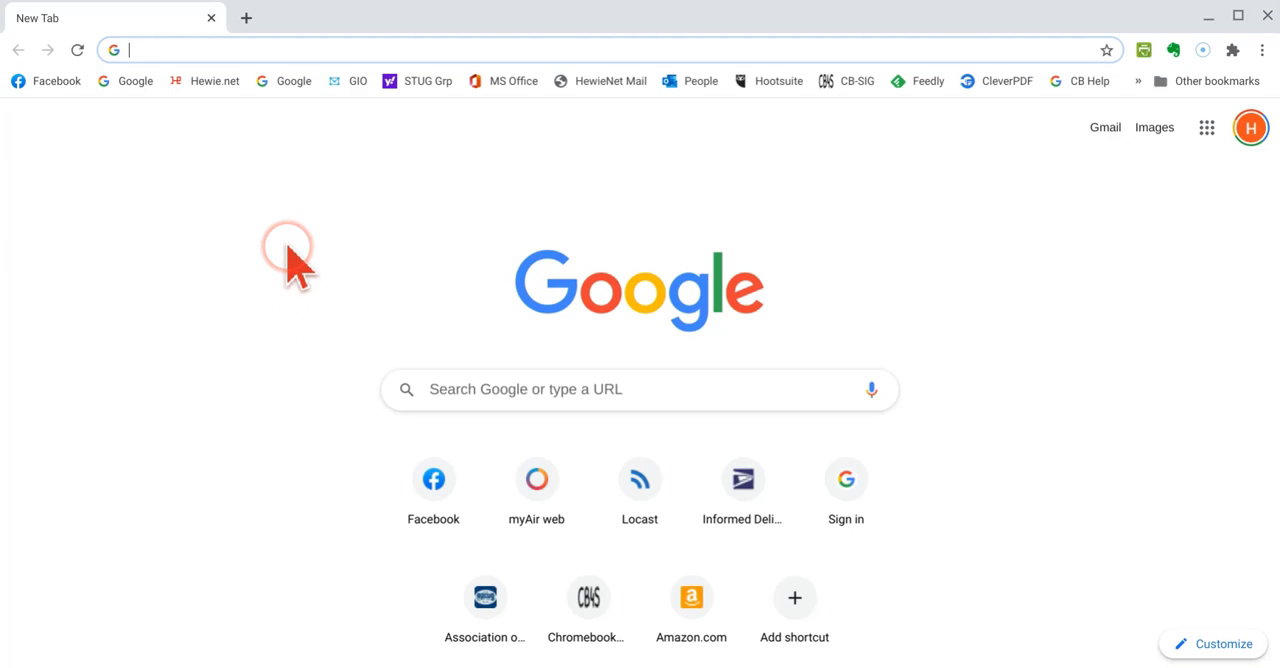
mouse_move(355, 270)
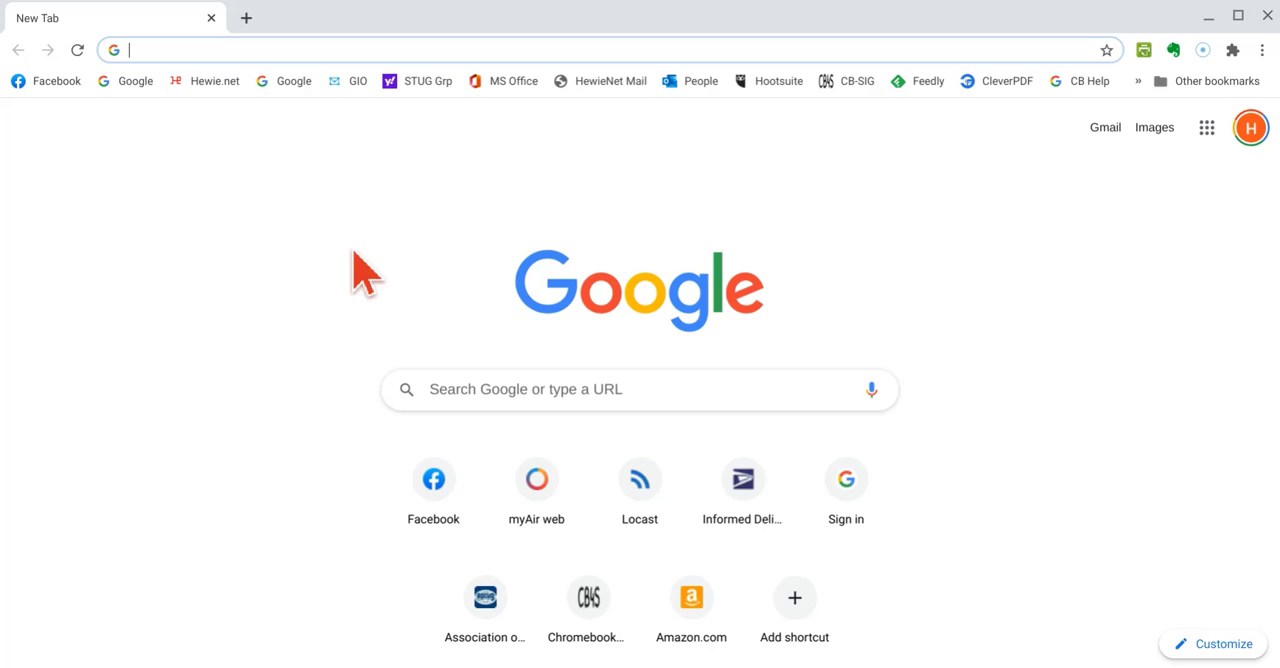
click(398, 260)
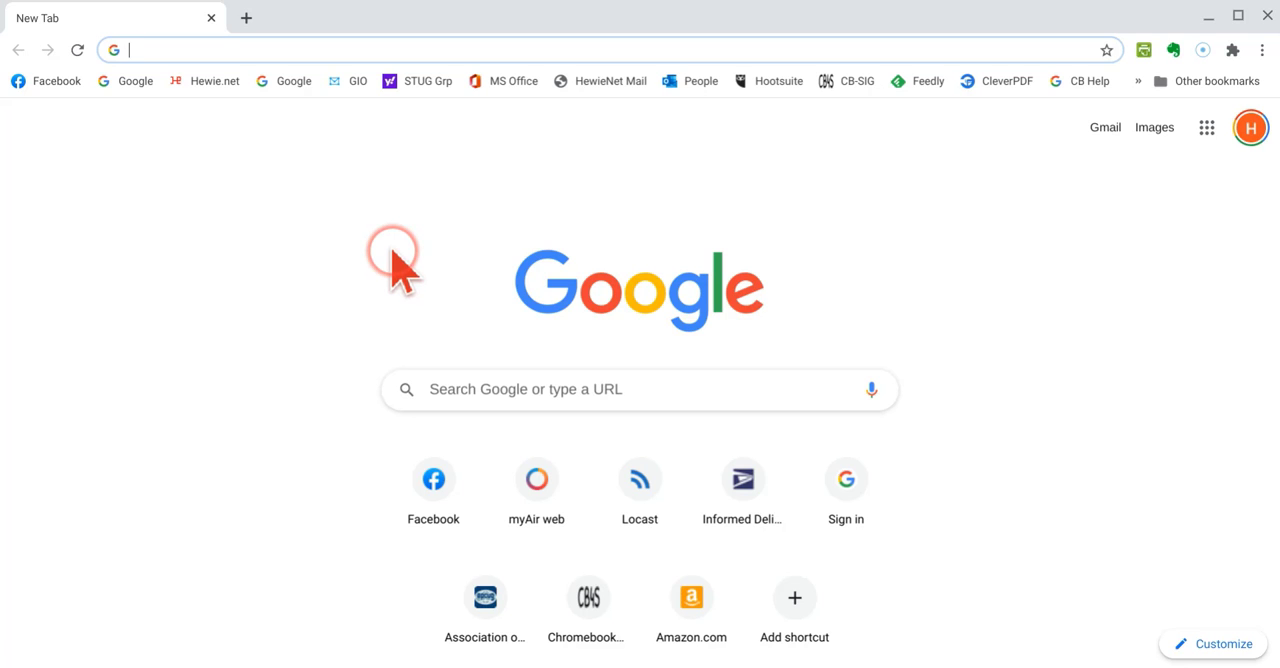
mouse_move(280, 350)
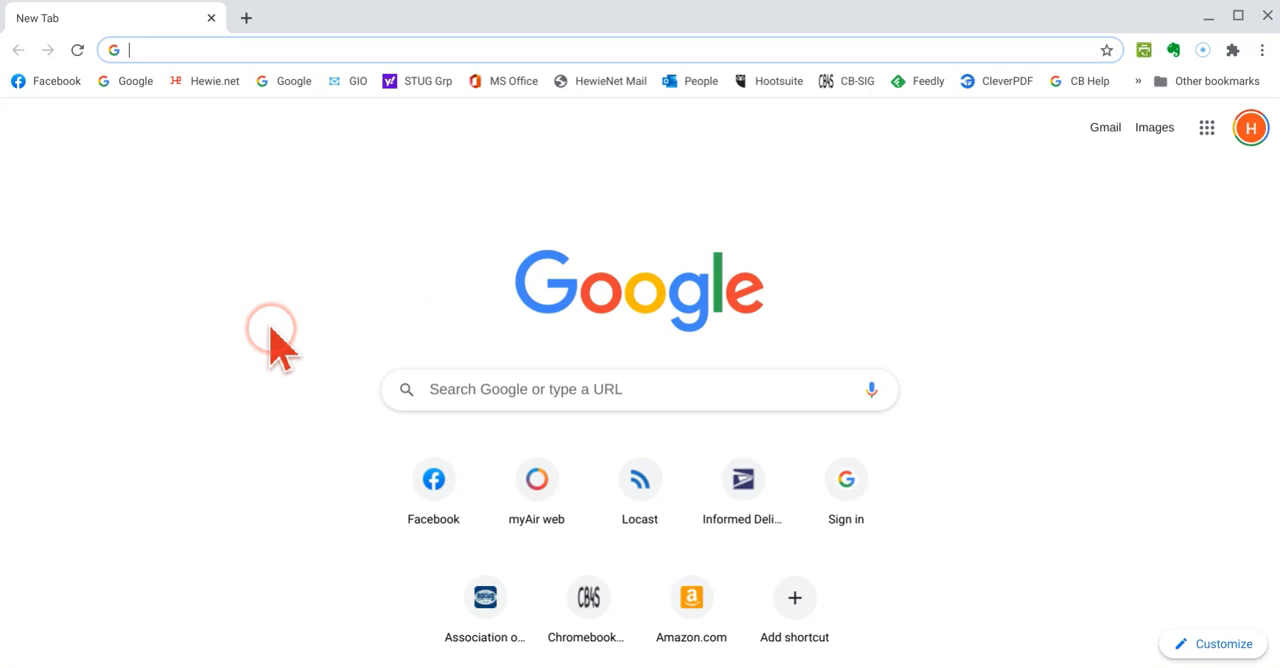